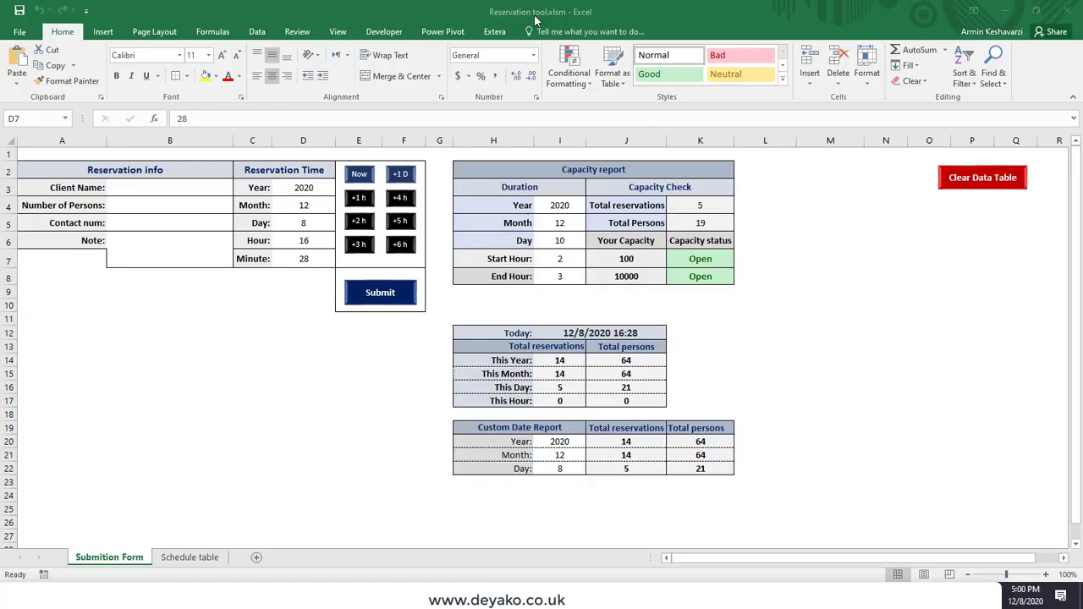
Enter client name Armin and 4 persons in the reservation form.
click(169, 187)
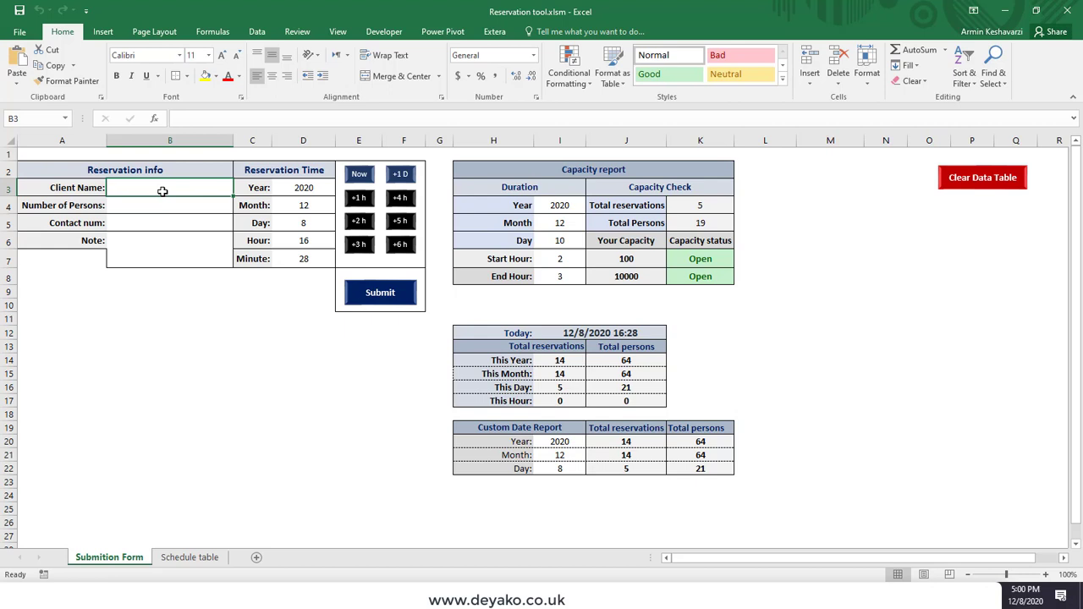
text(Armin)
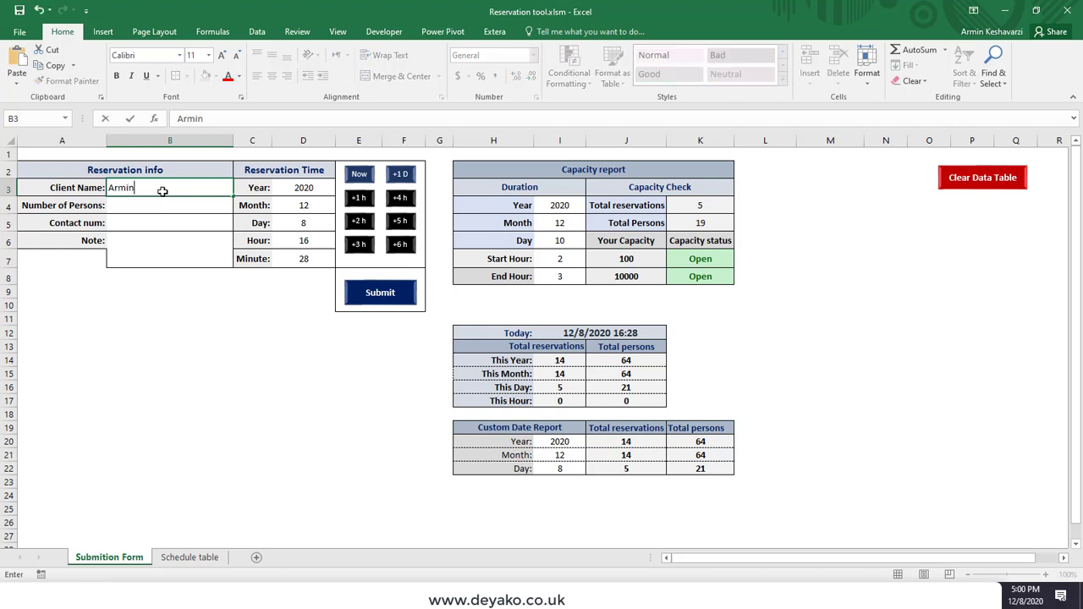
key(Return)
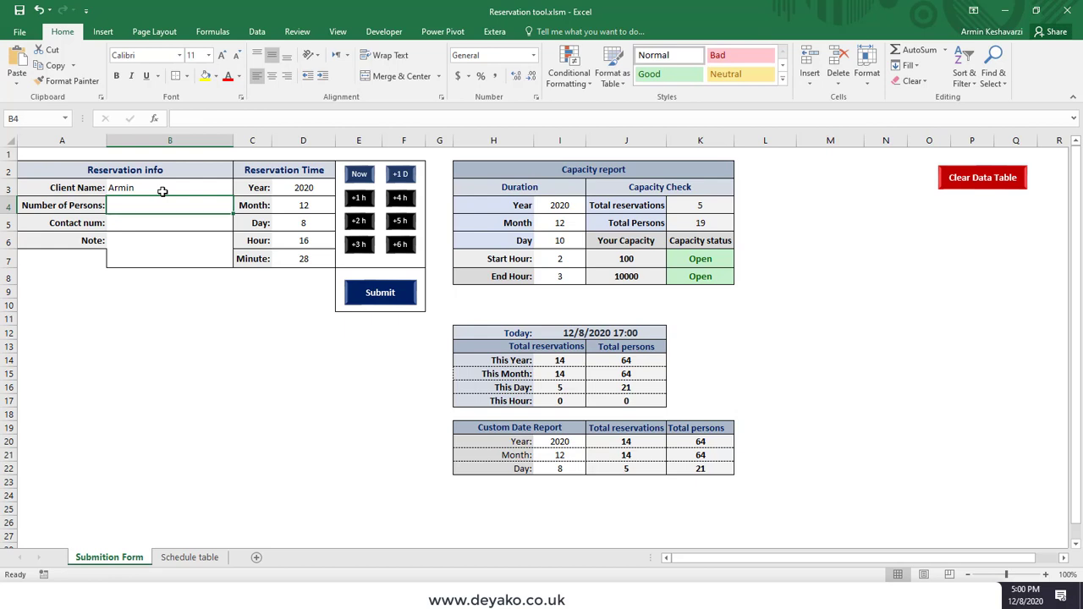
text(4)
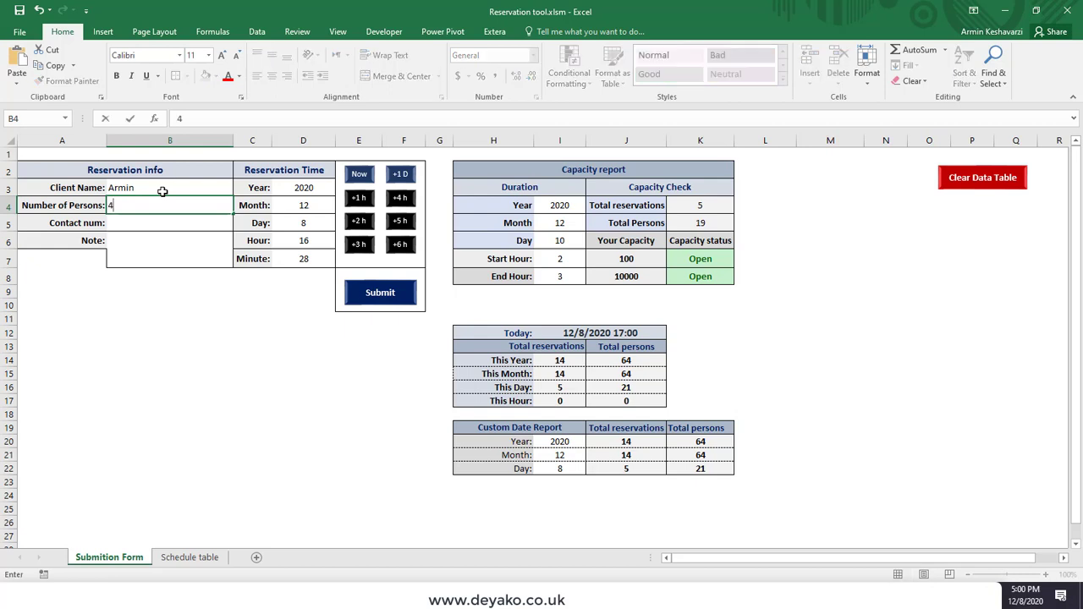
key(Return)
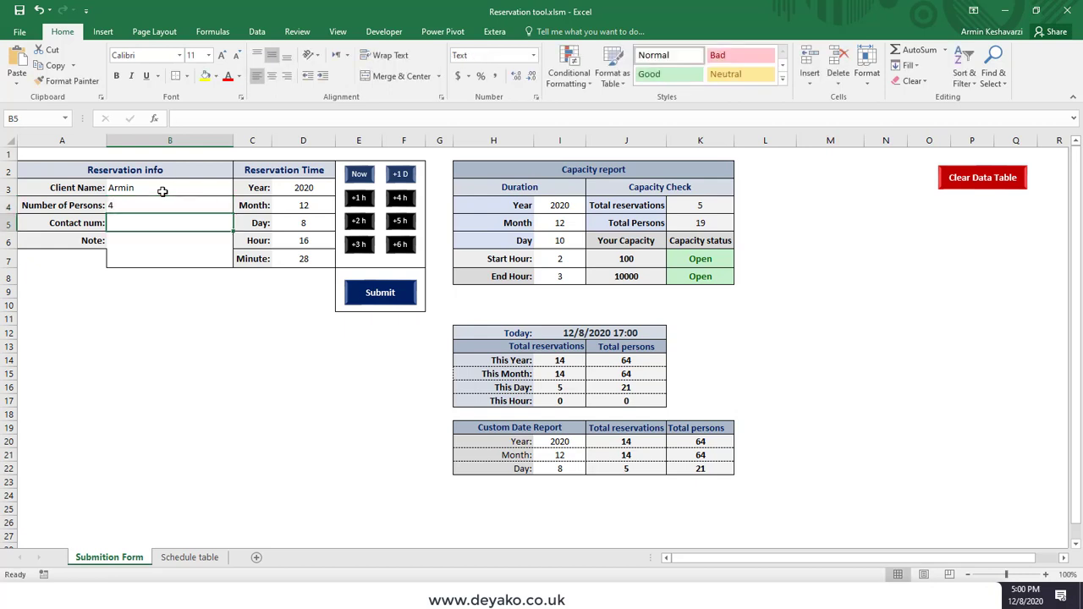
Enter contact number 0123123 and the note 'aaaaa' in the form.
text(012)
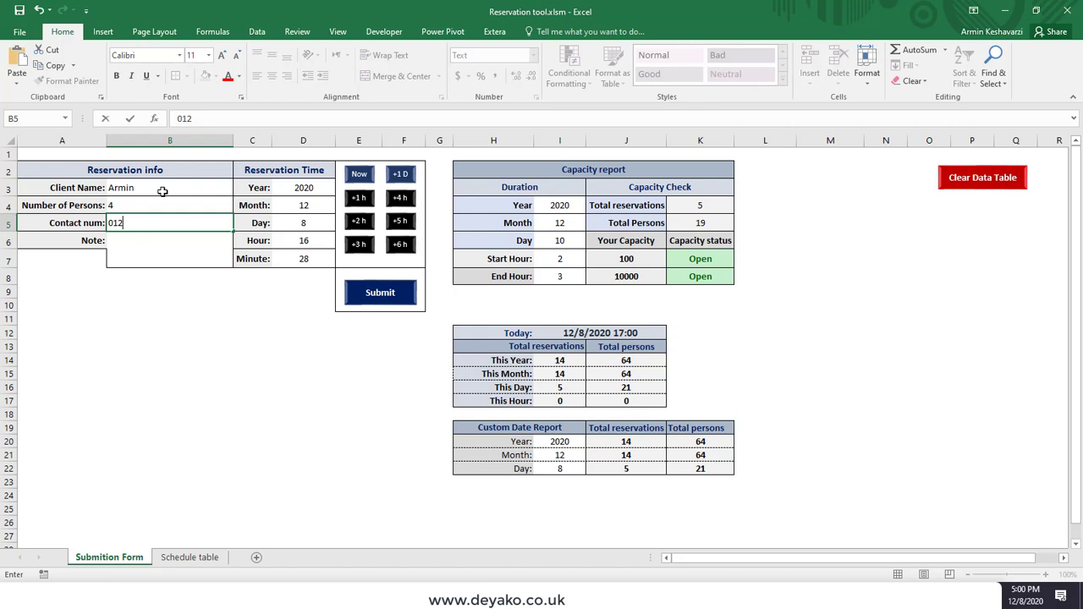
text(3123)
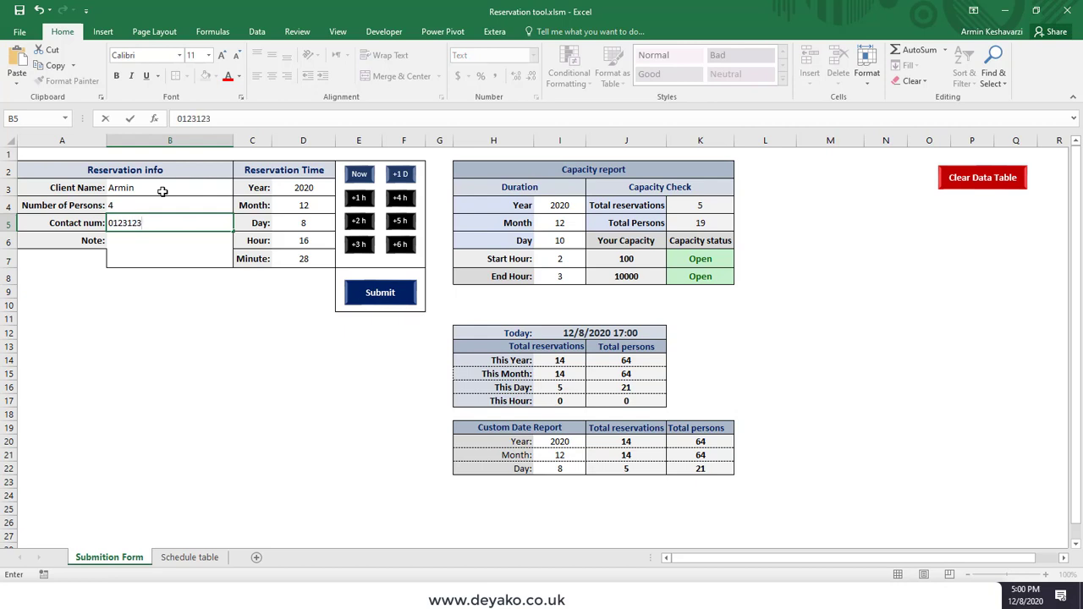
click(170, 248)
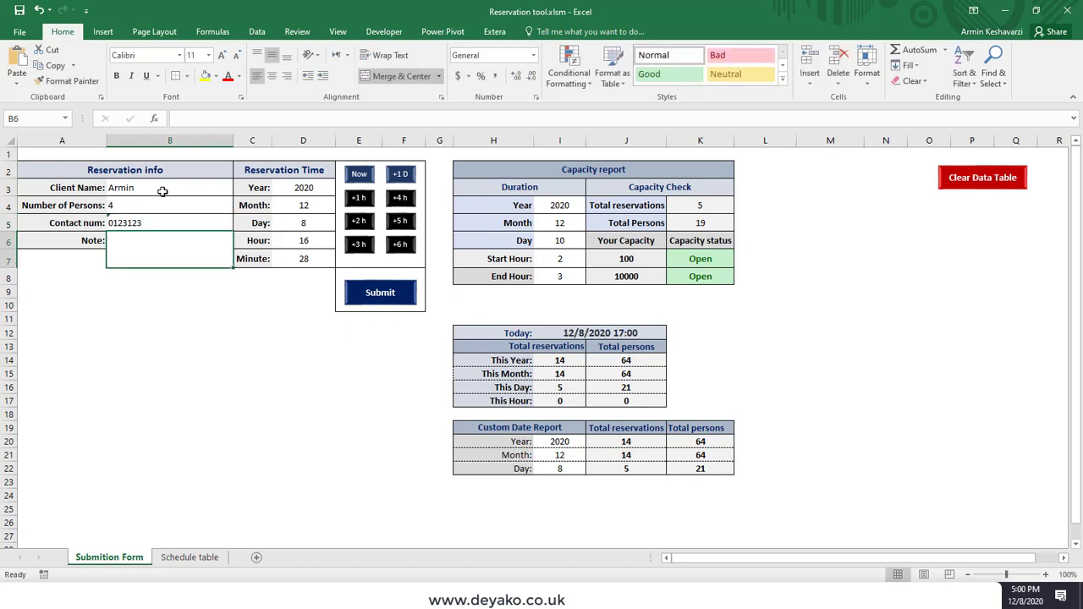
text(aaaaa)
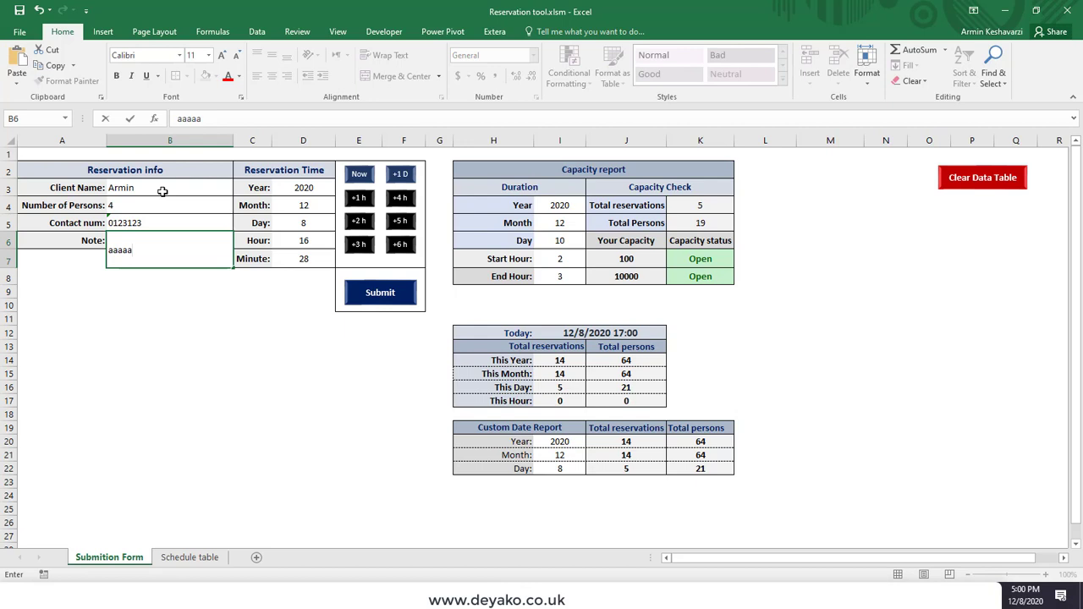
key(enter)
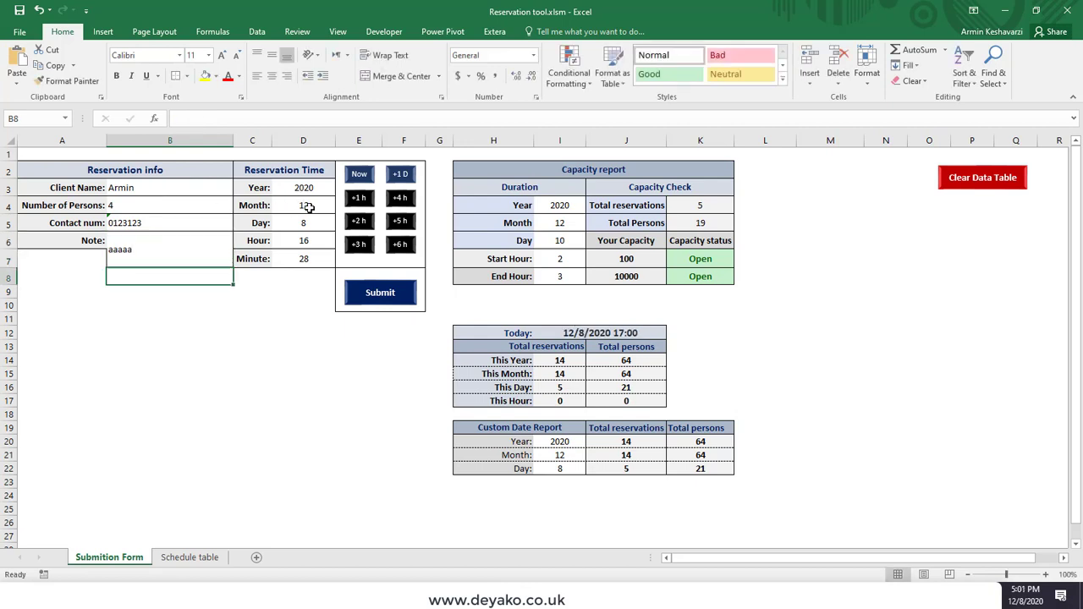
Fill the reservation time with the current moment, 17:01 on 12/8/2020, via the Now button.
click(303, 205)
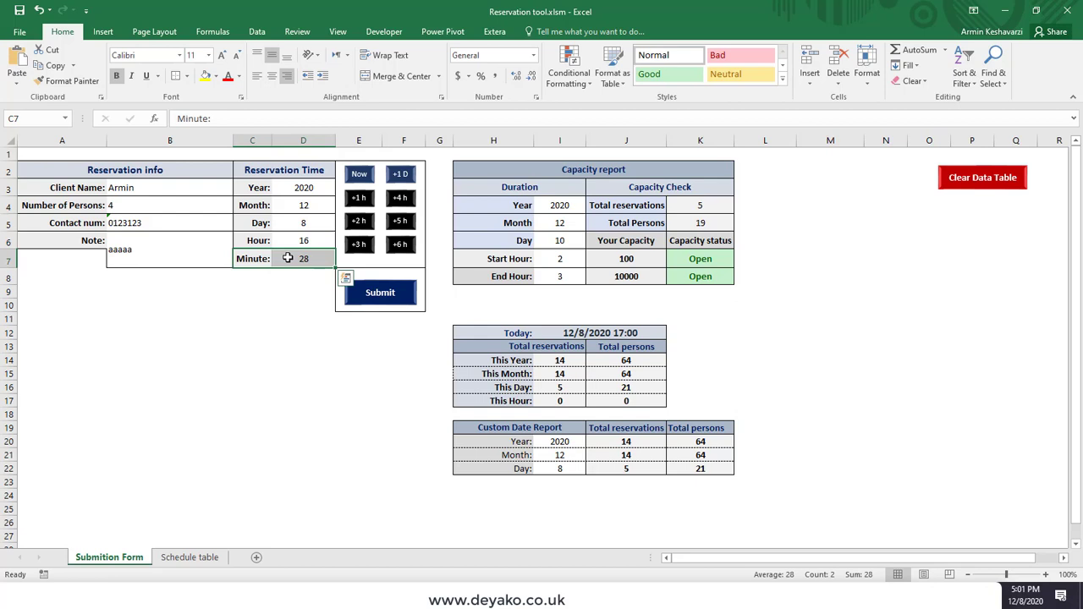
click(303, 258)
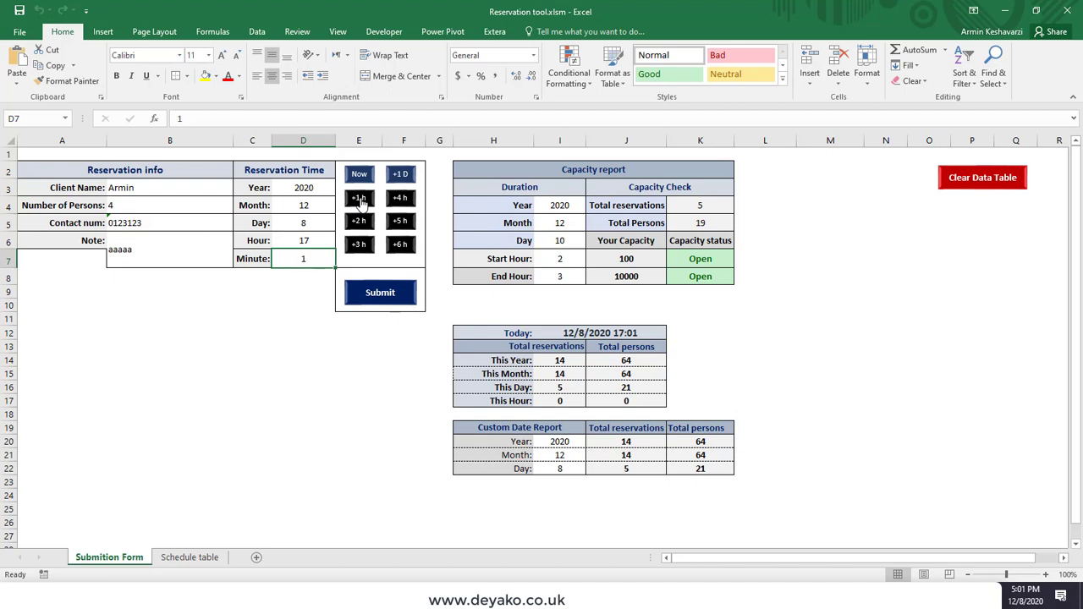
Push the reservation hour later with the +1 h and +6 h buttons so it reads 23.
click(358, 197)
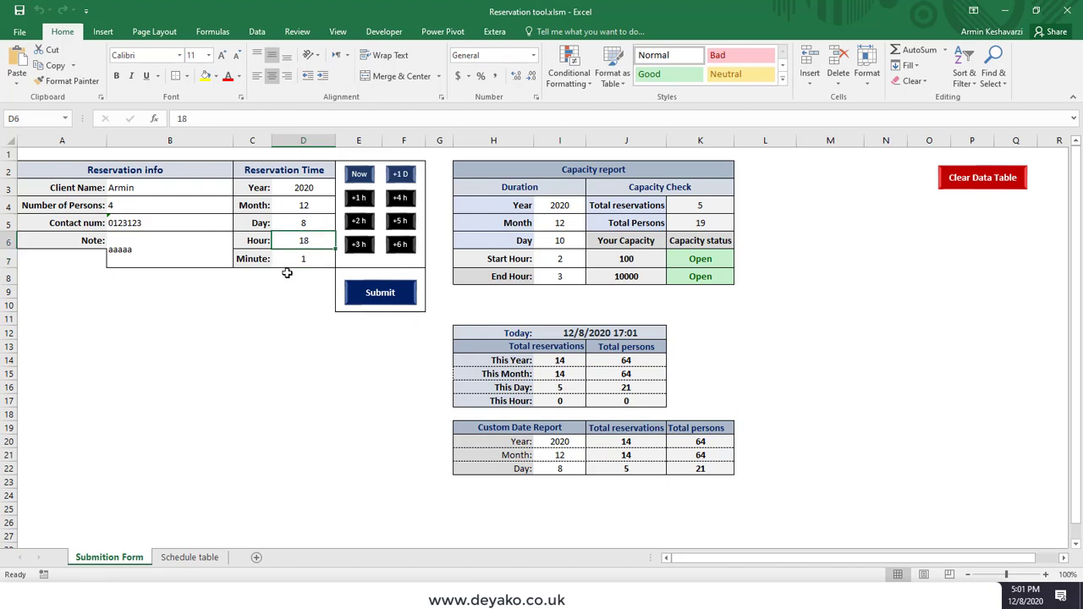
click(400, 198)
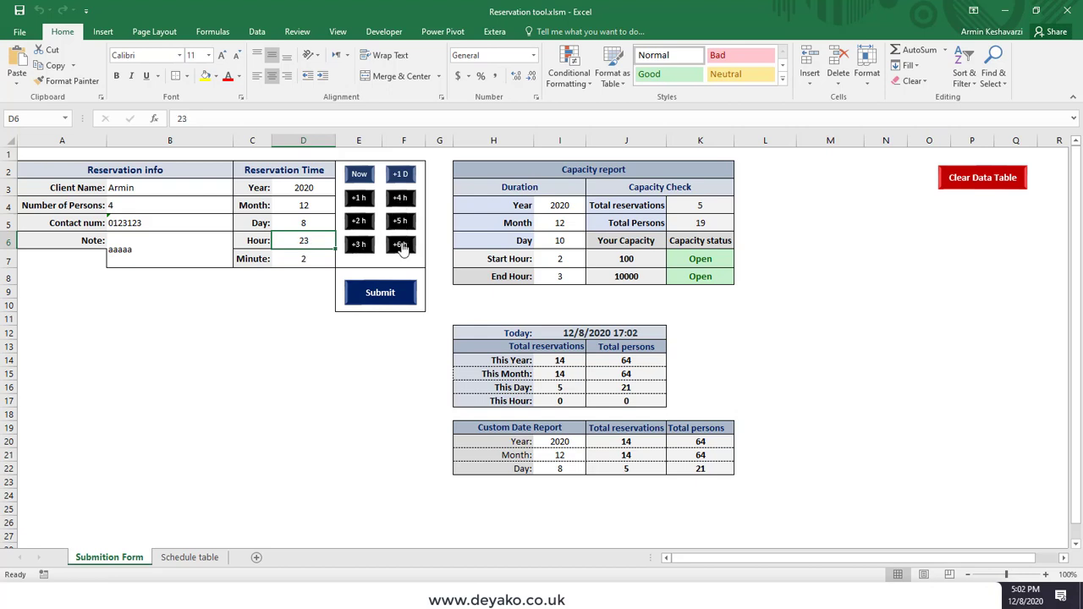
mouse_move(359, 214)
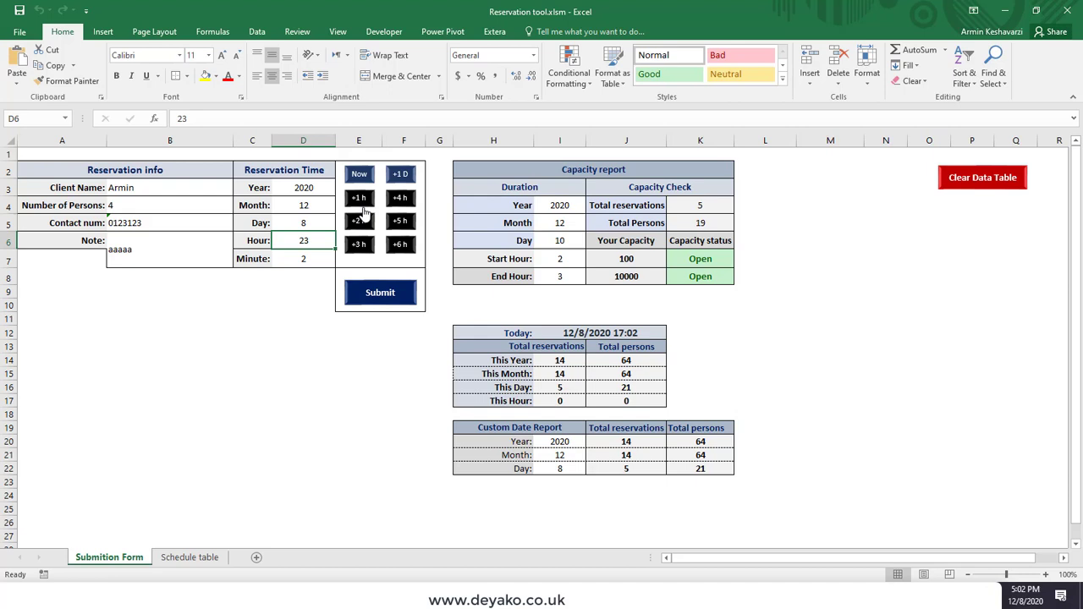
mouse_move(337, 269)
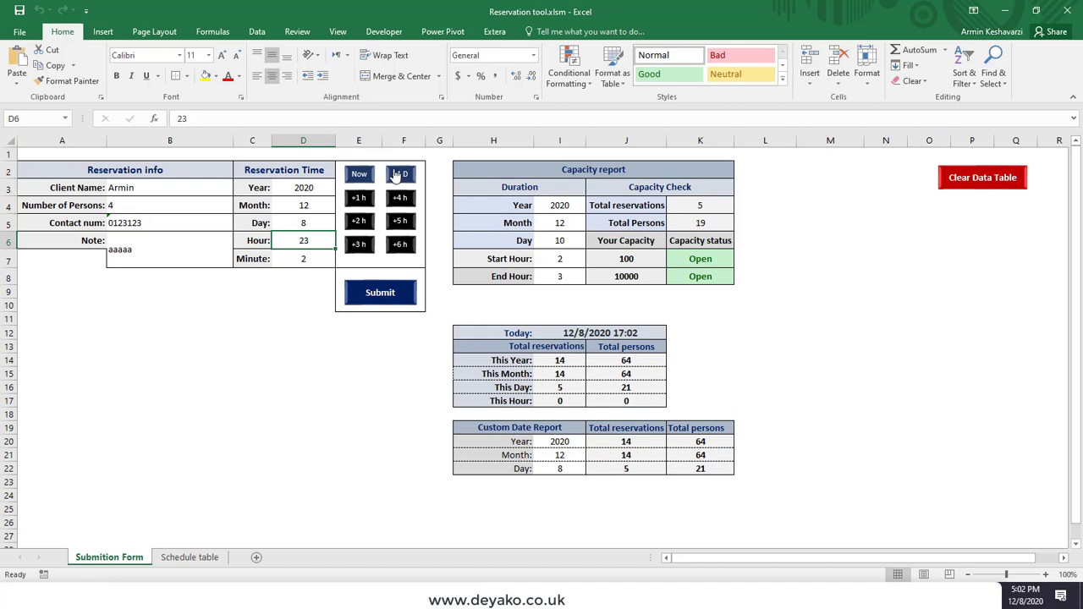
mouse_move(400, 174)
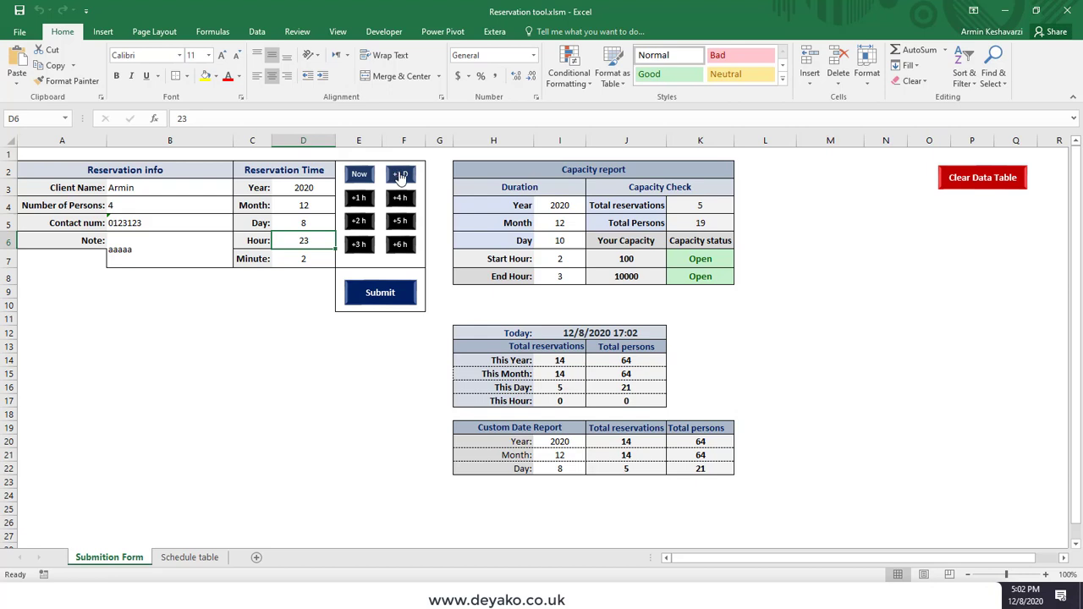
Move the reservation to the next day and later, to 20:00 on 12/9/2020.
click(400, 175)
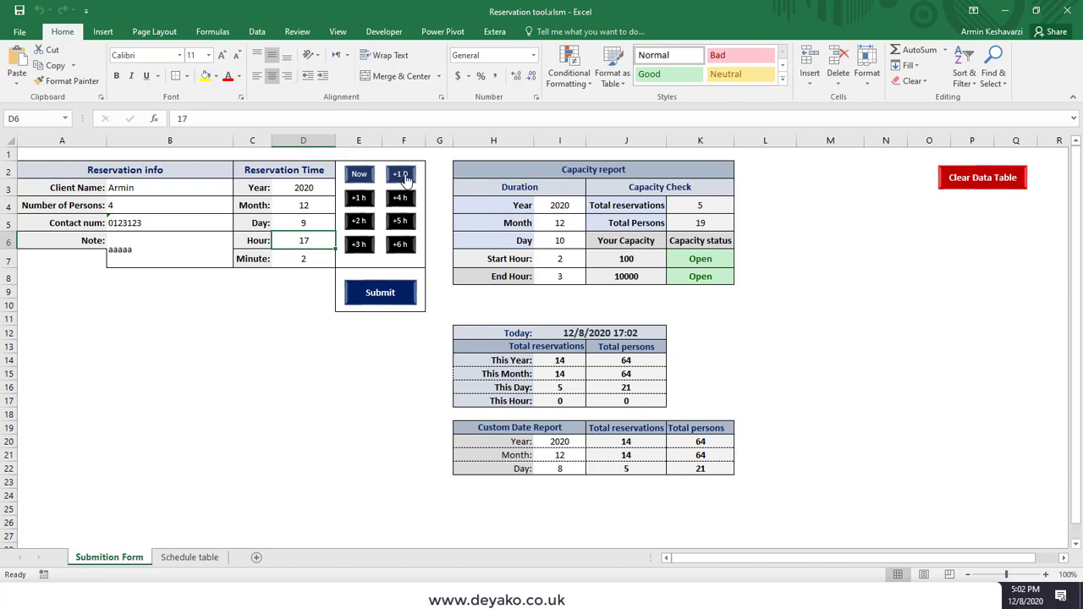
click(400, 174)
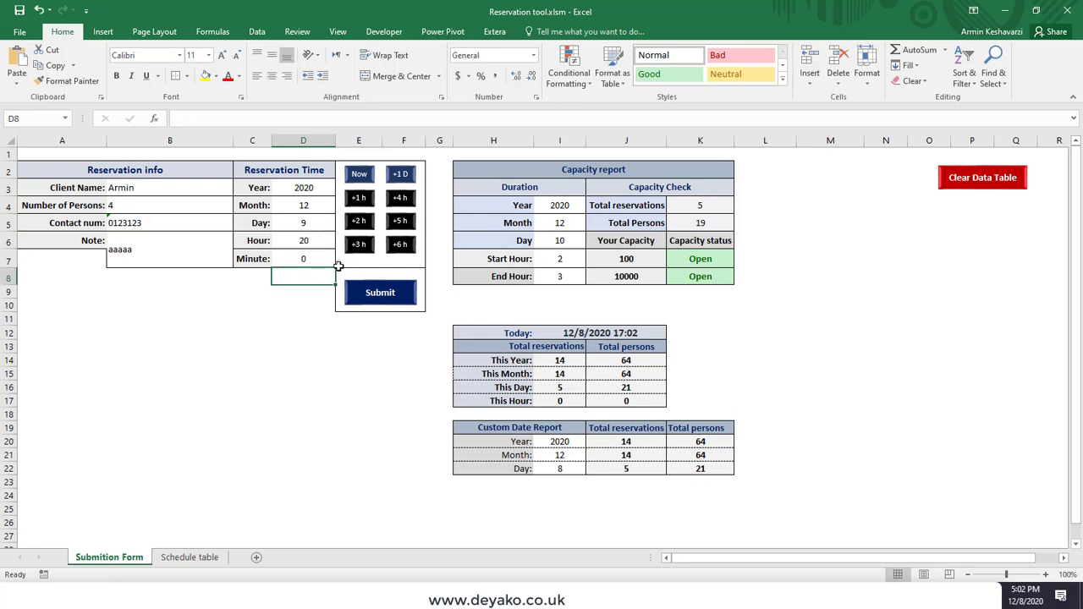
mouse_move(281, 263)
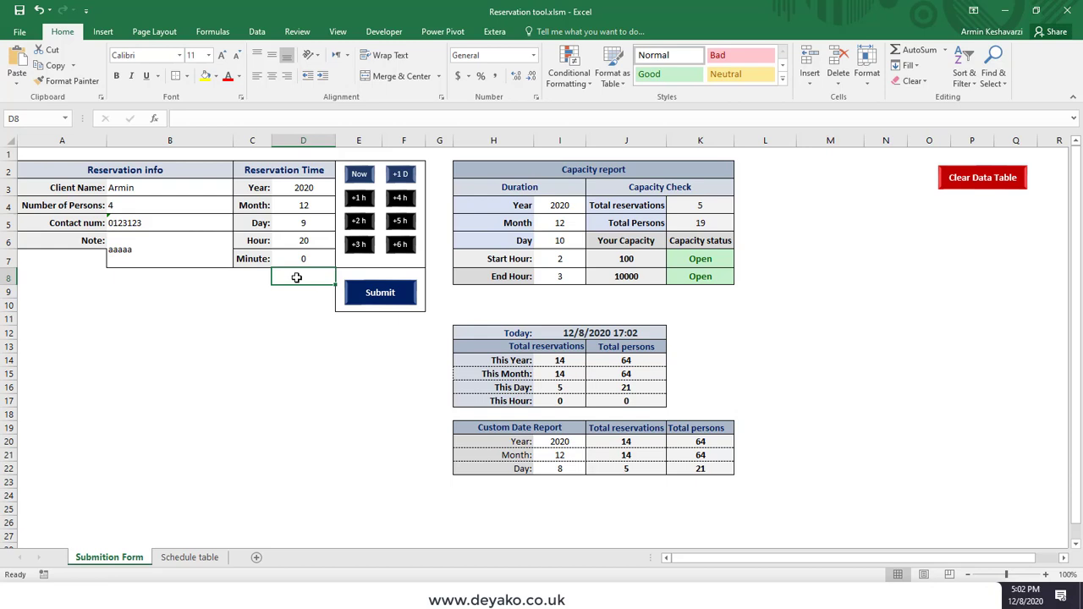
mouse_move(380, 314)
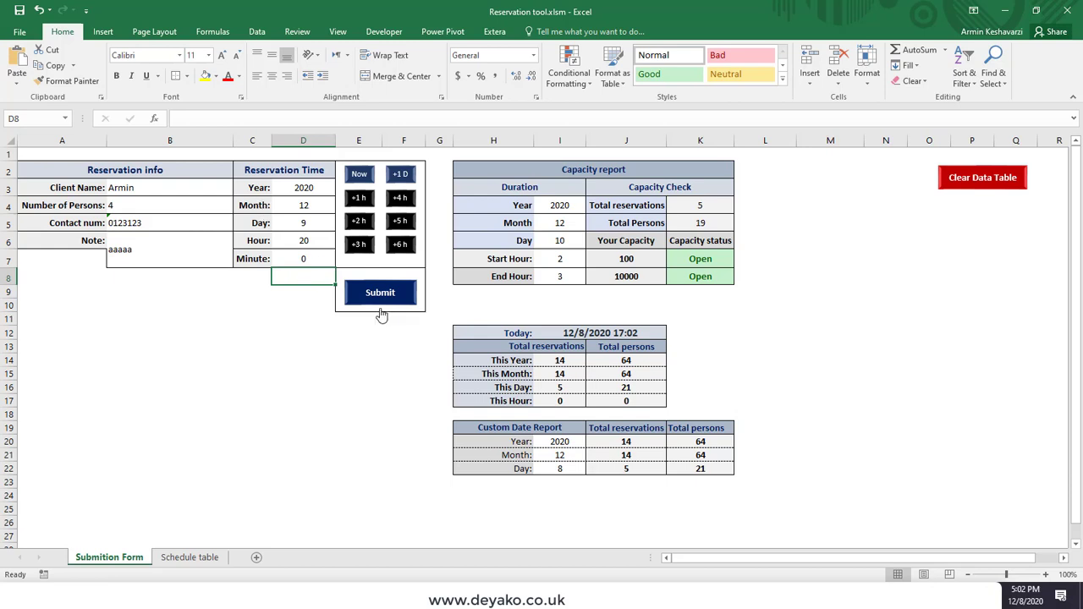
mouse_move(403, 307)
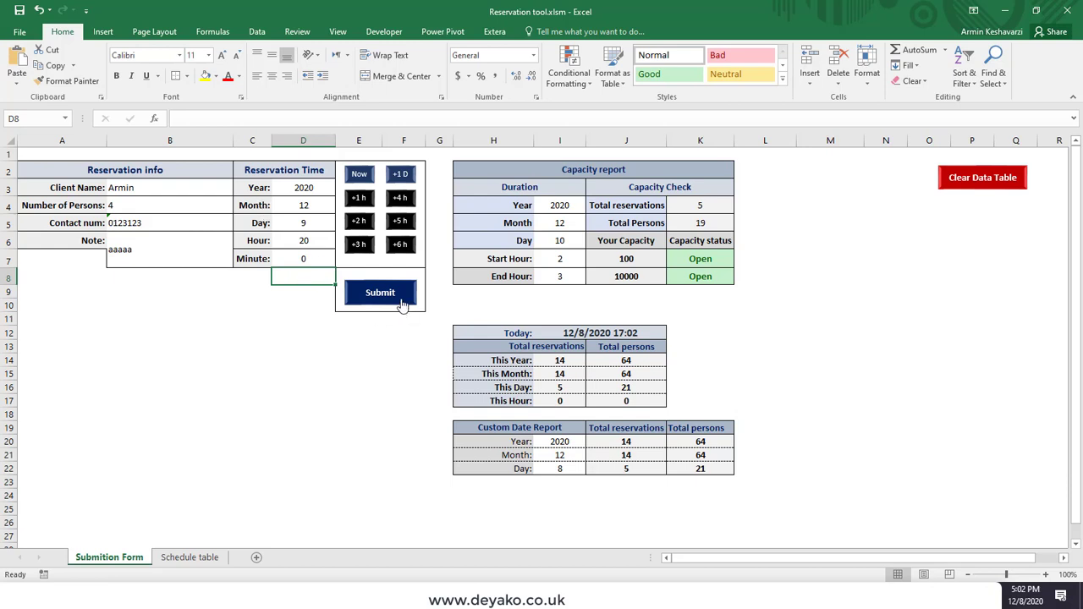
Submit the booking and dismiss the Done! message, raising totals to 15 reservations.
click(380, 292)
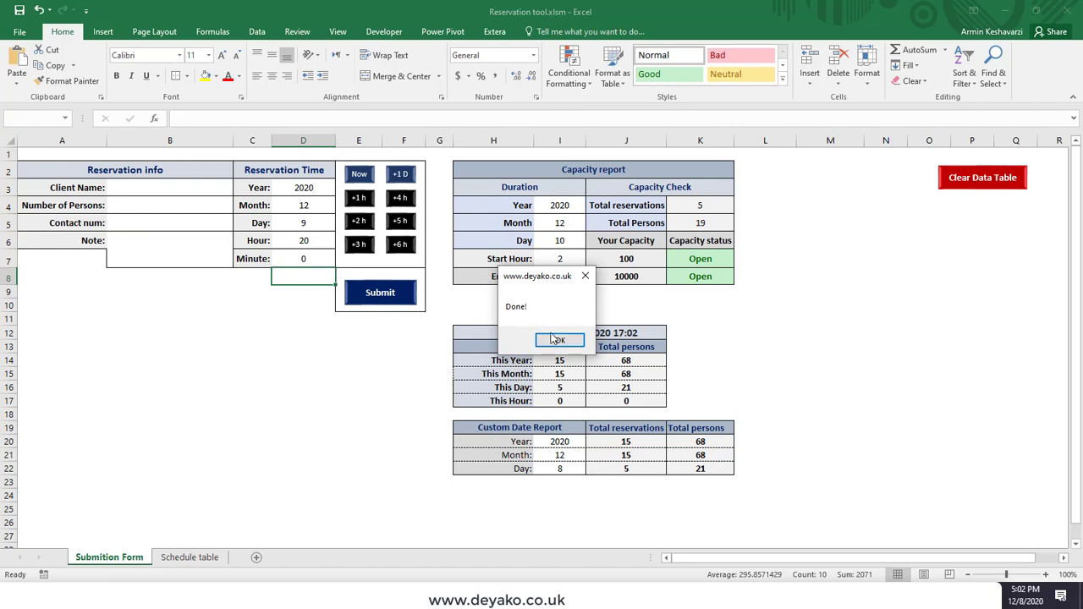
click(557, 339)
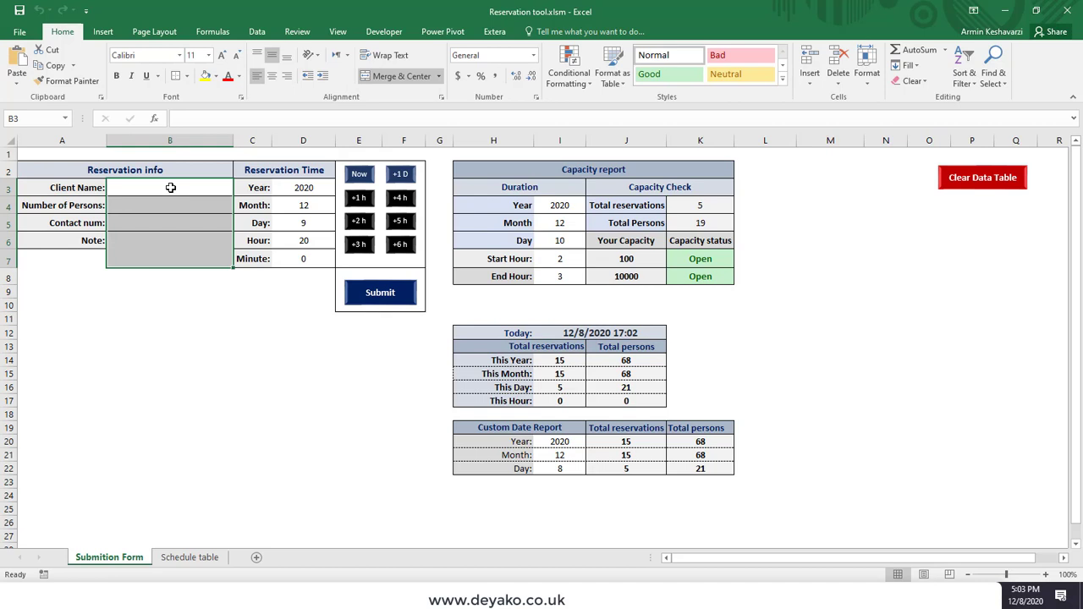
mouse_move(178, 246)
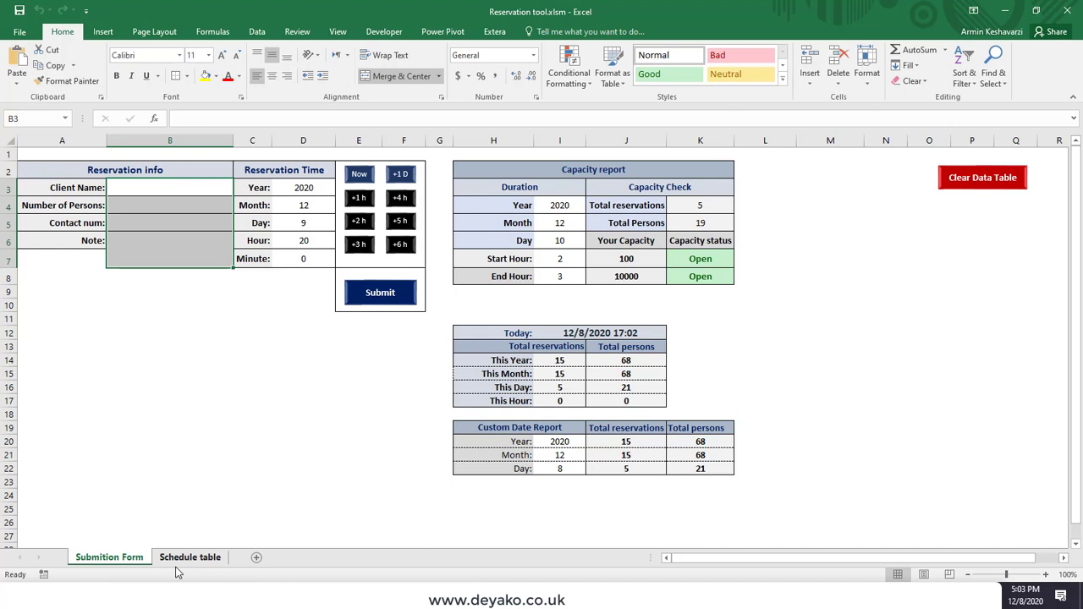
click(189, 557)
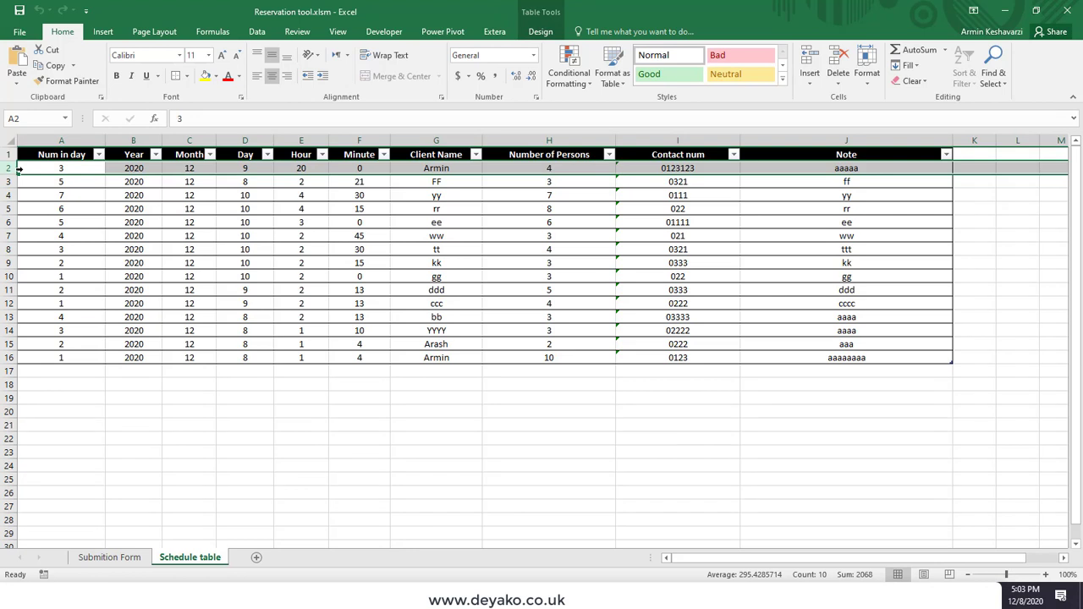
mouse_move(174, 178)
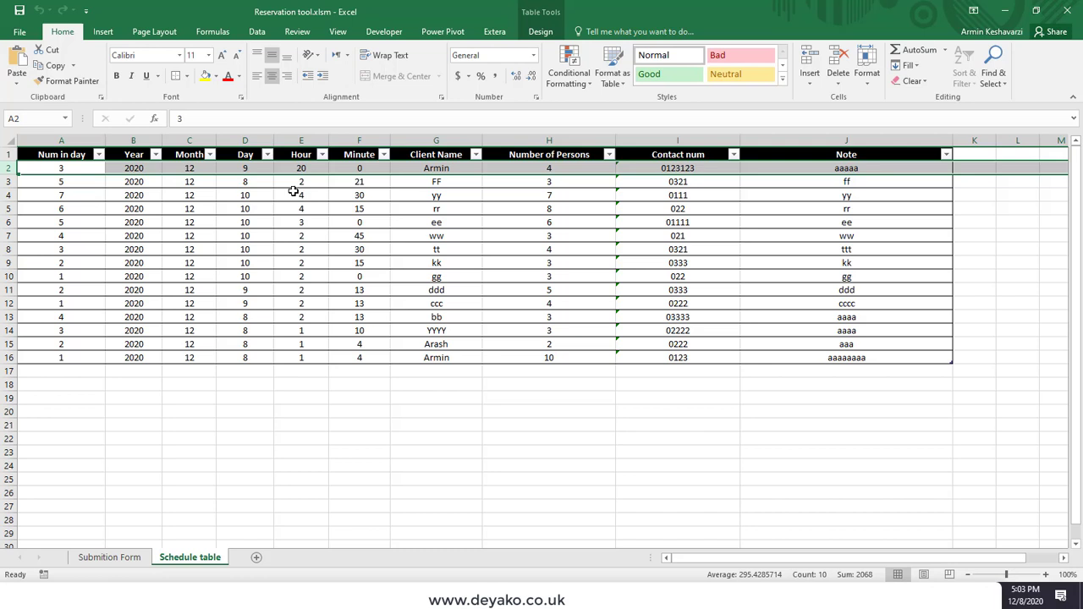
mouse_move(160, 168)
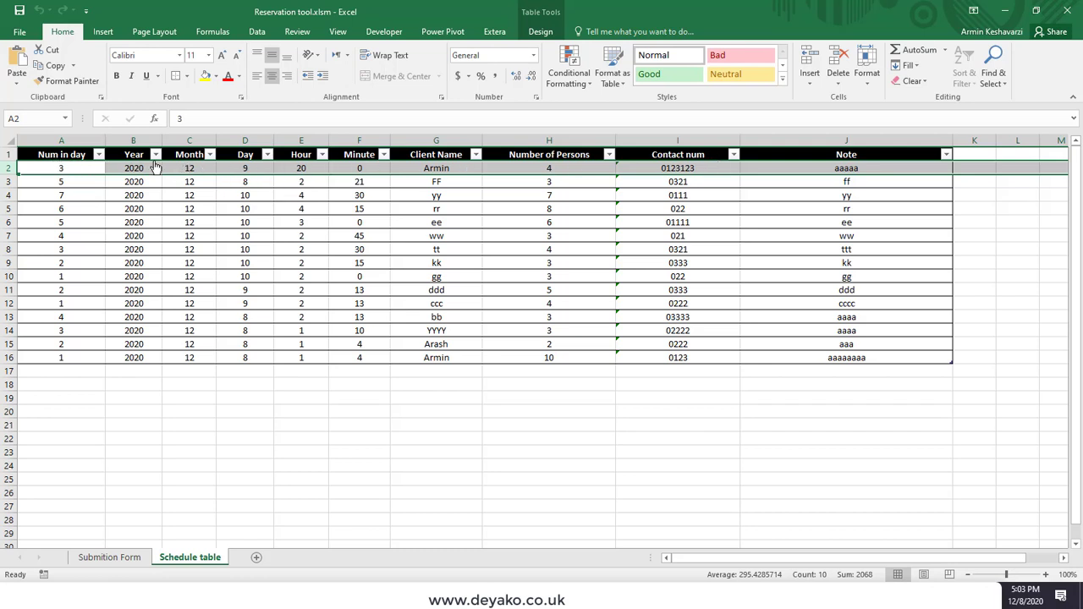
mouse_move(256, 177)
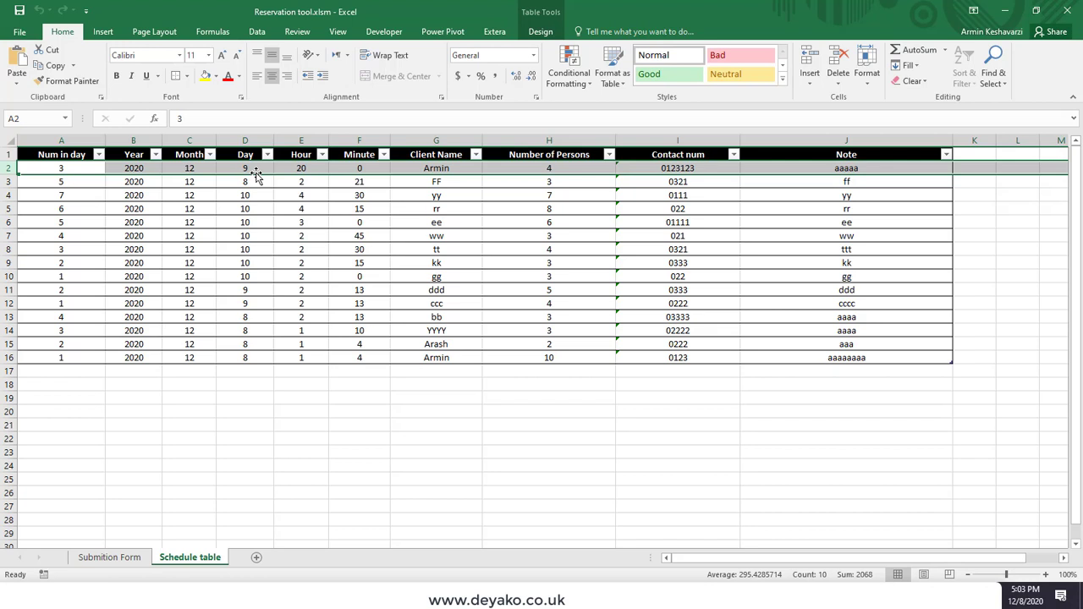
mouse_move(321, 156)
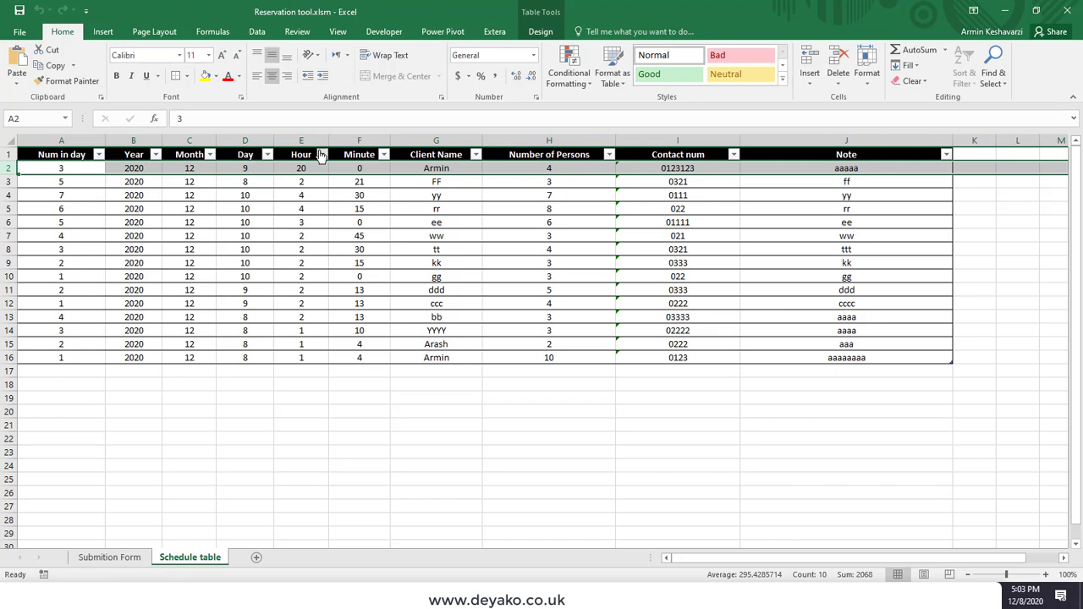
Filter the Schedule table's Day column to 9 only, showing 3 of 15 bookings.
click(320, 154)
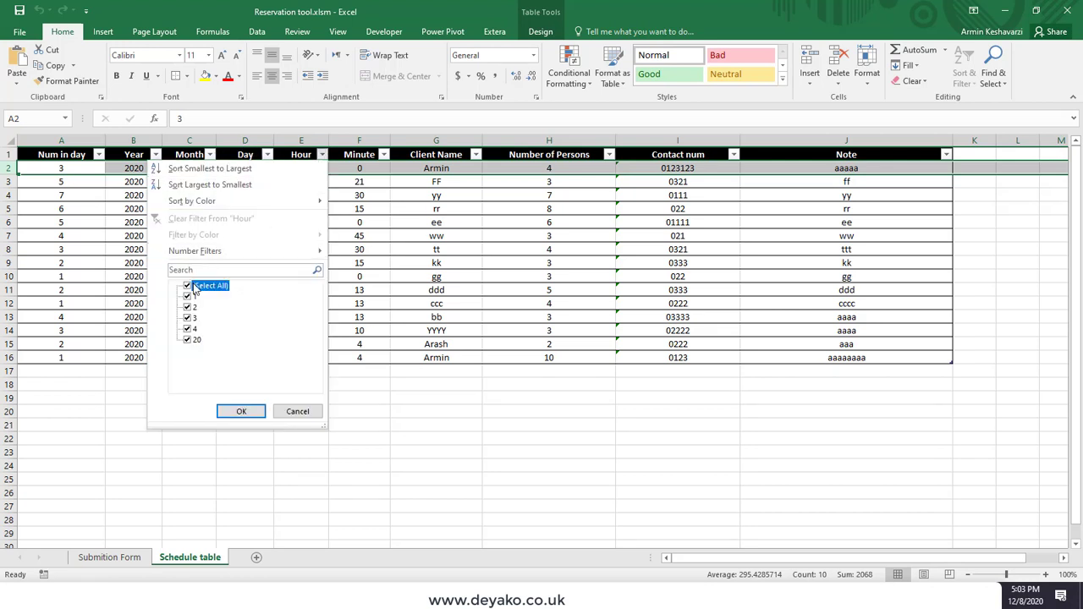
click(267, 154)
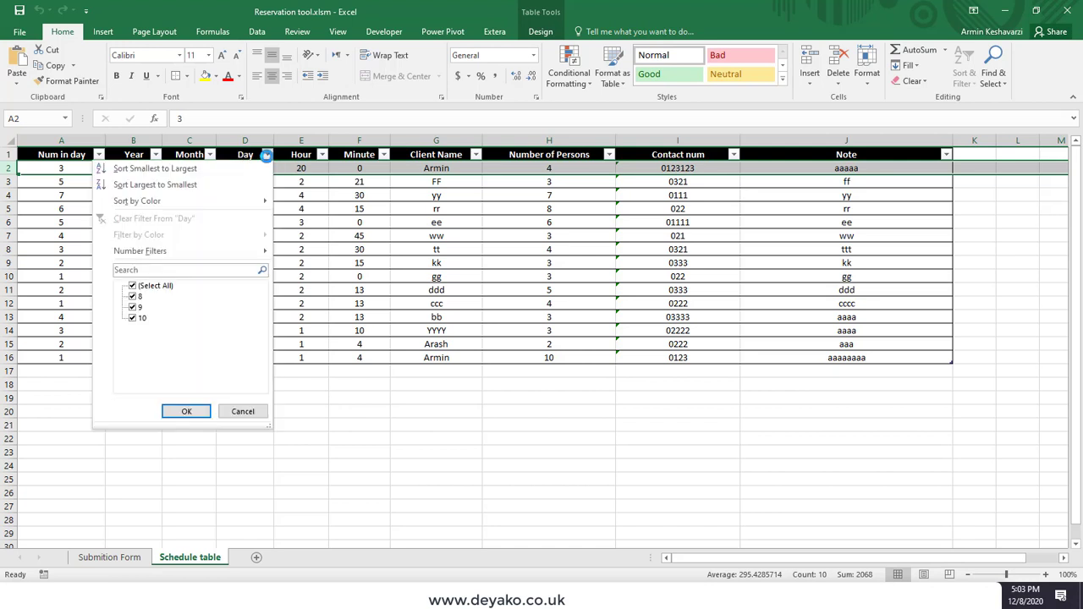
click(132, 286)
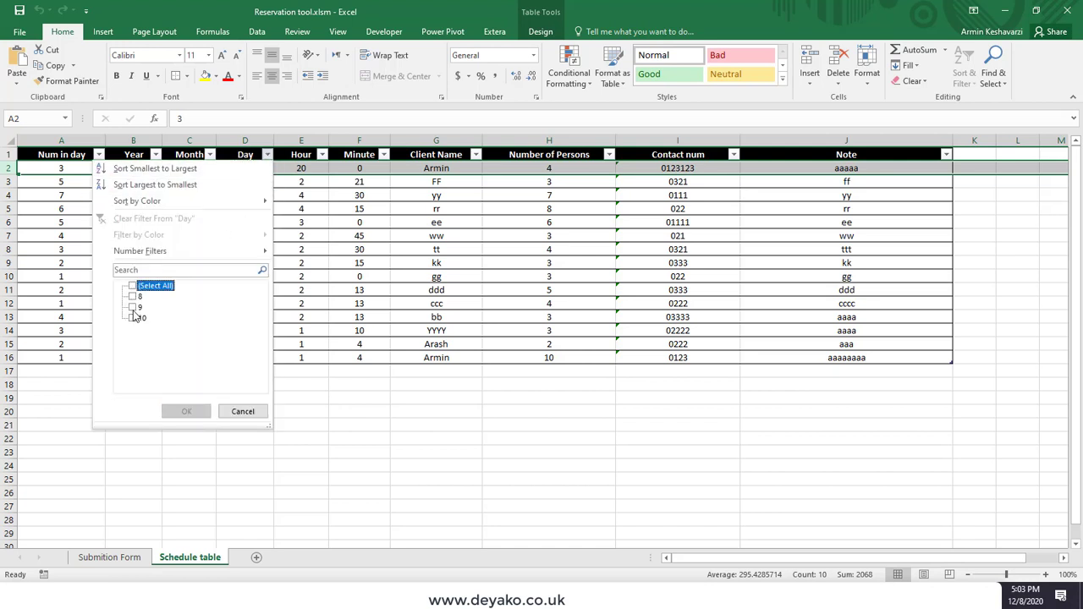
click(133, 307)
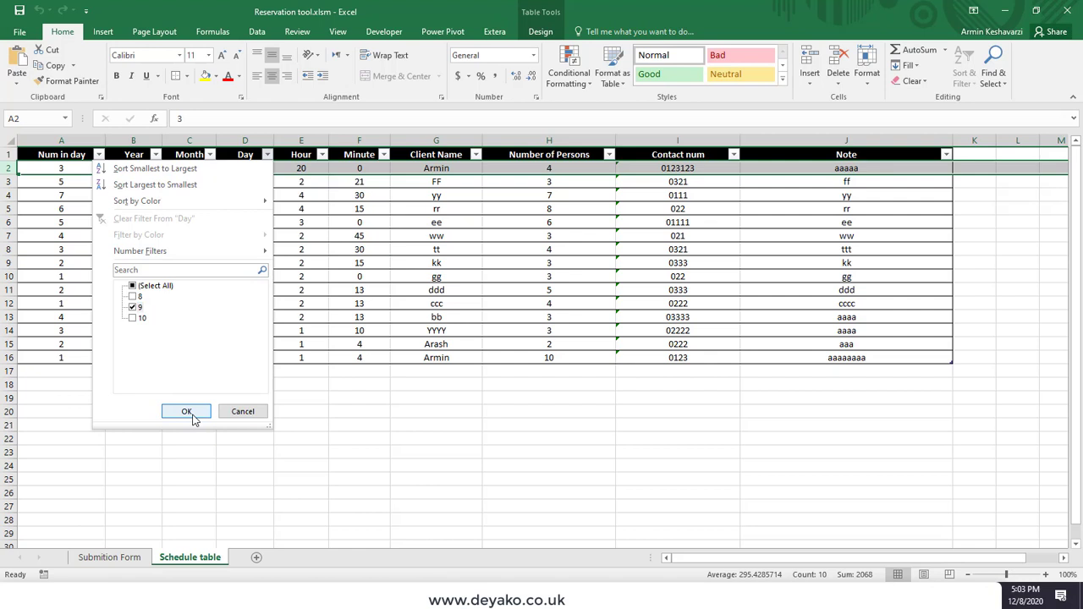
click(187, 411)
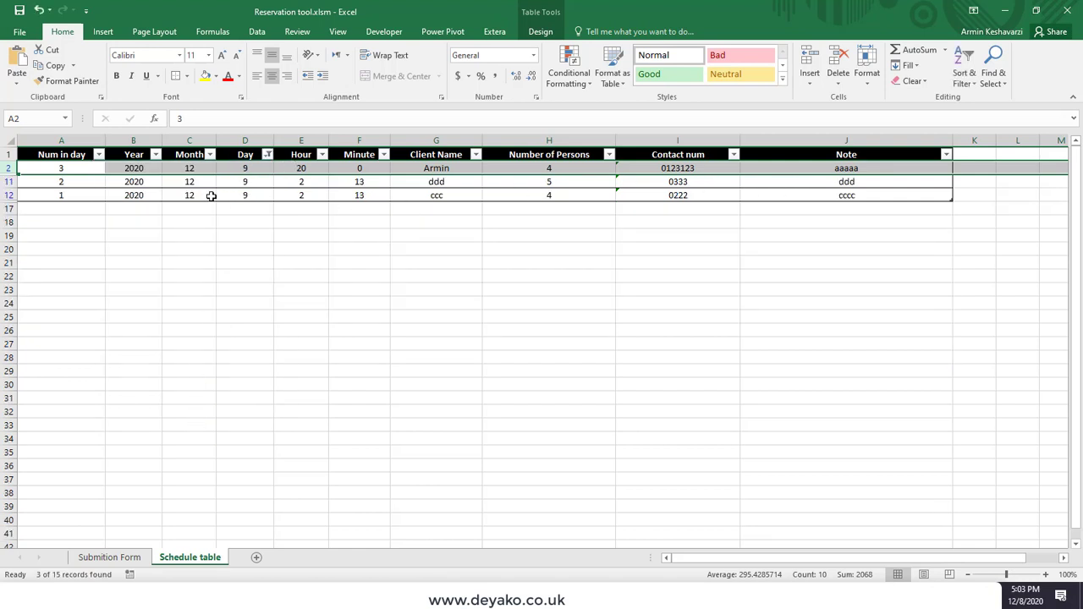
mouse_move(106, 521)
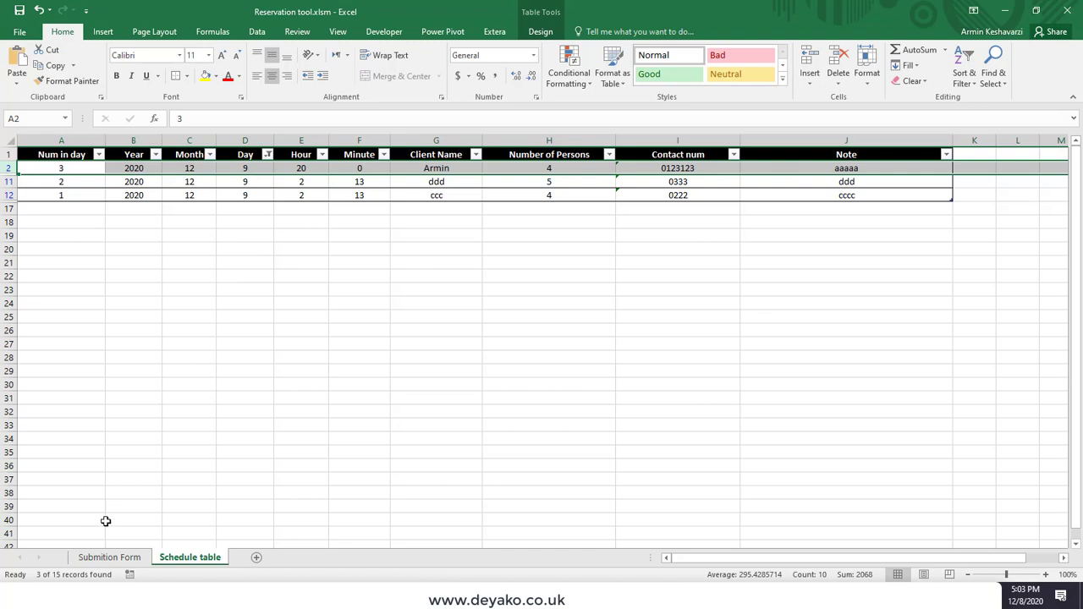
On the Submition Form sheet, book client qq with name only and return to the schedule.
click(109, 556)
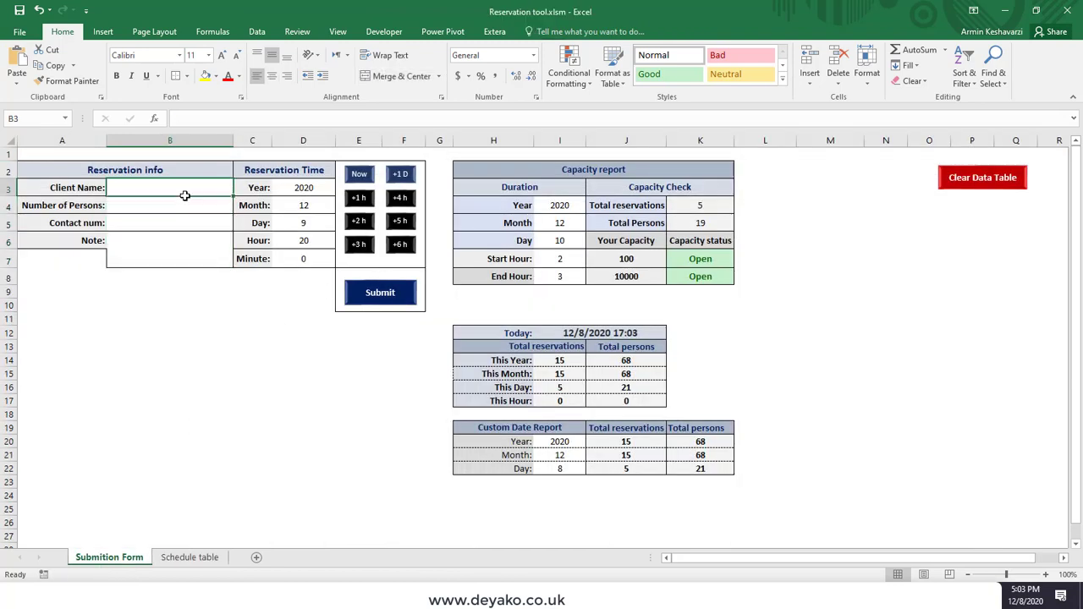
text(qq)
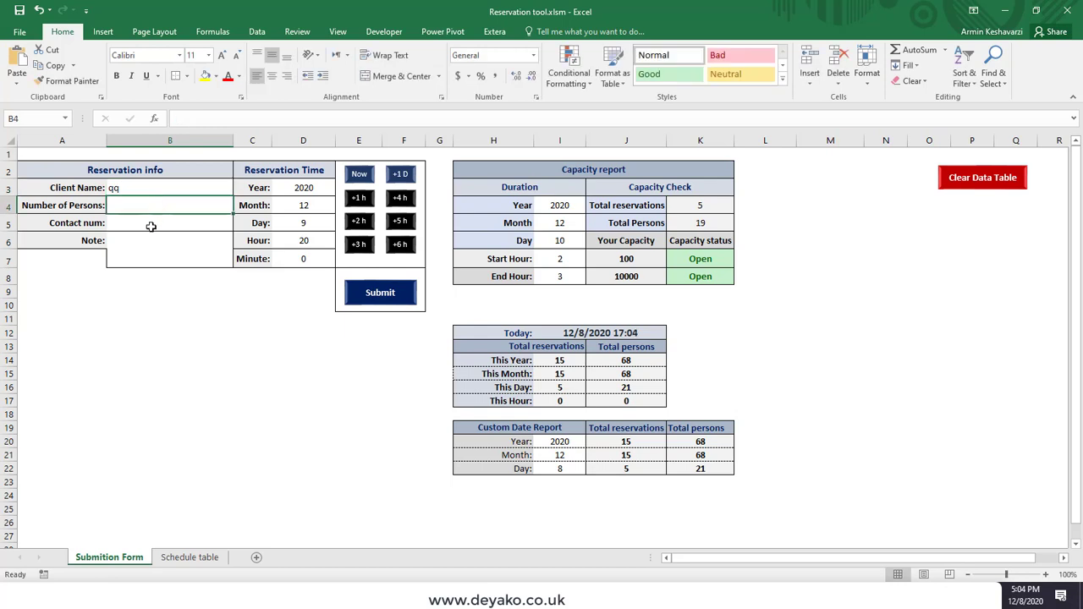
click(380, 292)
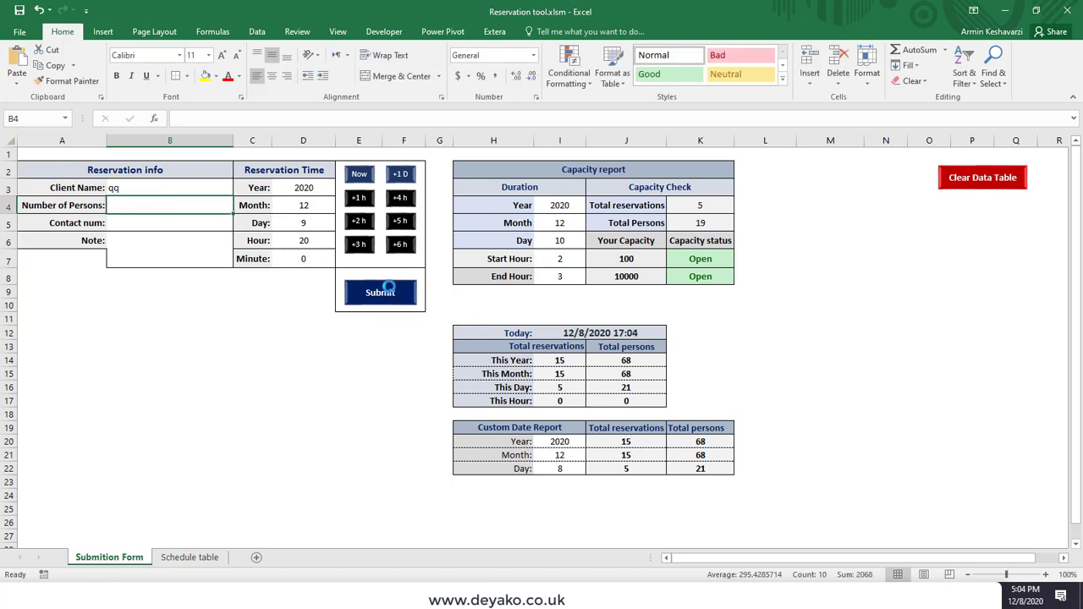
click(189, 557)
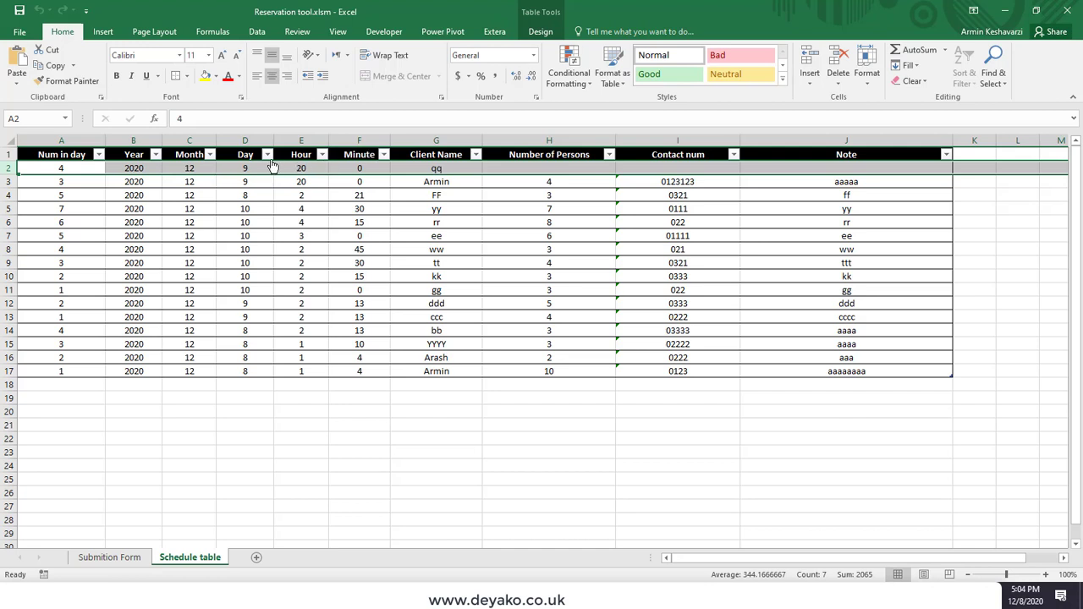
Reapply the day 9 filter, then restore Select All in Day and go back to the Submition Form sheet.
click(266, 154)
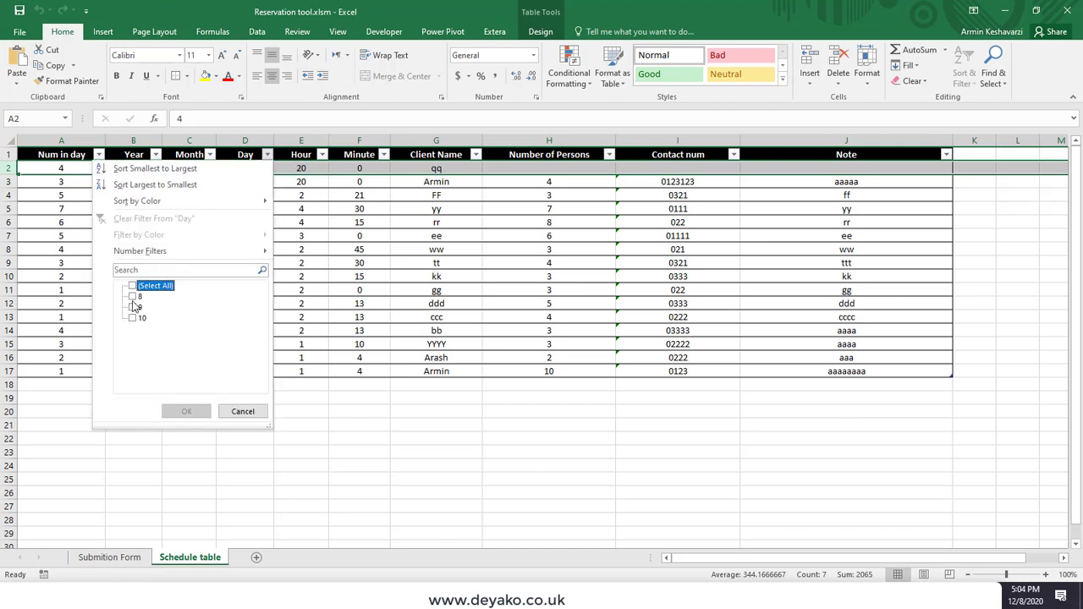
click(186, 411)
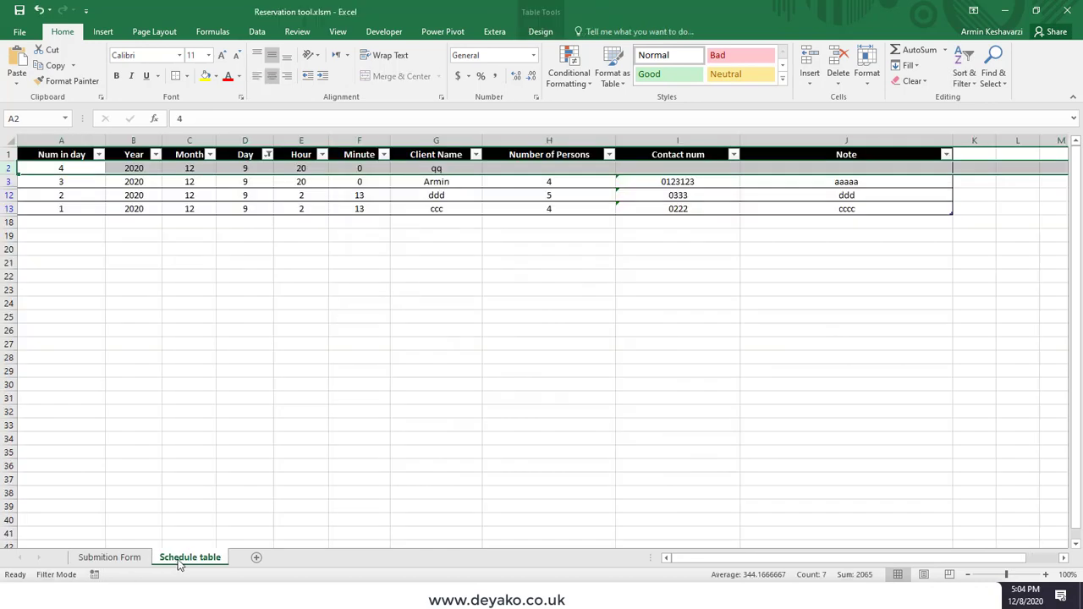
click(267, 154)
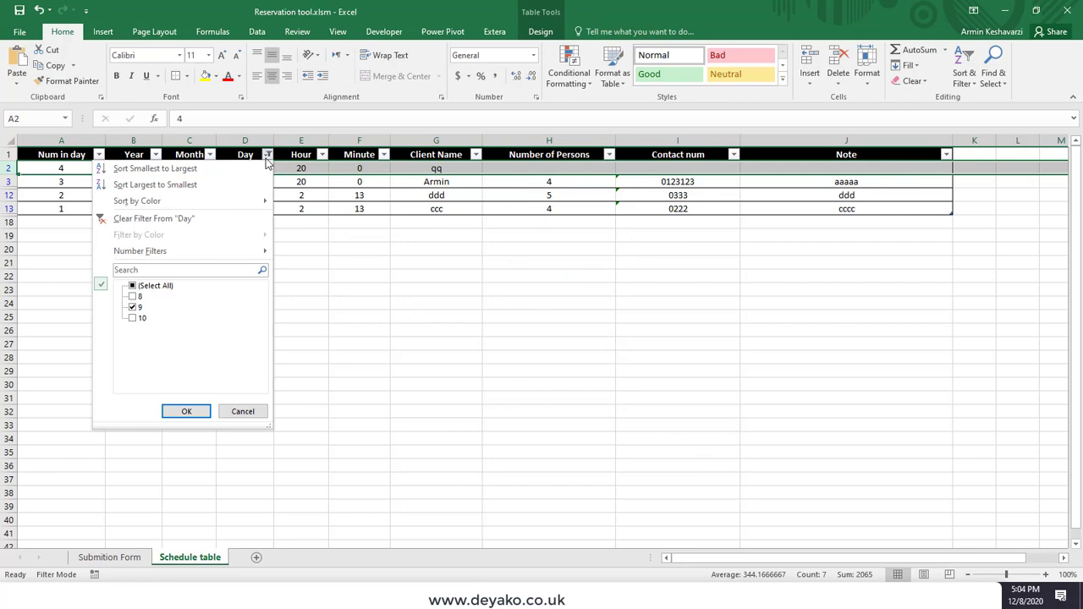
click(132, 285)
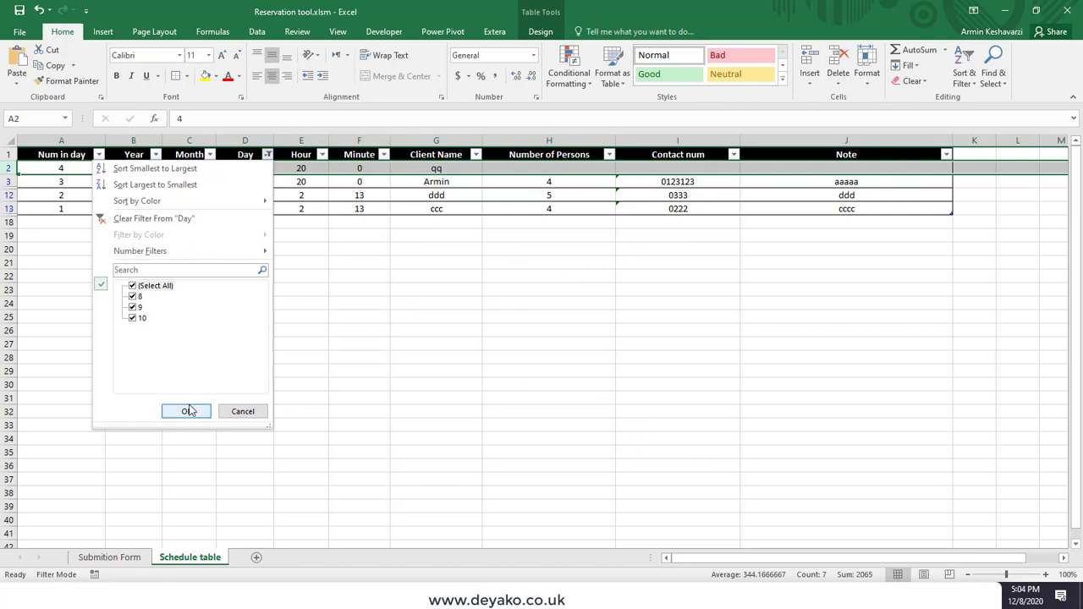
click(187, 411)
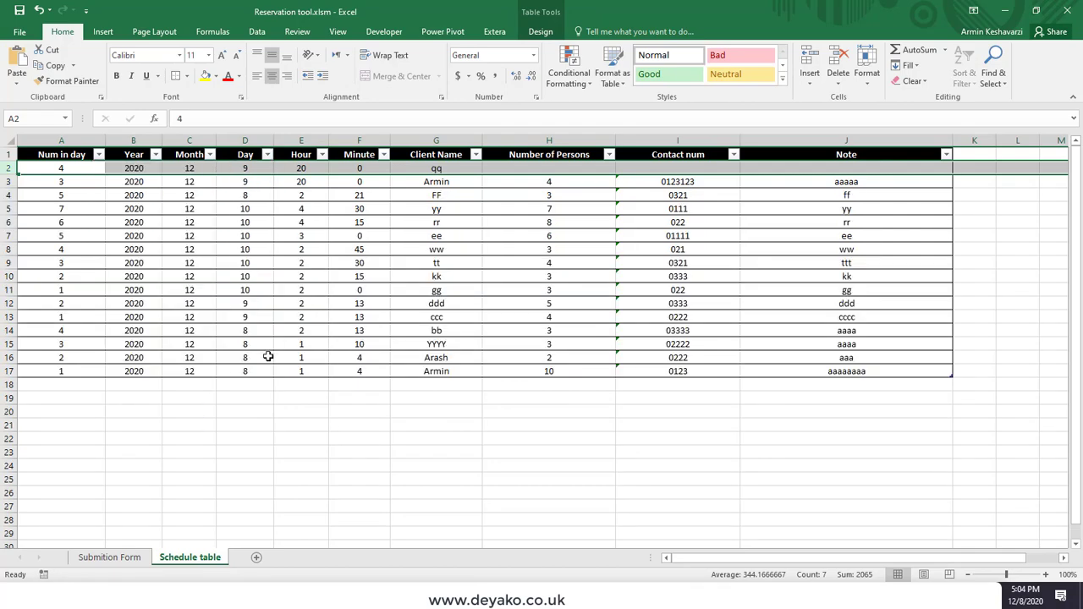
click(108, 556)
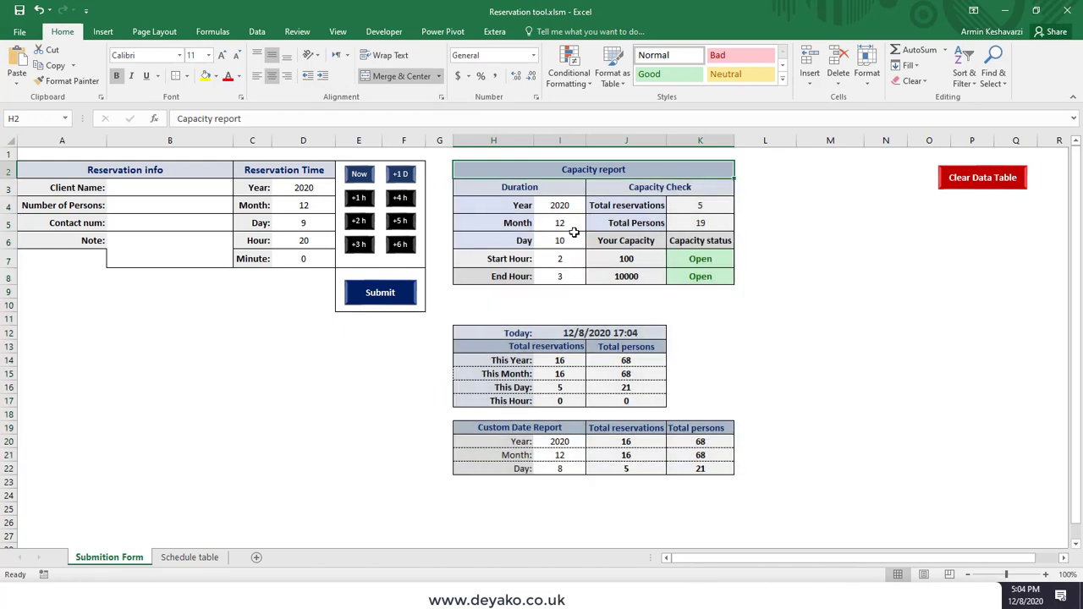
mouse_move(603, 204)
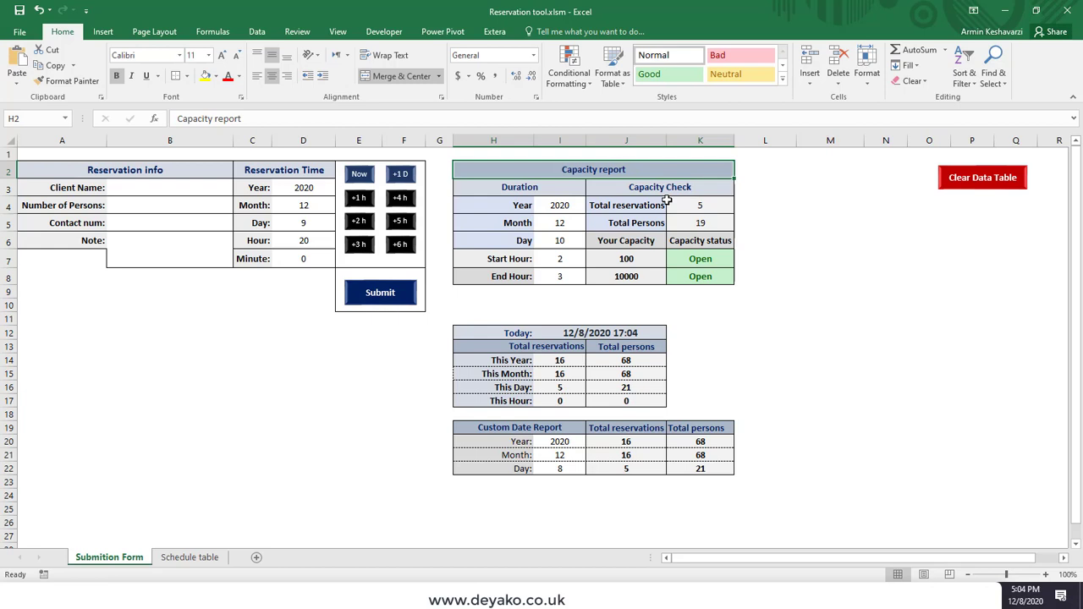
Review the capacity report's Day value, totals formulas and the Your Capacity values for day 9, hours 8 to 20.
click(626, 223)
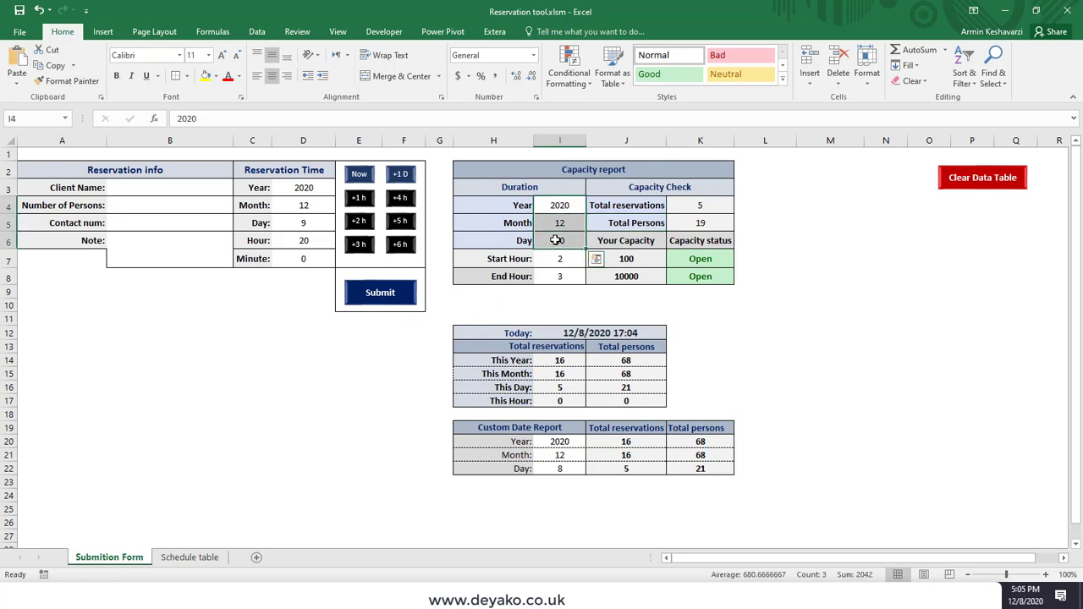
click(560, 240)
text(9)
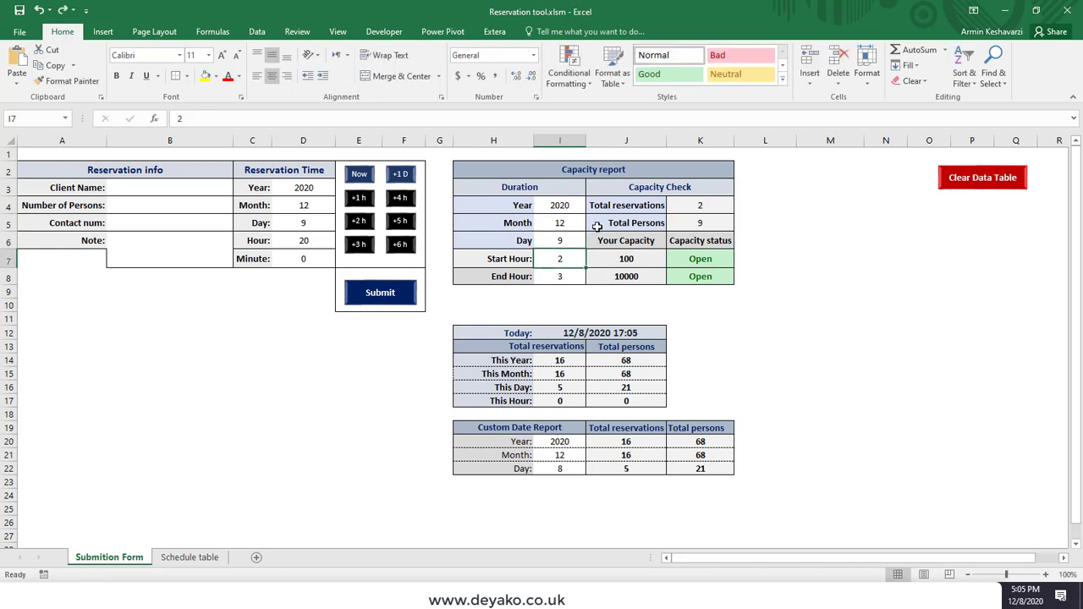
mouse_move(539, 256)
text(8)
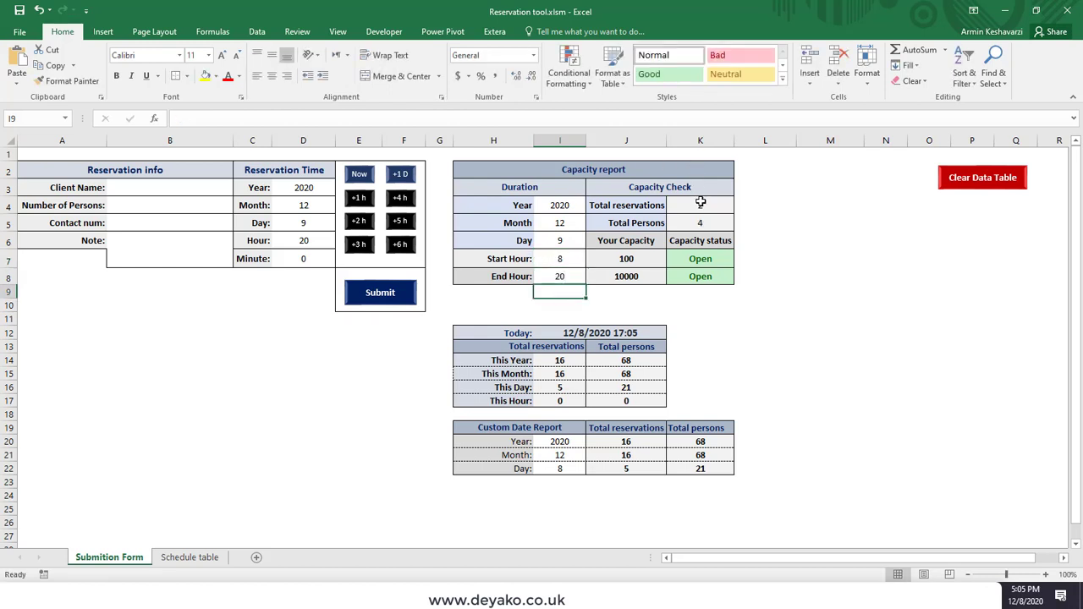
click(700, 204)
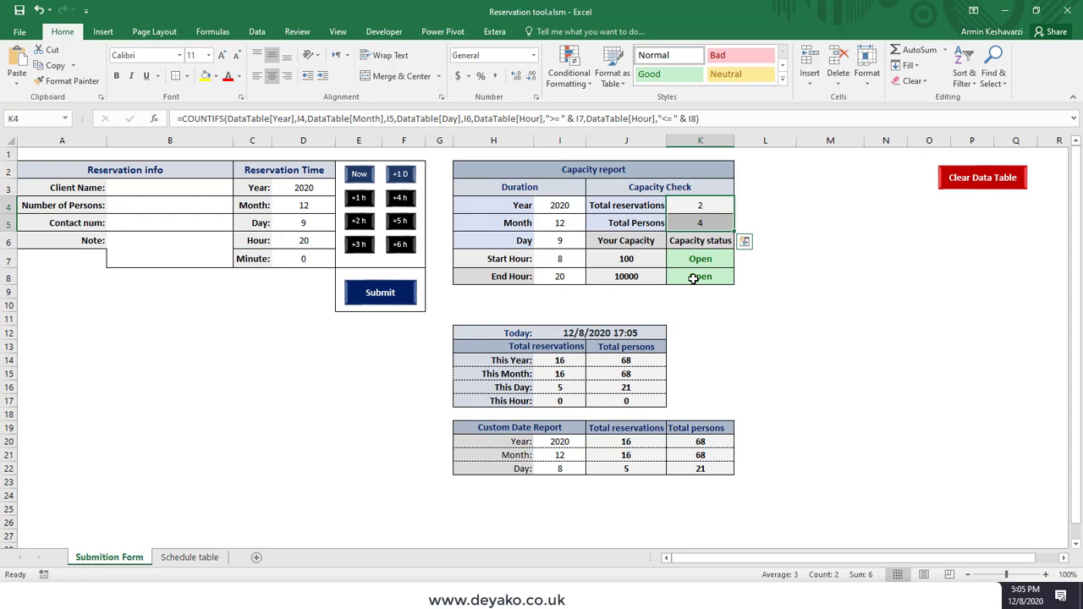
drag(560, 205, 559, 288)
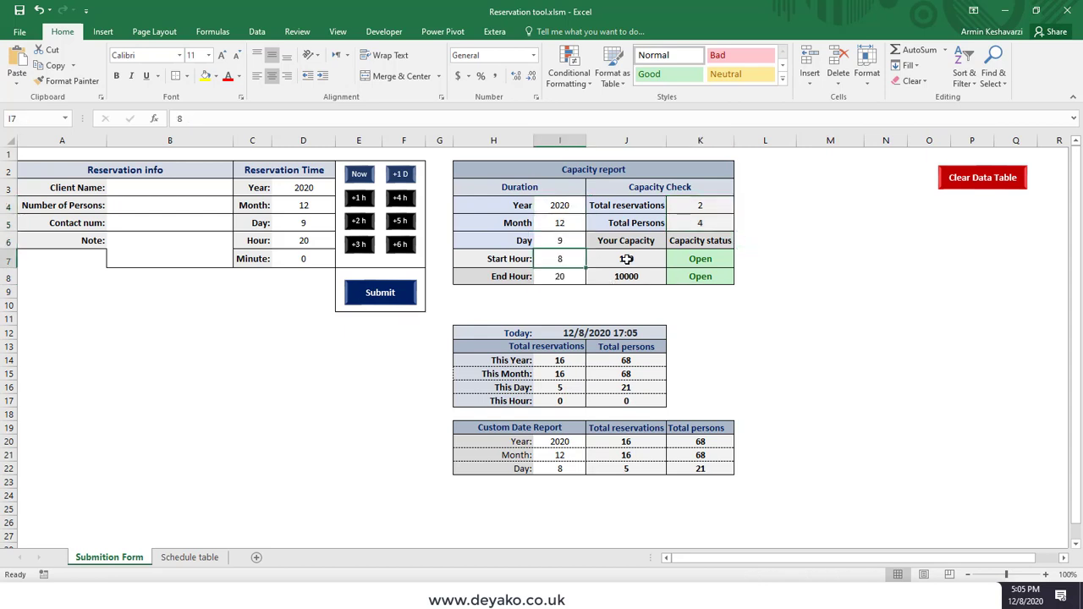
click(626, 258)
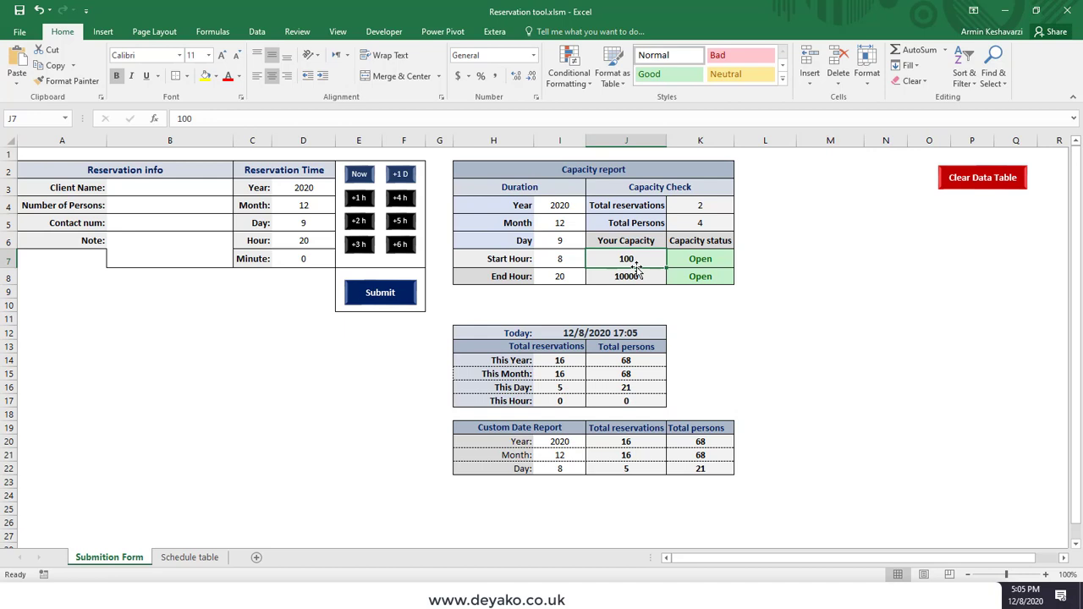
mouse_move(636, 269)
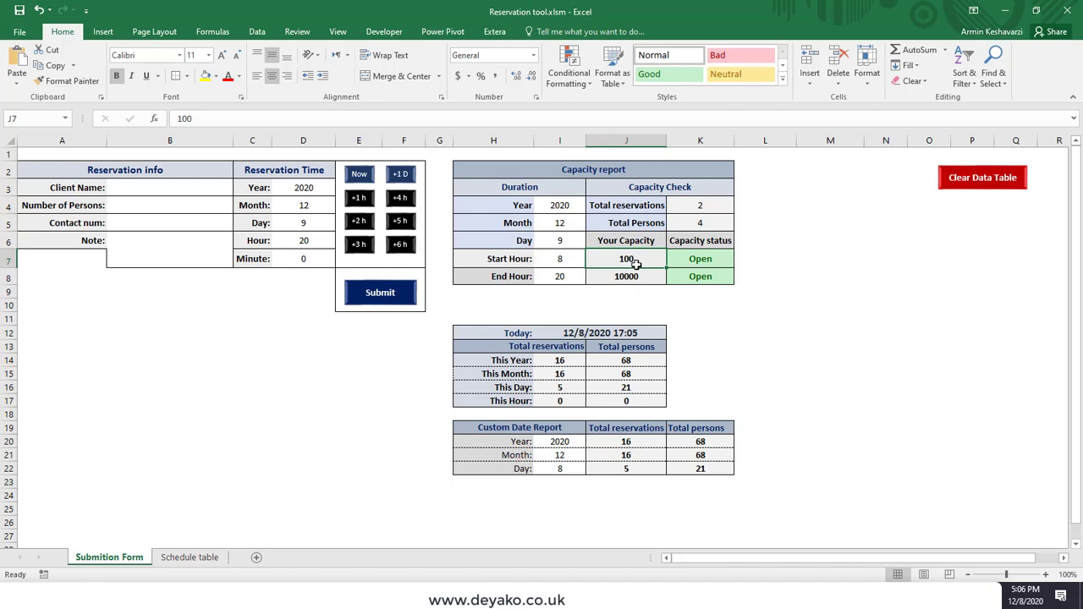
click(627, 276)
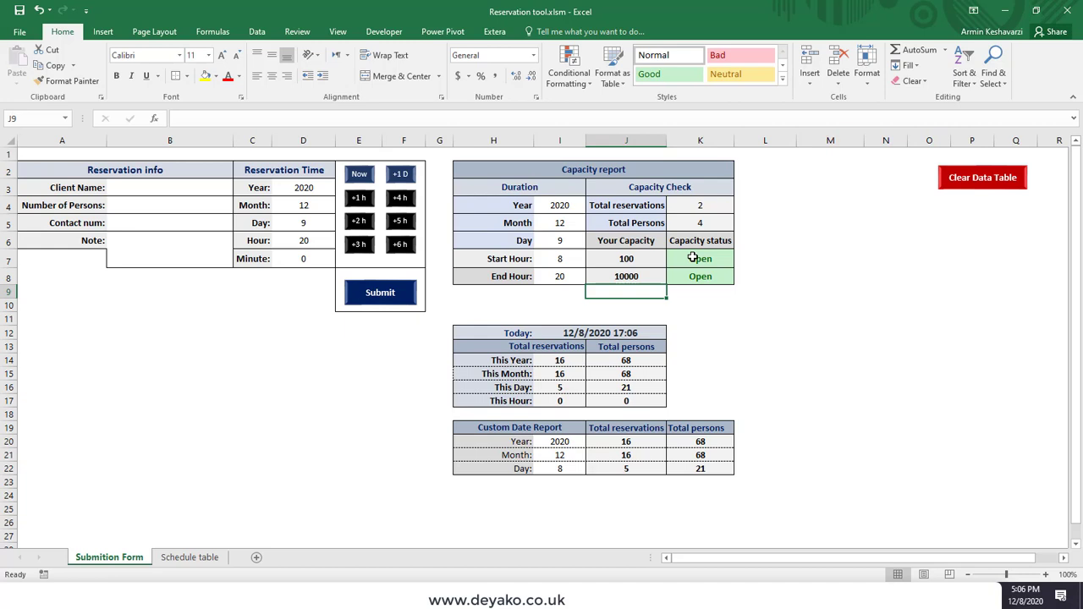
Inspect the Capacity status formulas and select the reservation capacity value to change it.
click(700, 258)
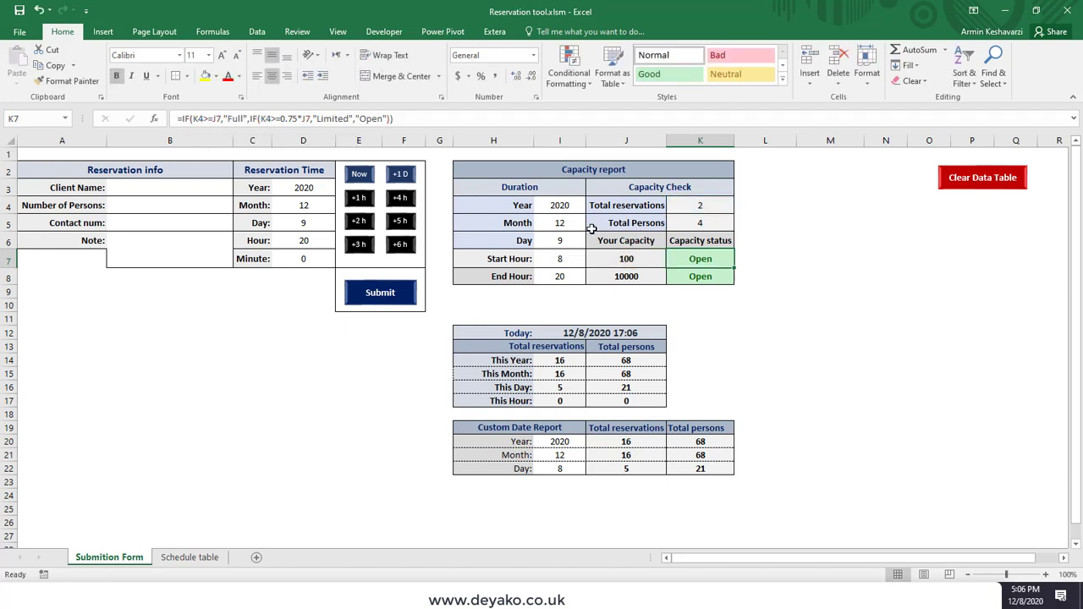
click(625, 240)
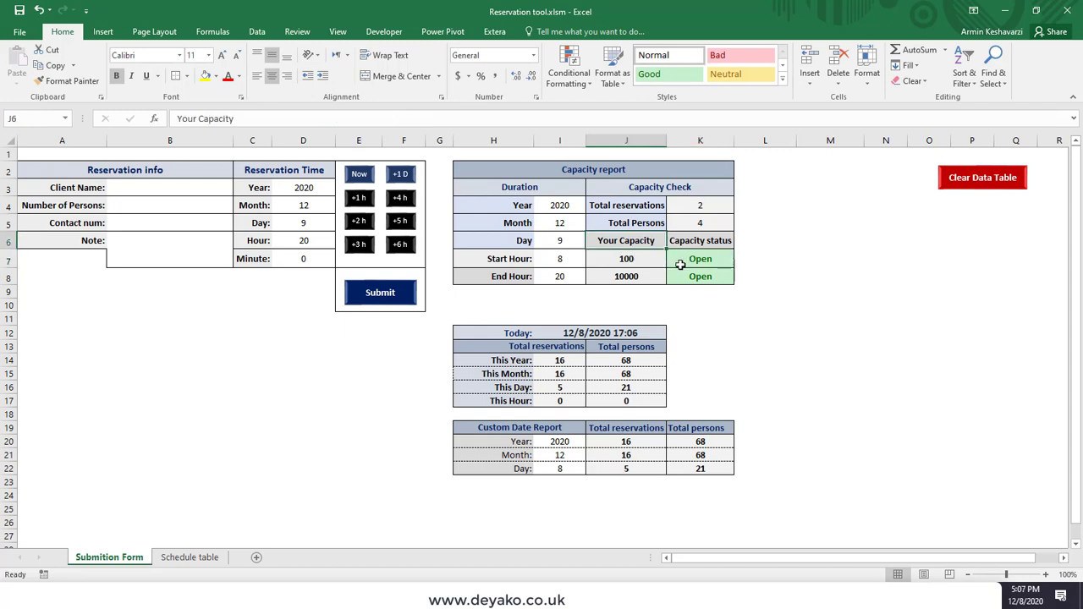
click(700, 276)
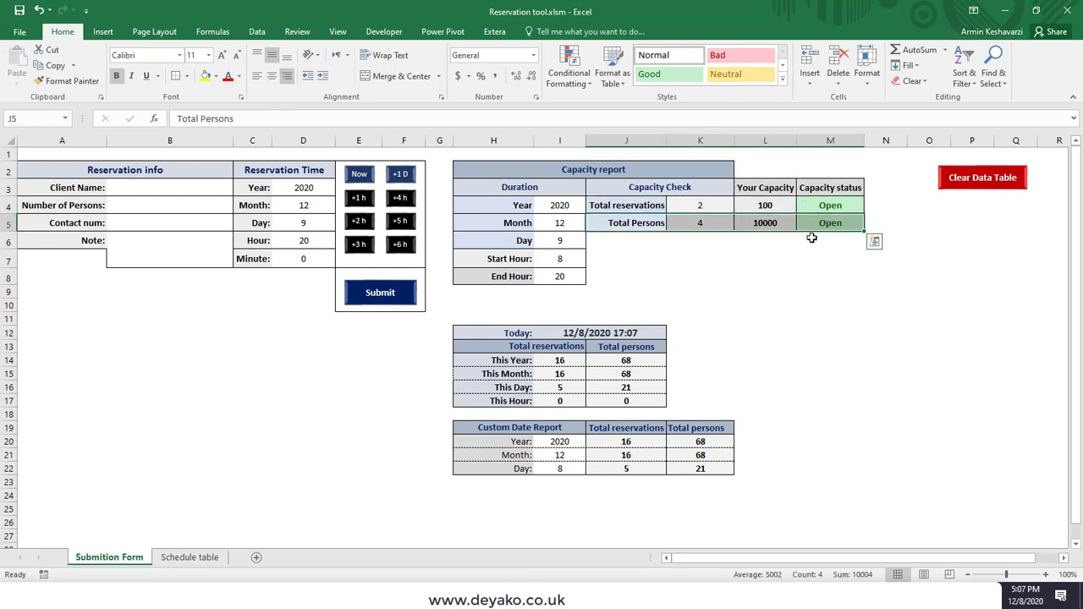
click(765, 204)
text(1)
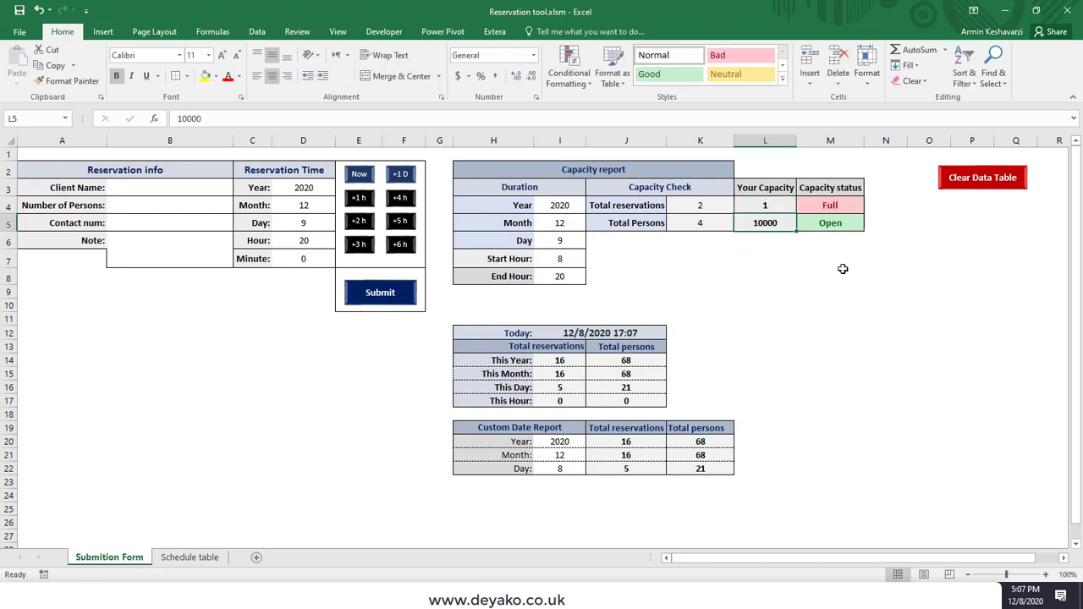
Set capacities to 4 reservations and 3 persons in L4:L5 and review the Open/Full IF status formulas.
click(830, 205)
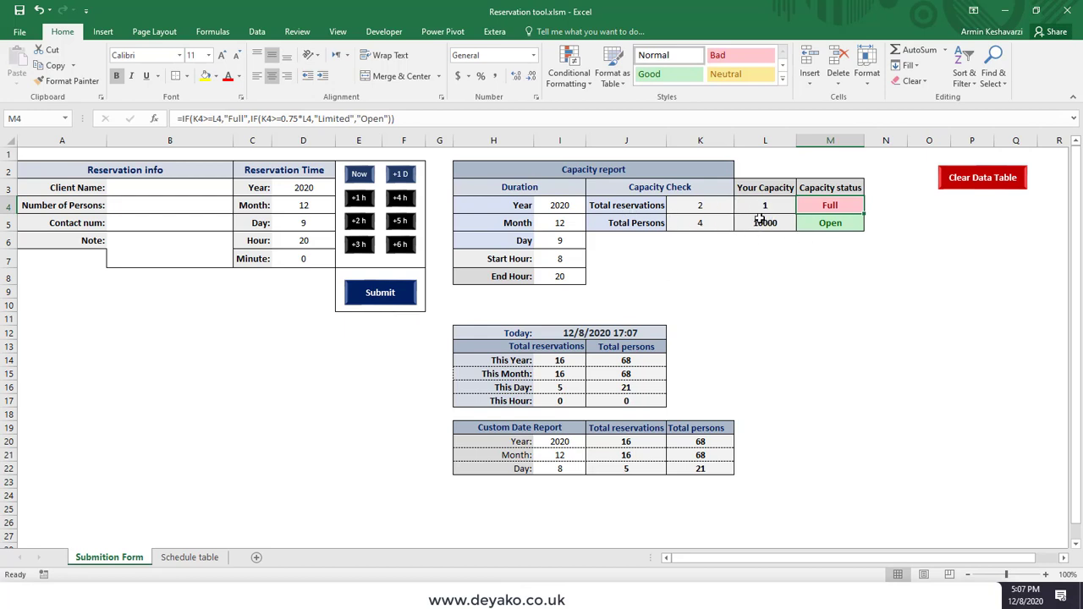
click(765, 223)
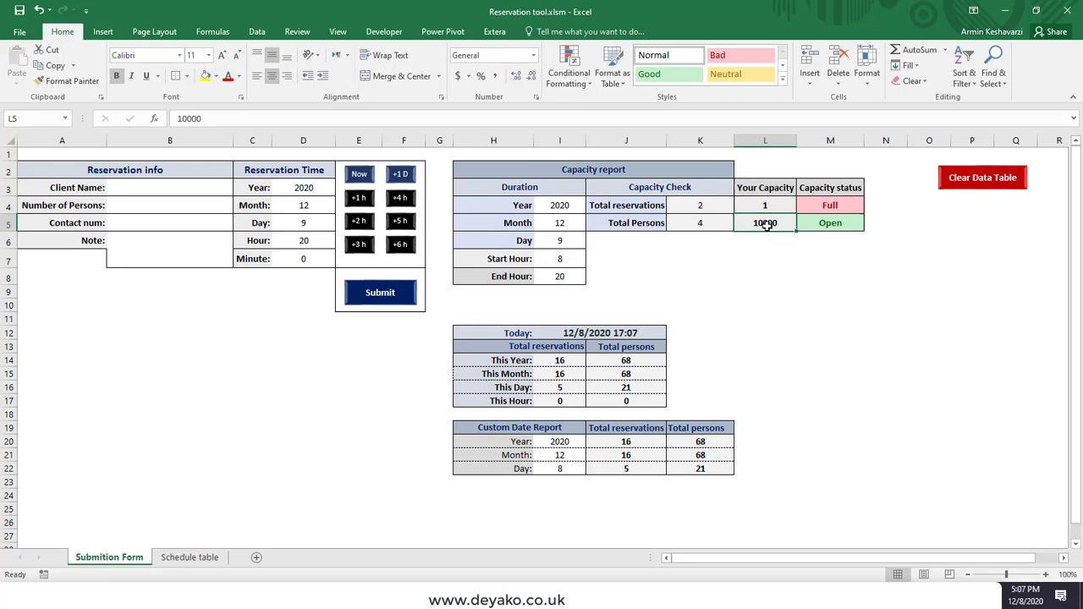
click(765, 204)
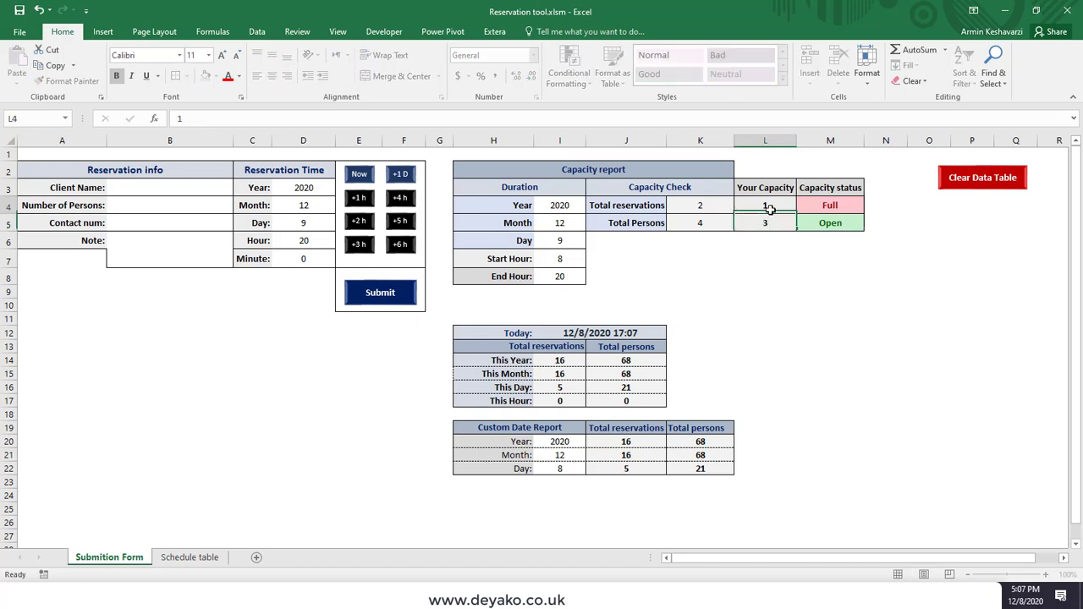
click(765, 222)
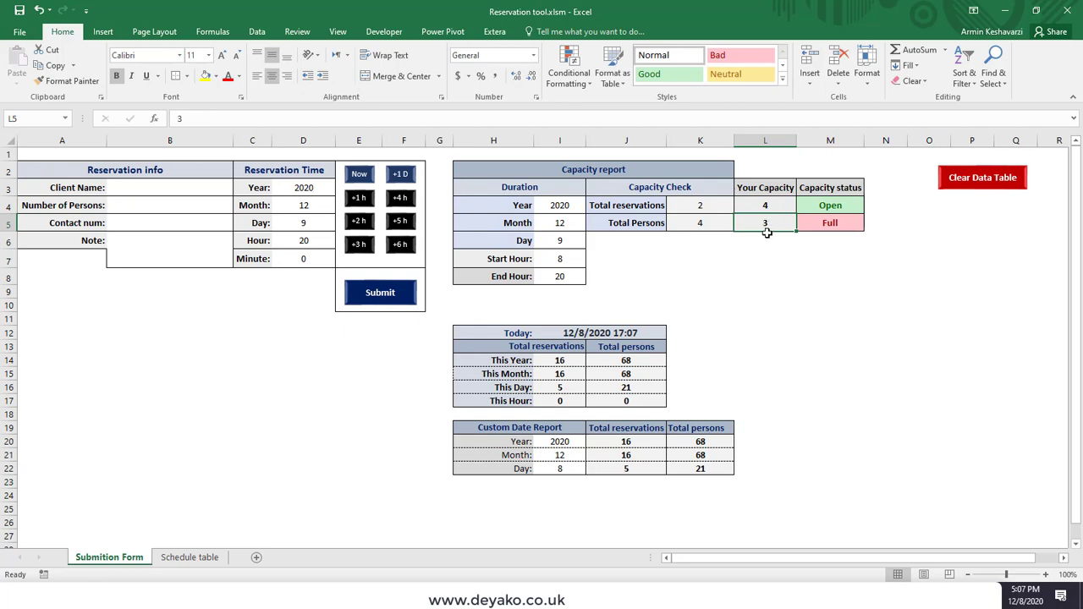
mouse_move(747, 226)
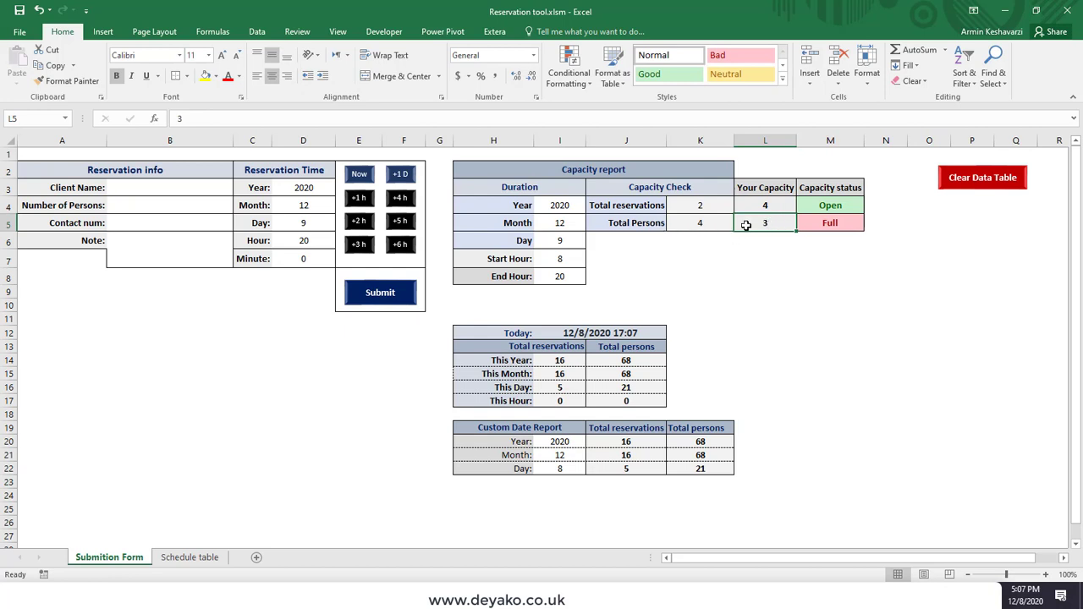
click(830, 205)
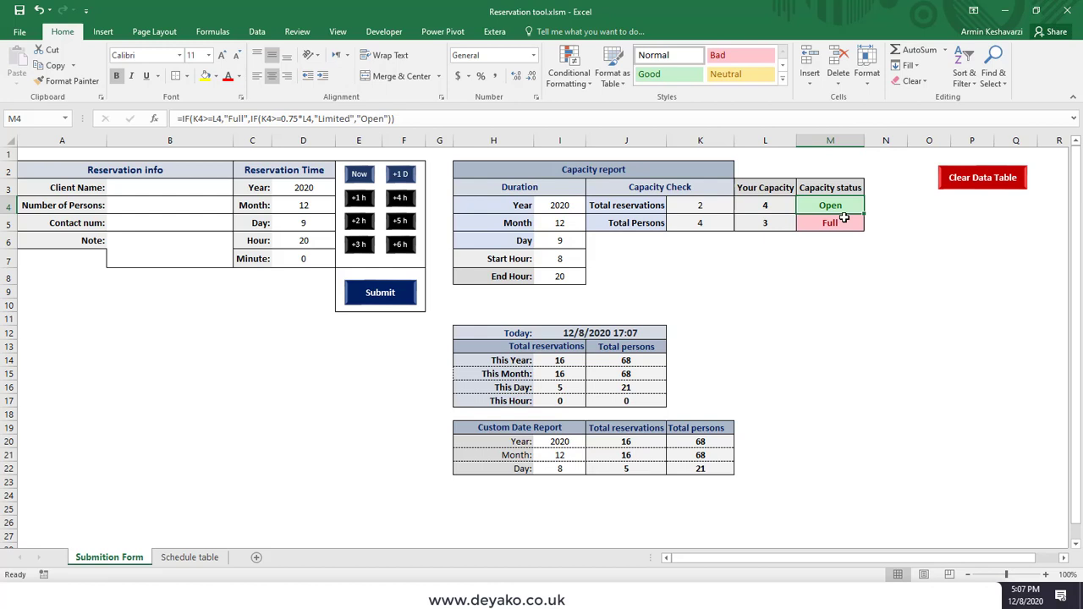
click(831, 223)
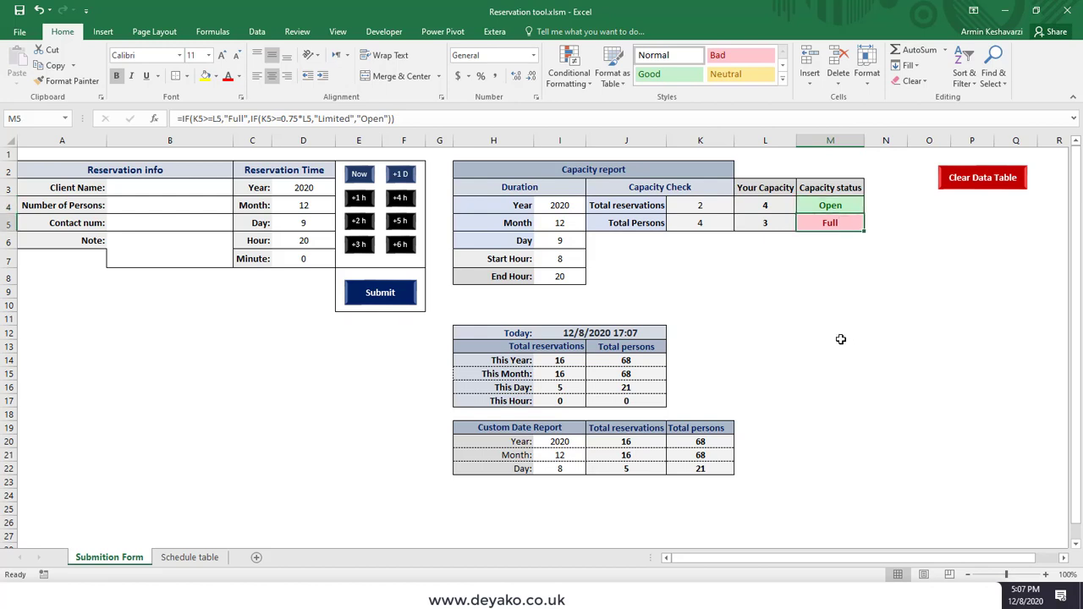
mouse_move(765, 240)
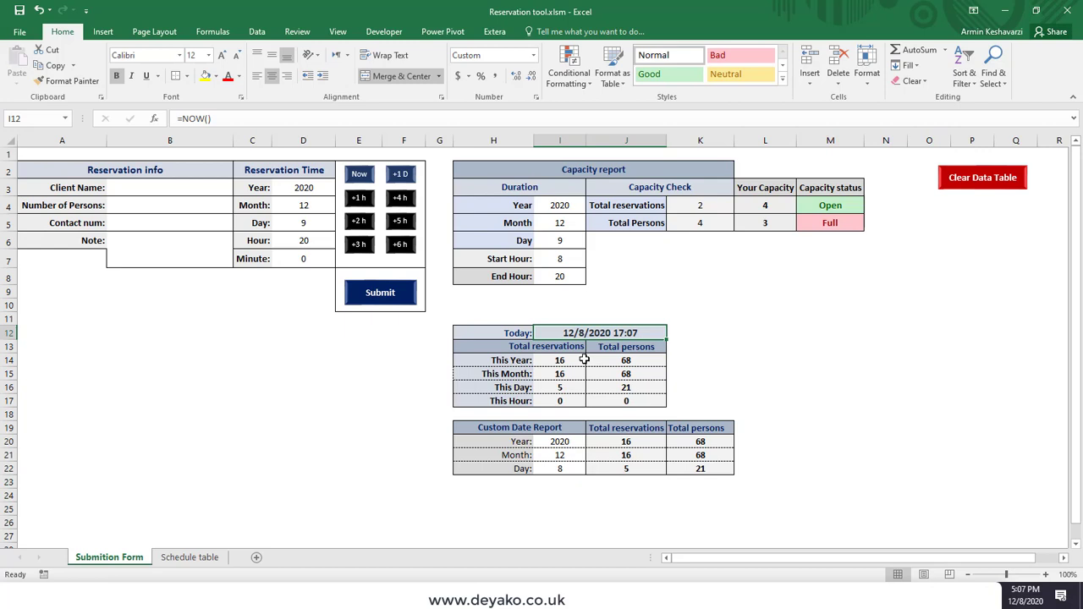
click(516, 346)
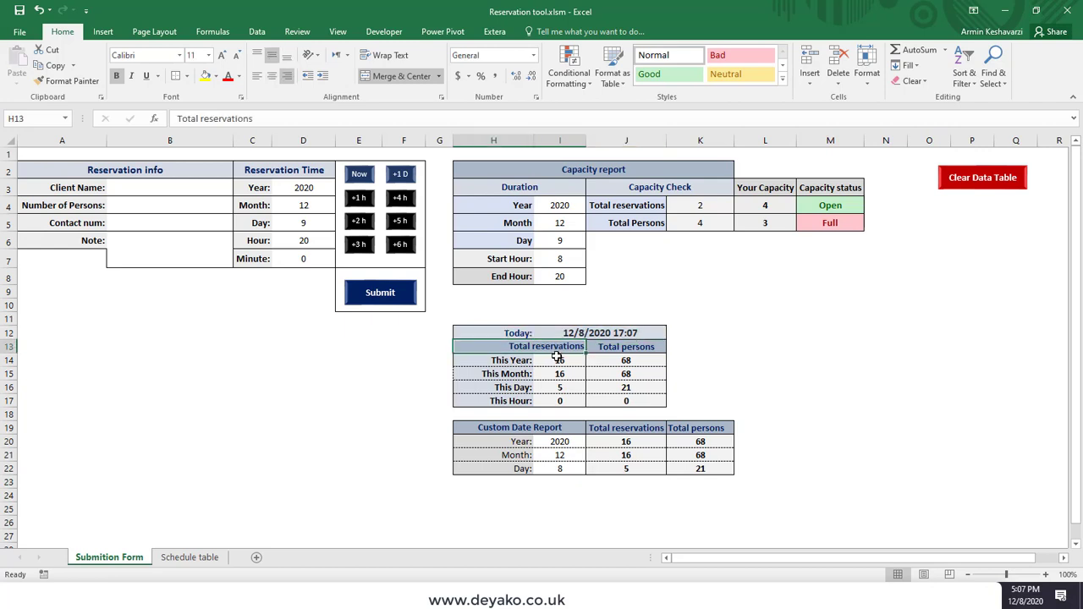
click(626, 346)
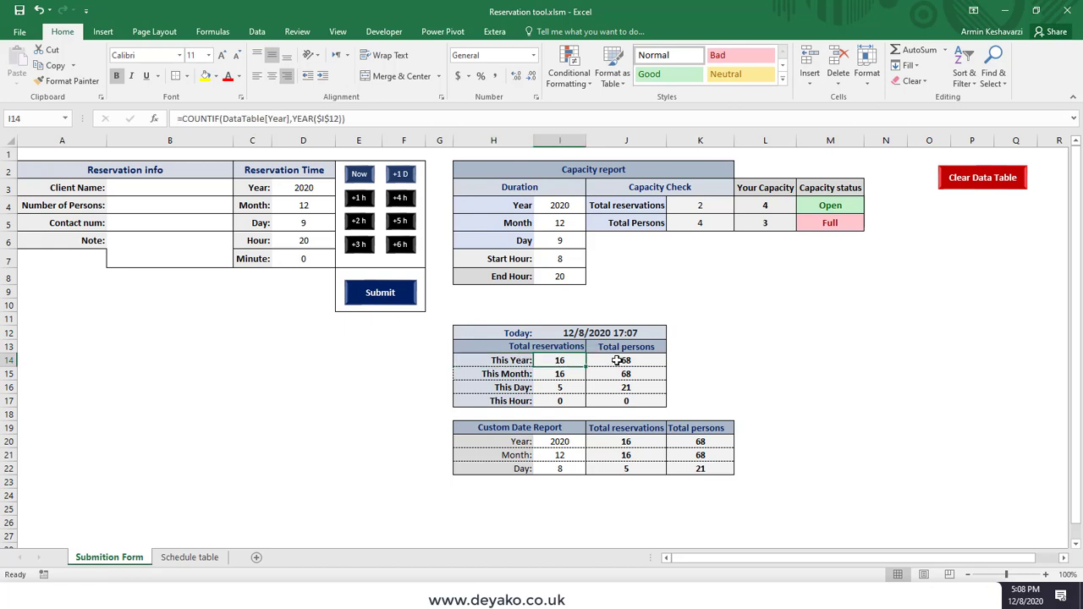
click(626, 374)
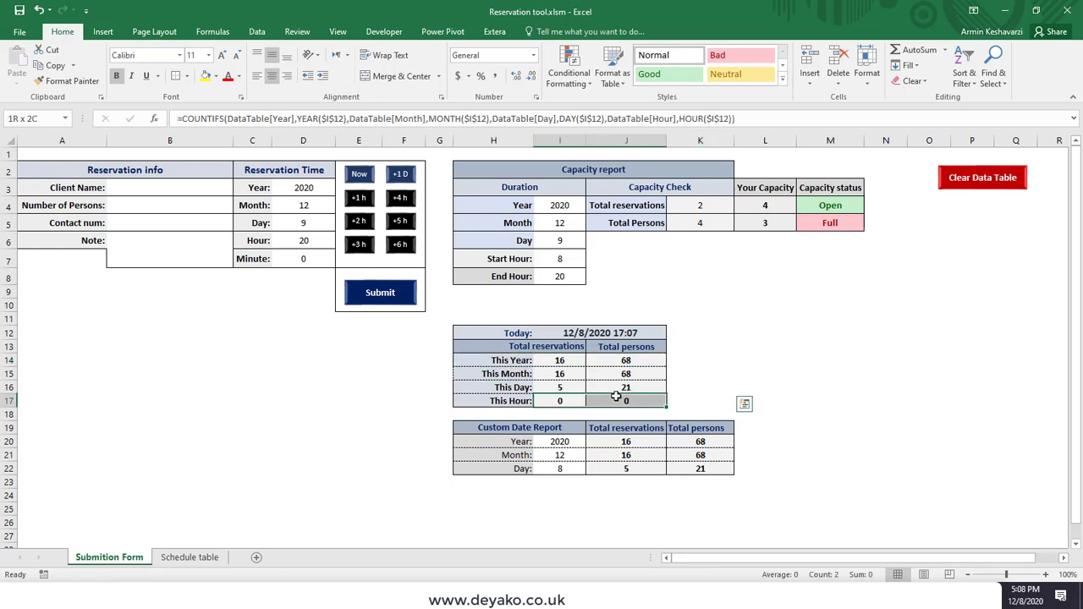
click(559, 360)
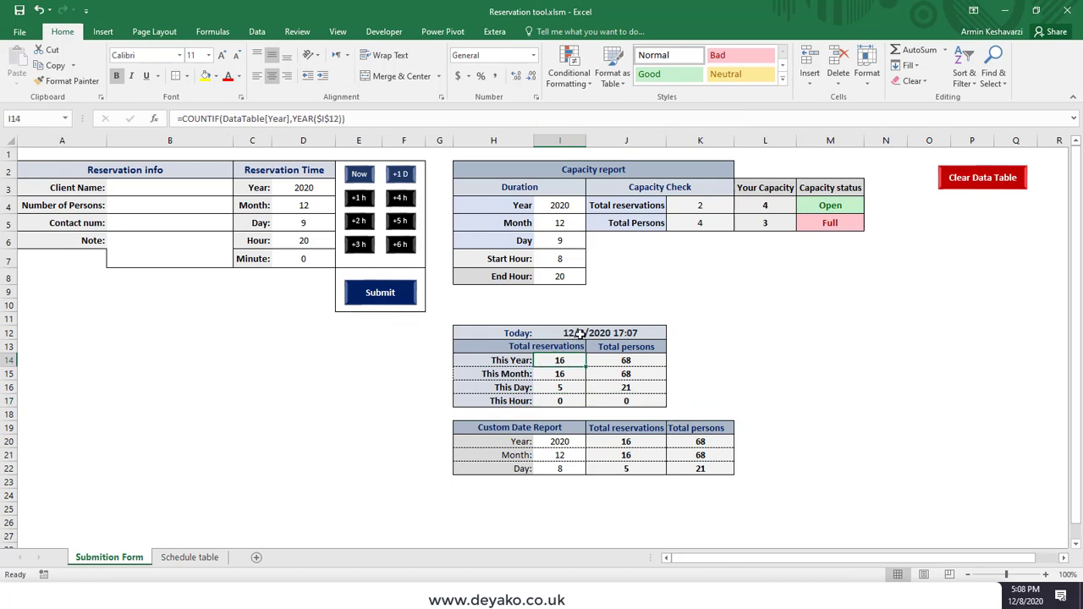
mouse_move(580, 335)
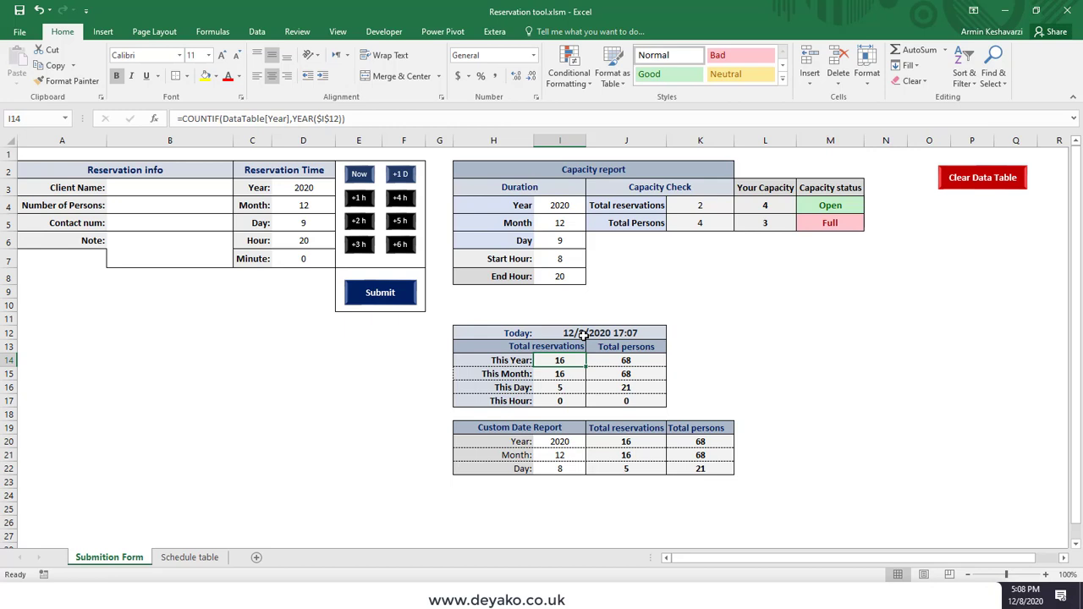
mouse_move(624, 330)
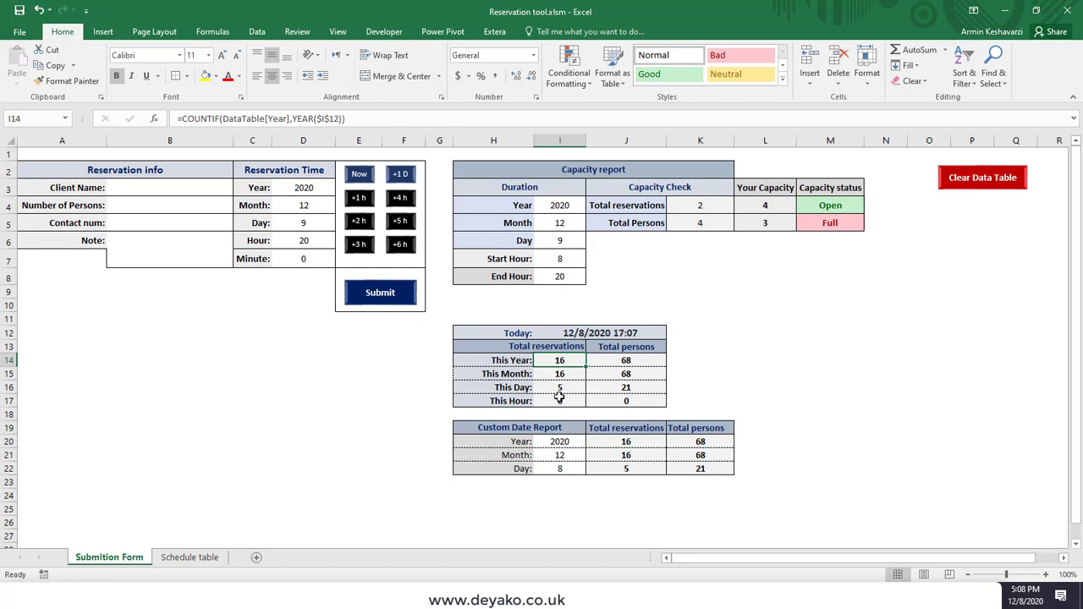
click(626, 401)
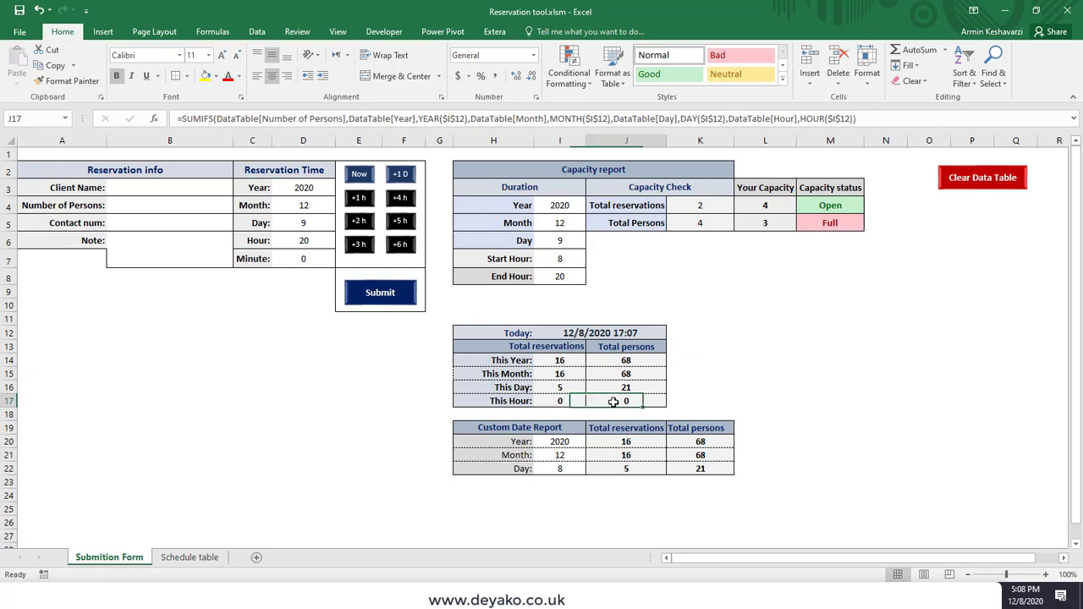
click(560, 387)
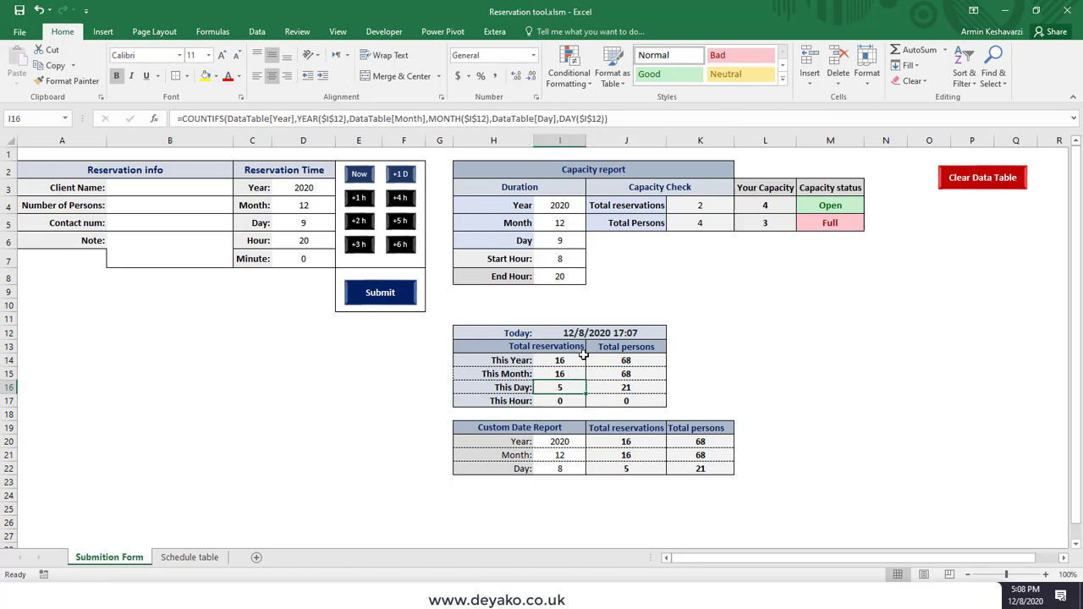
drag(560, 387, 627, 387)
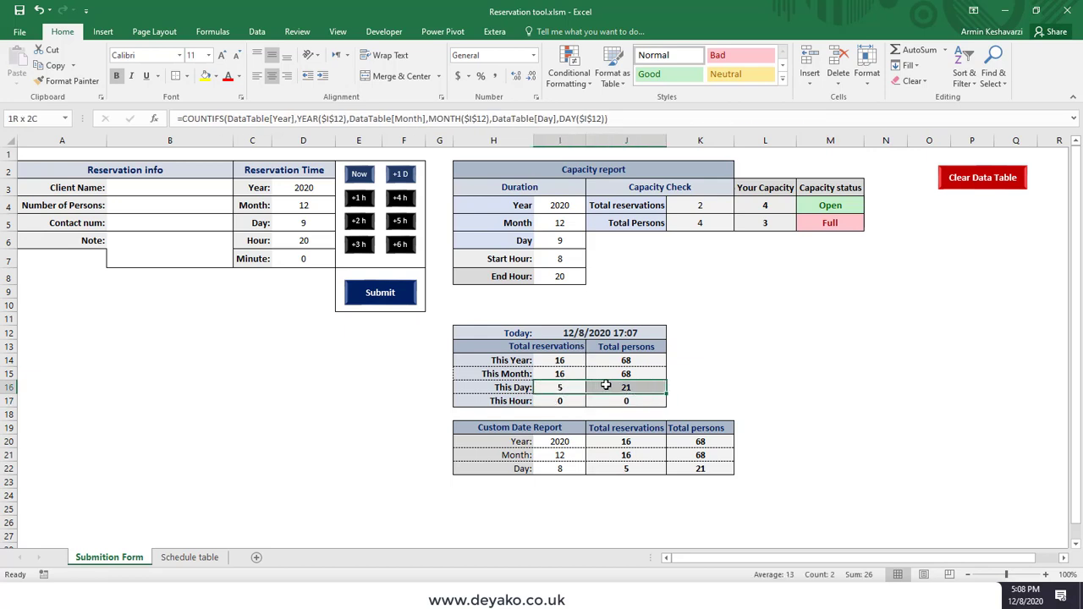
click(560, 386)
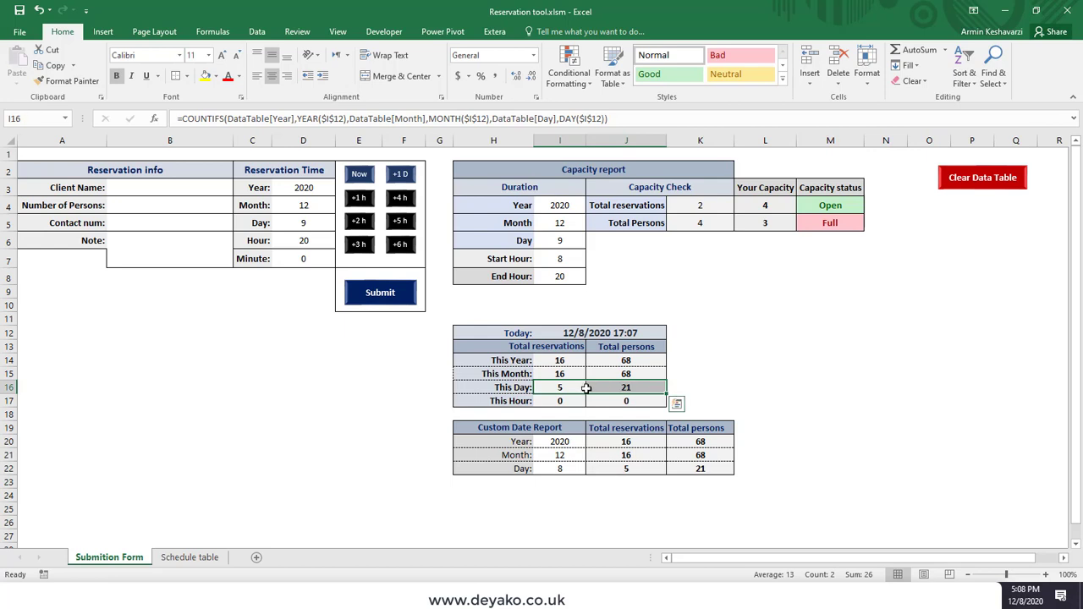
click(626, 387)
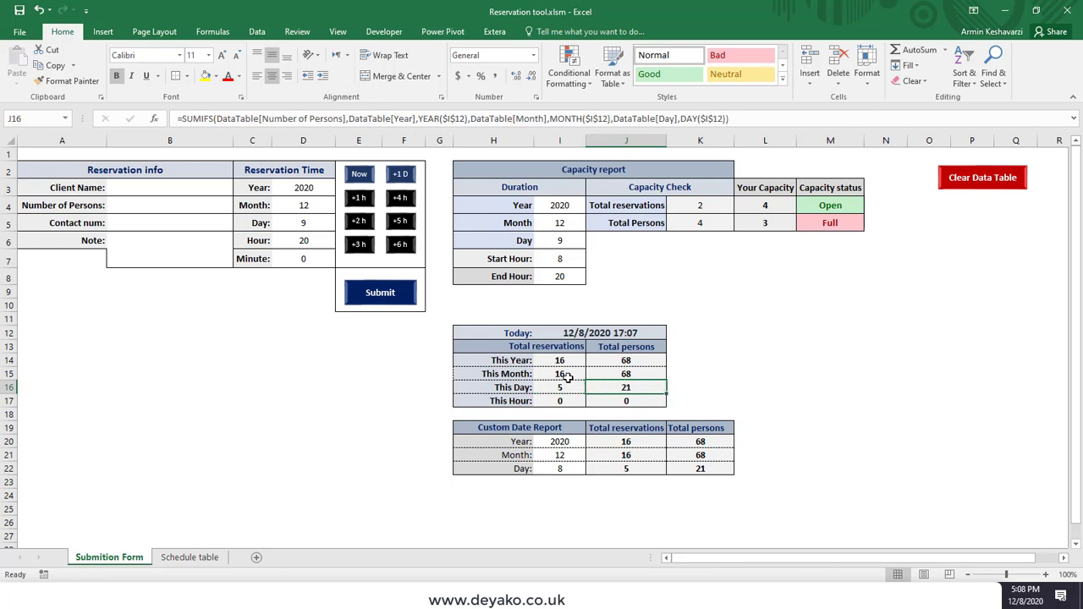
click(560, 373)
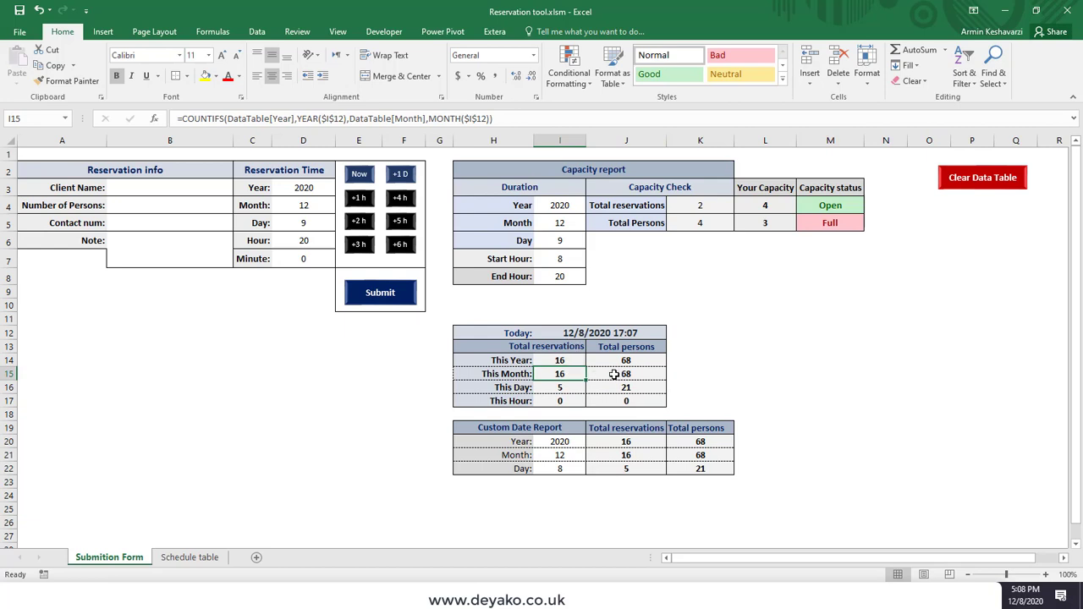
click(623, 374)
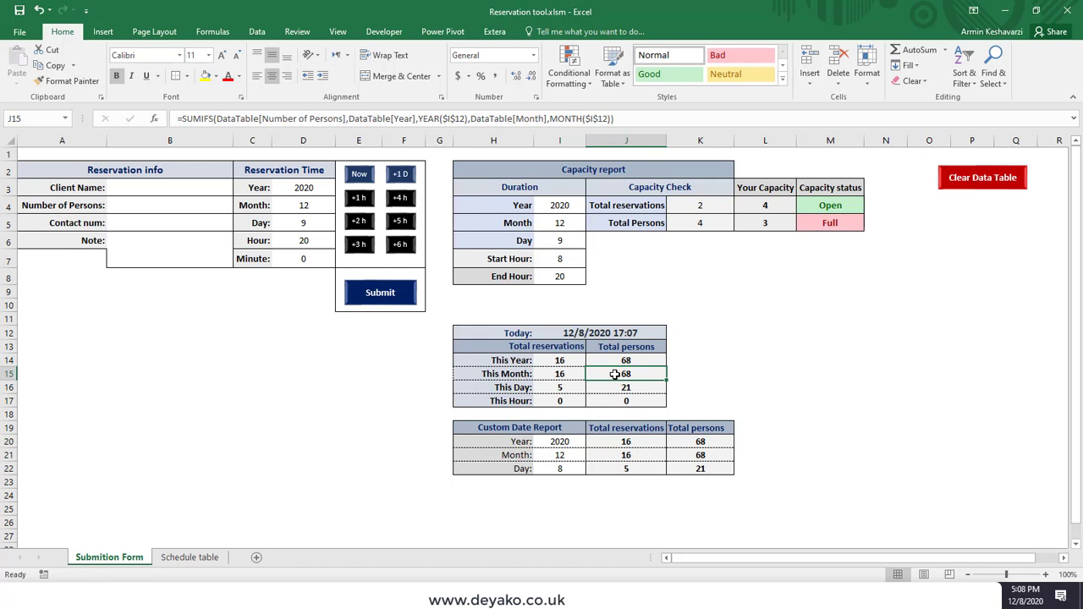
click(559, 360)
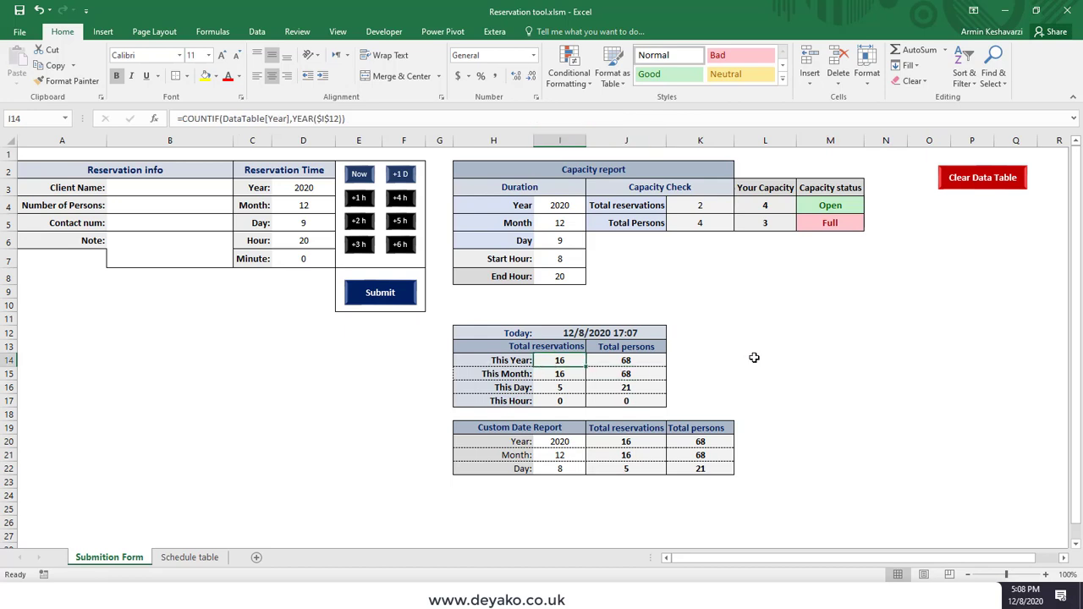
Locate the Custom Date Report and check the Schedule table sheet before returning to the form.
scroll(down, 3)
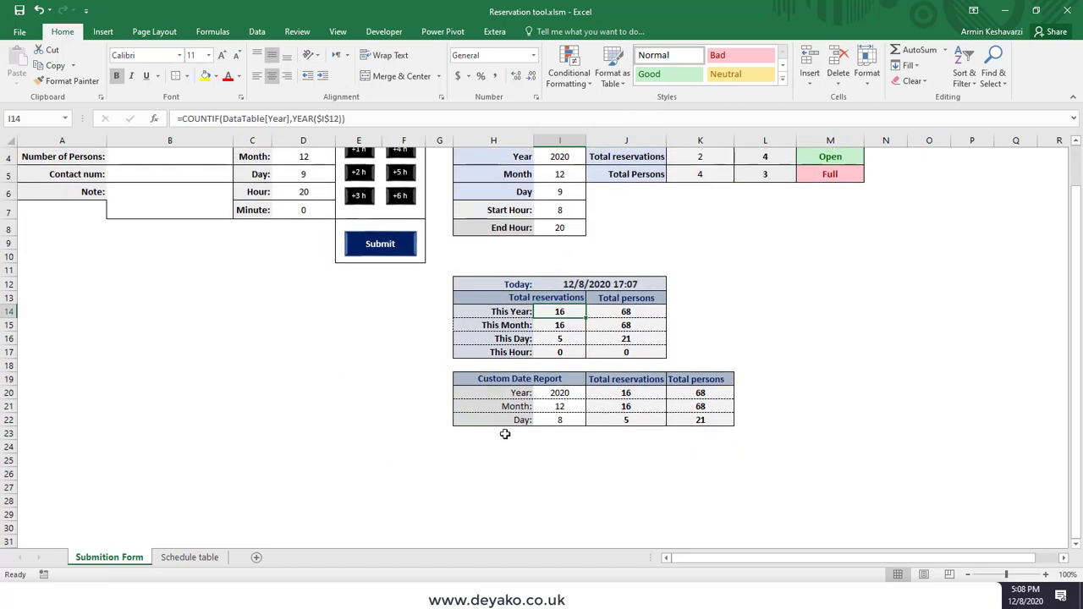
click(559, 393)
text(2019)
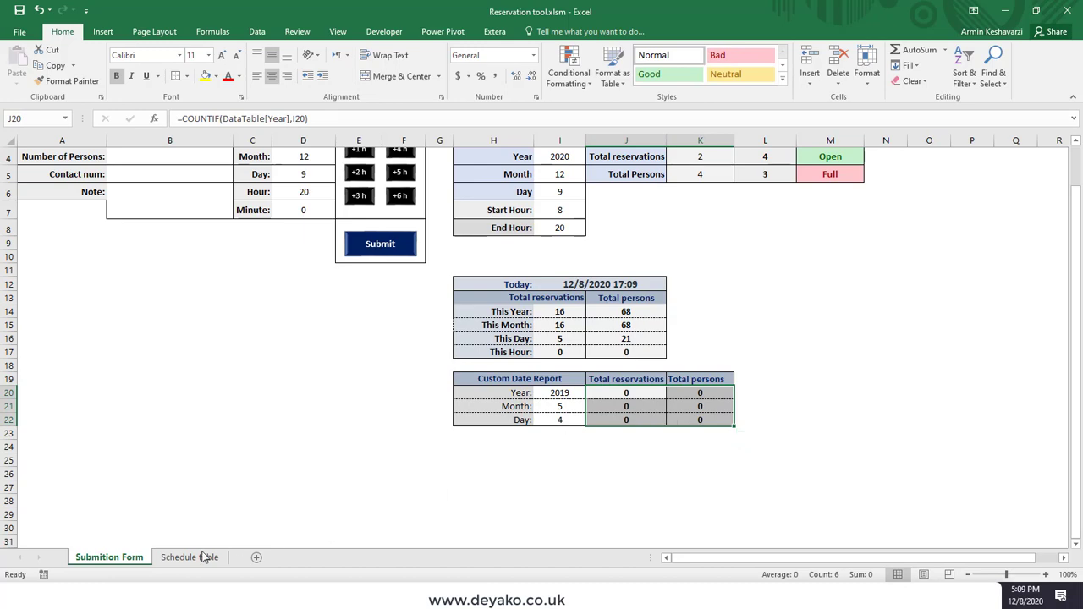
click(190, 557)
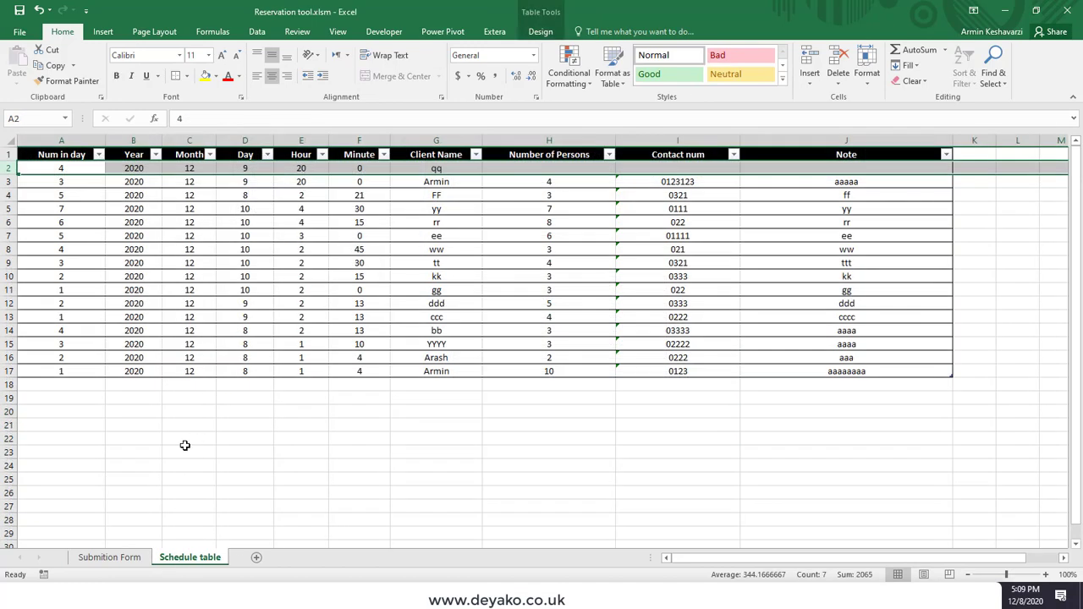
click(109, 557)
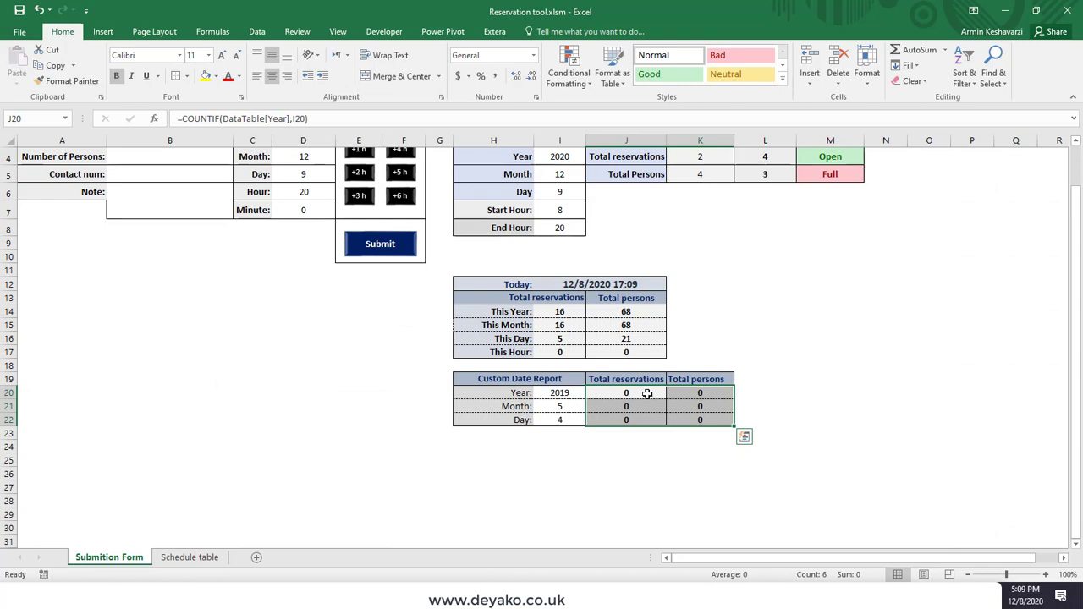
mouse_move(720, 392)
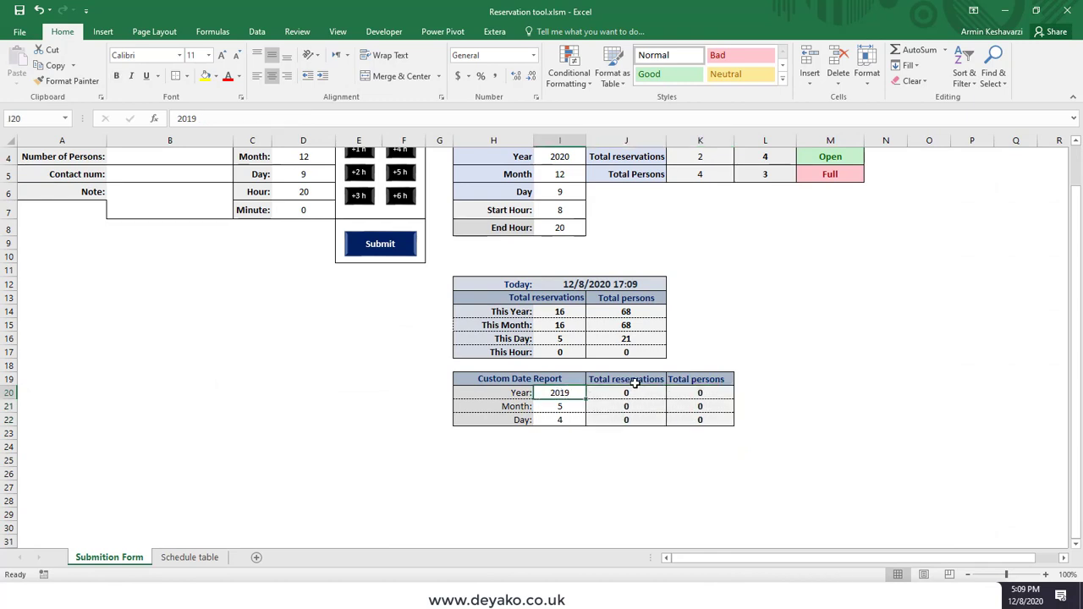
Enter year 2020, month 12 and day 8 in I20:I22 and review the year's COUNTIF reservation formula.
click(559, 406)
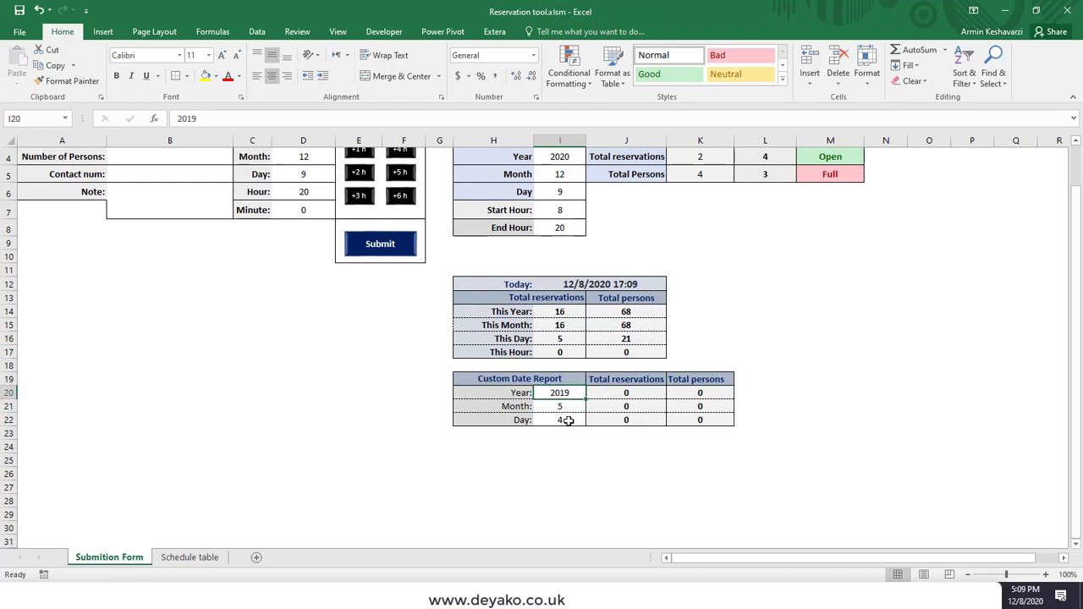
click(559, 420)
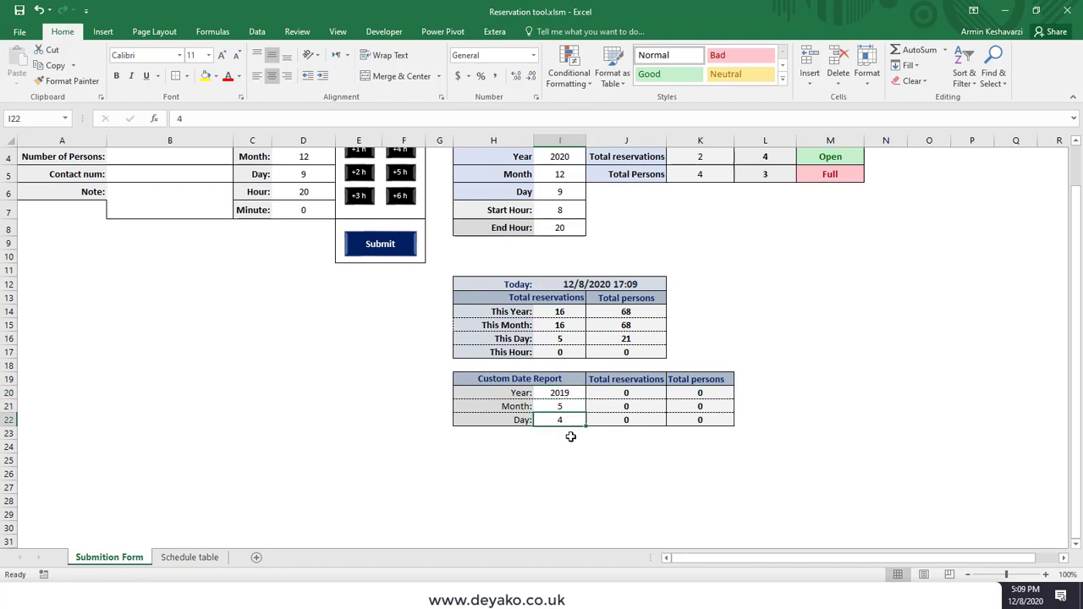
click(560, 406)
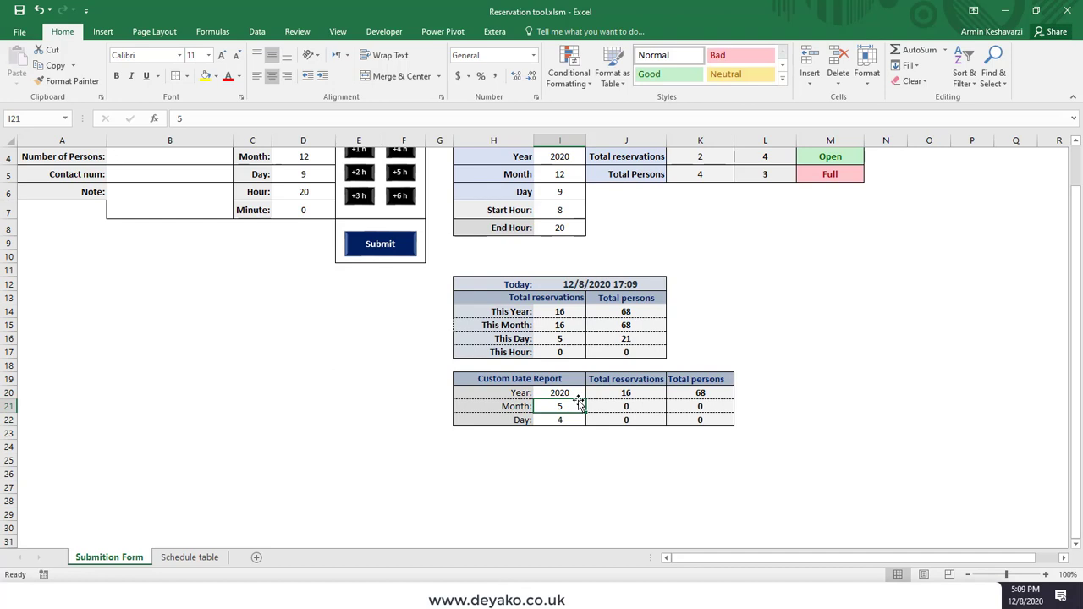
text(12)
click(559, 420)
text(8)
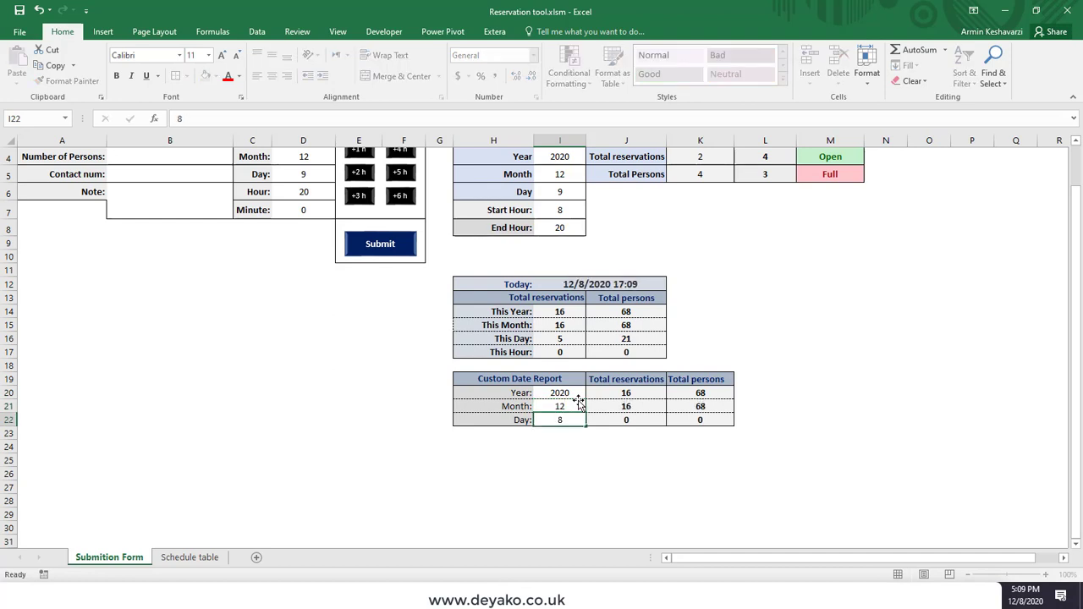
click(560, 432)
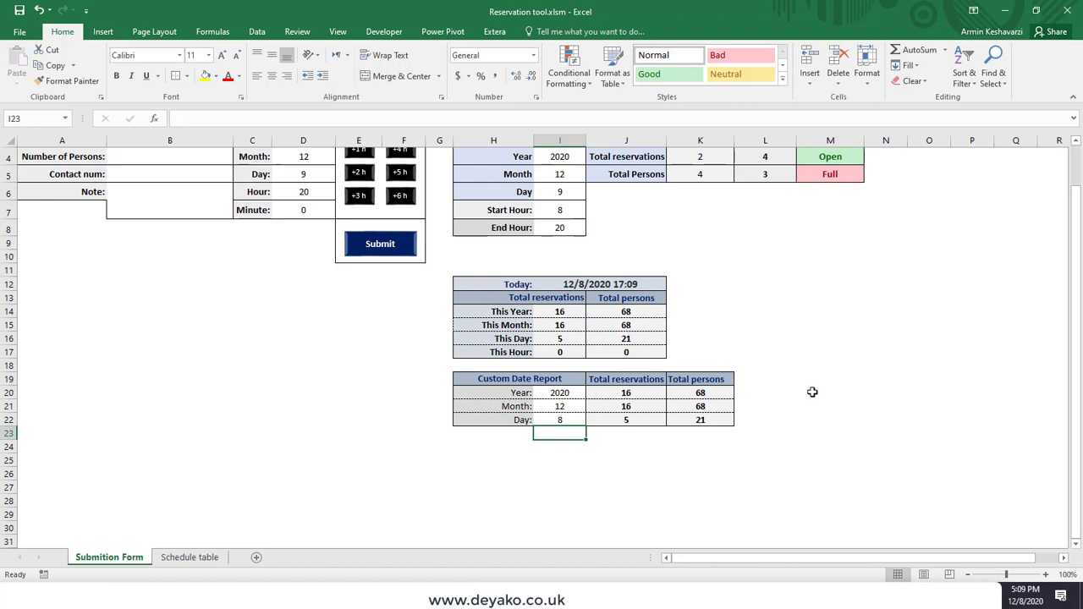
mouse_move(542, 420)
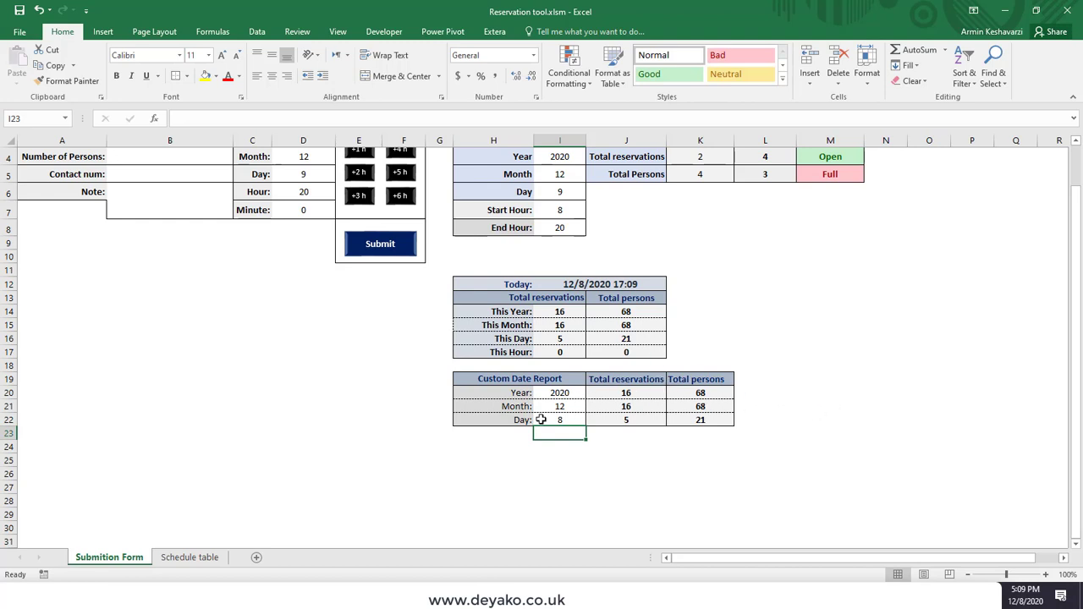
click(700, 418)
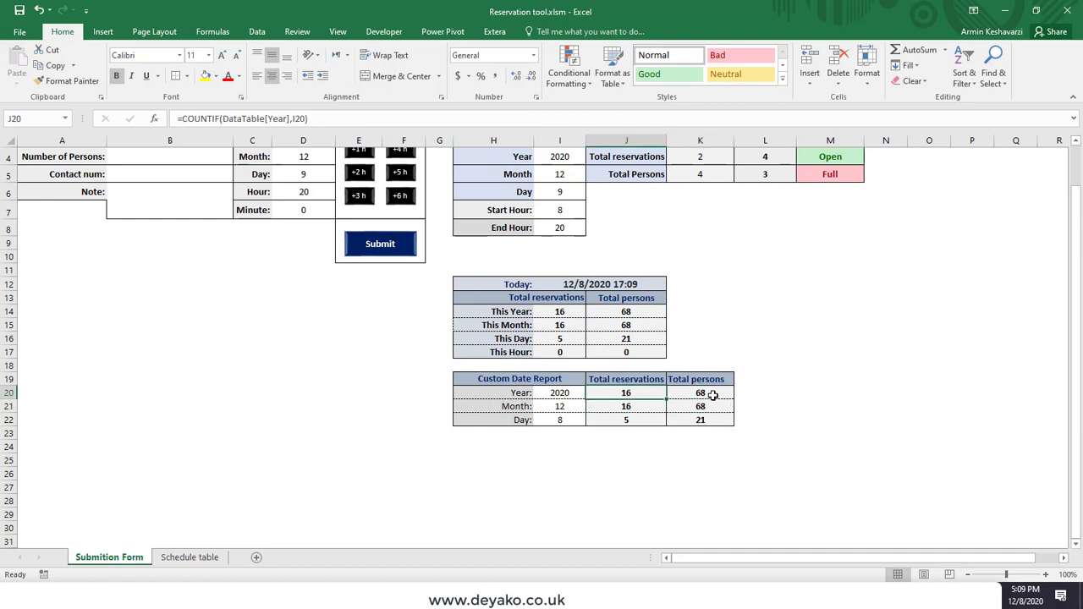
scroll(up, 3)
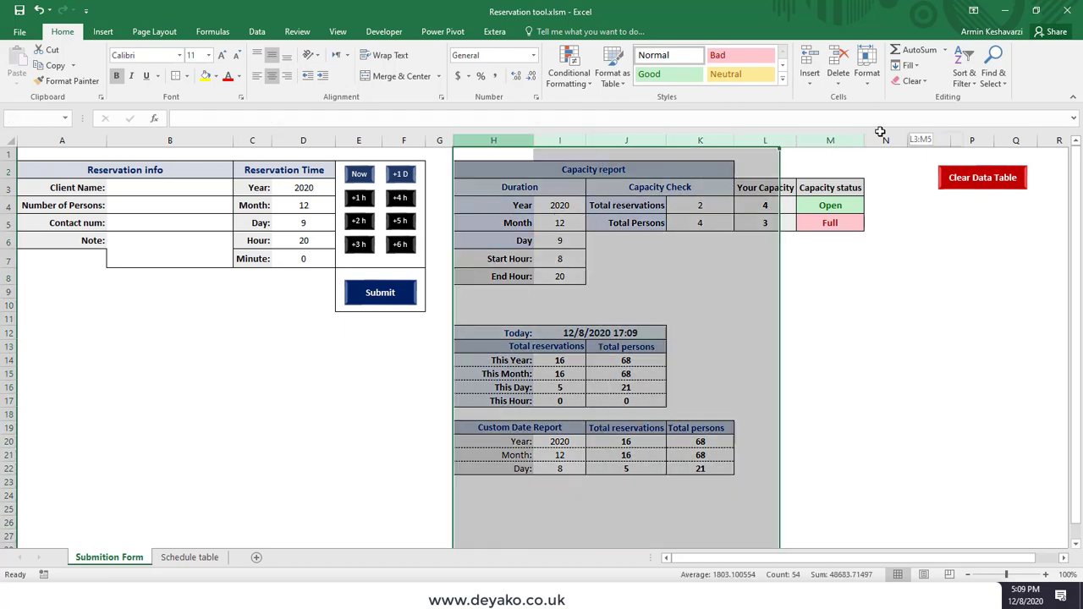
click(626, 359)
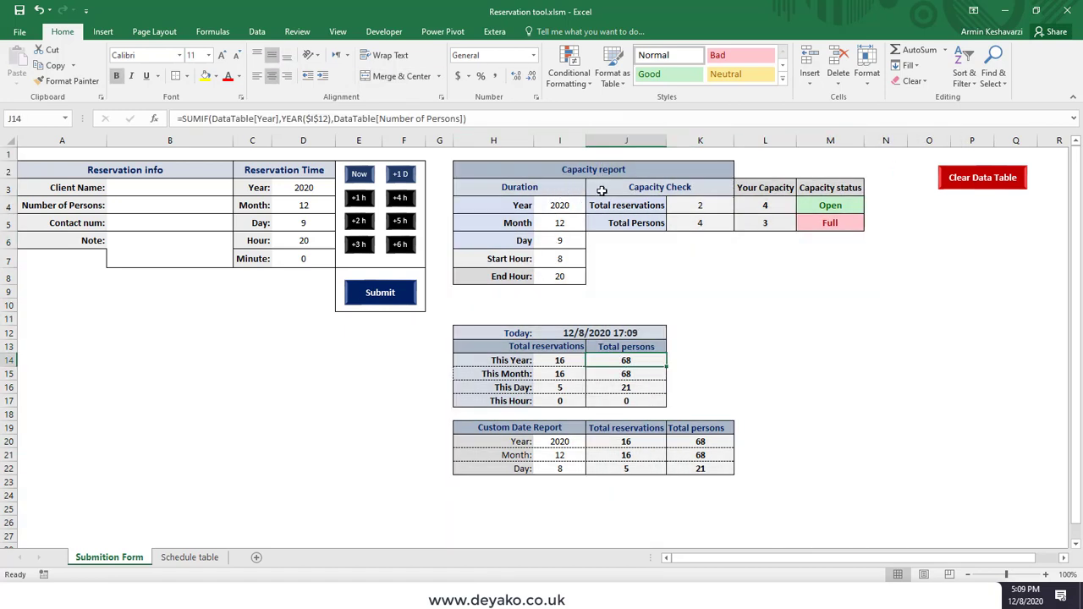
mouse_move(622, 378)
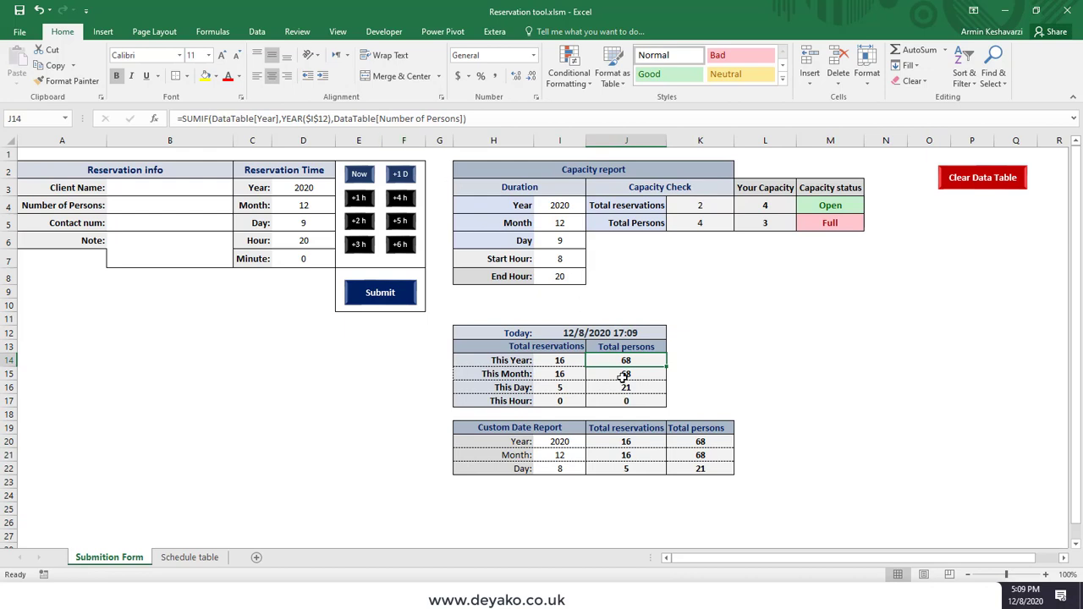
click(626, 400)
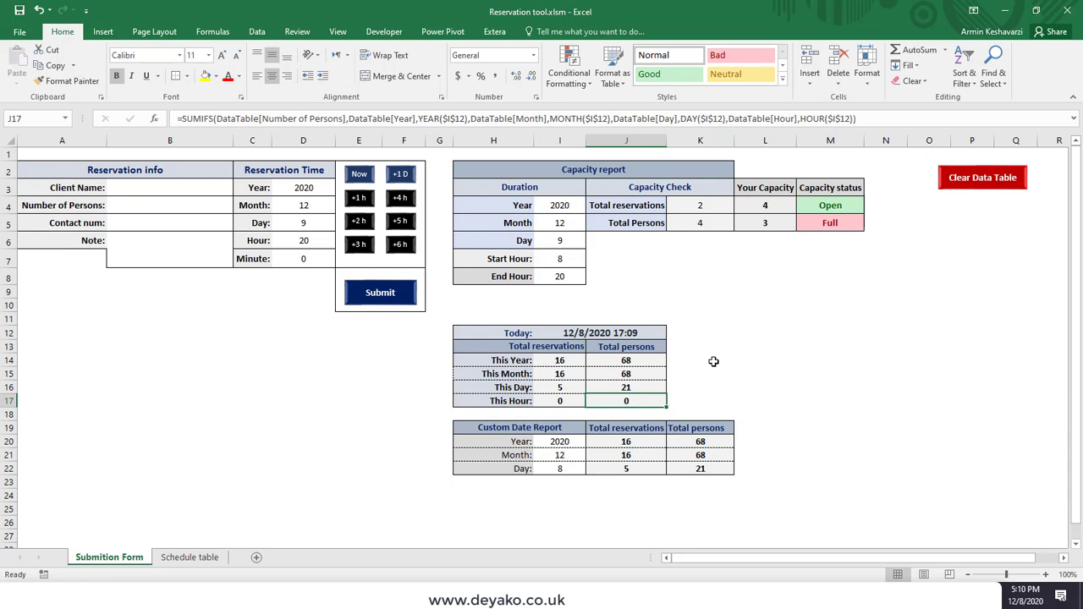
mouse_move(971, 200)
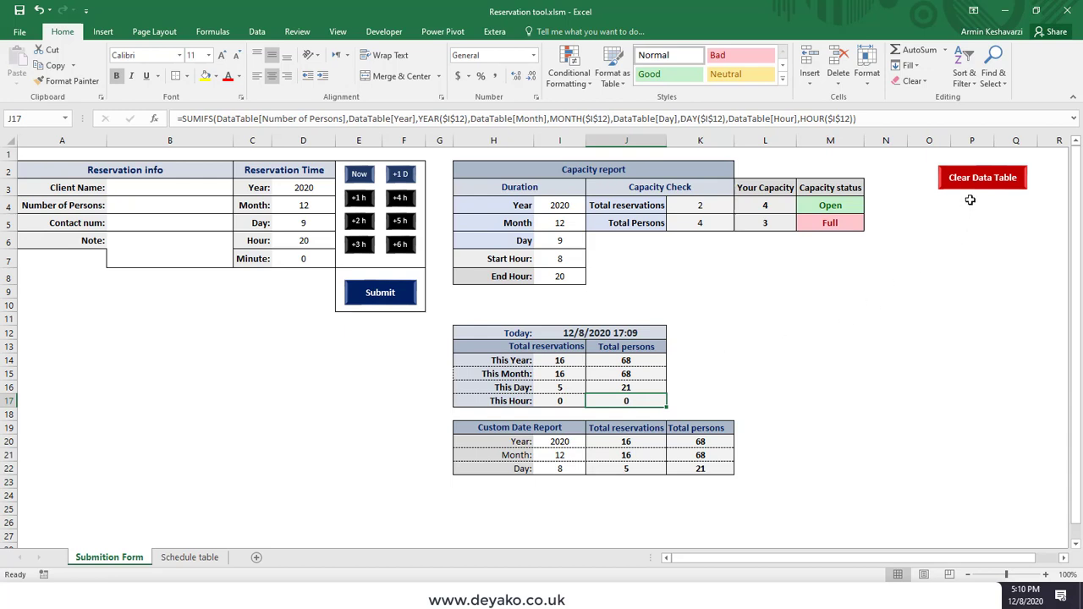
mouse_move(999, 178)
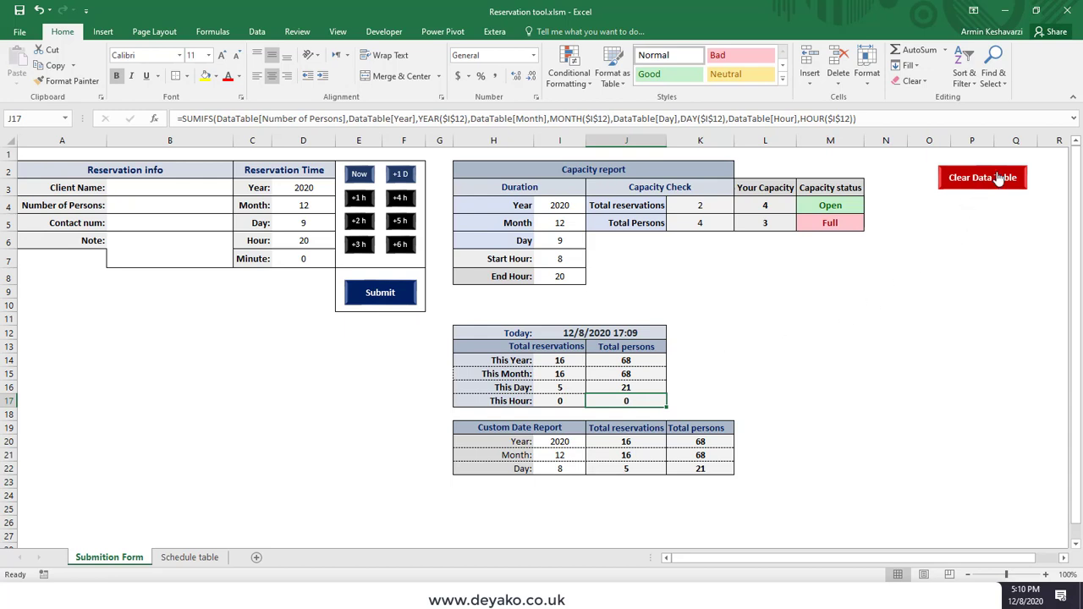
mouse_move(514, 310)
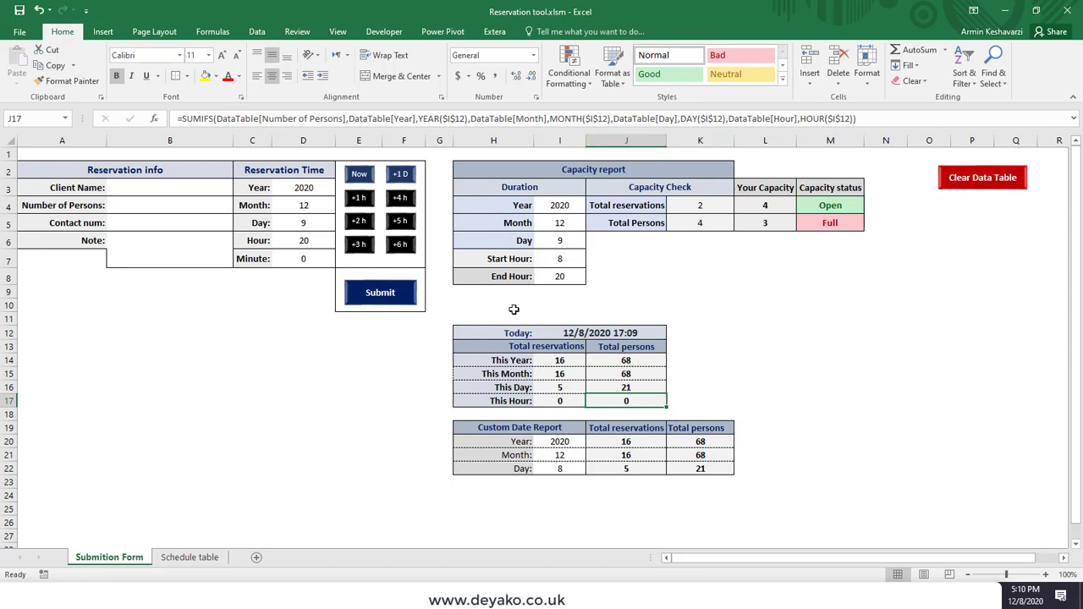
mouse_move(197, 544)
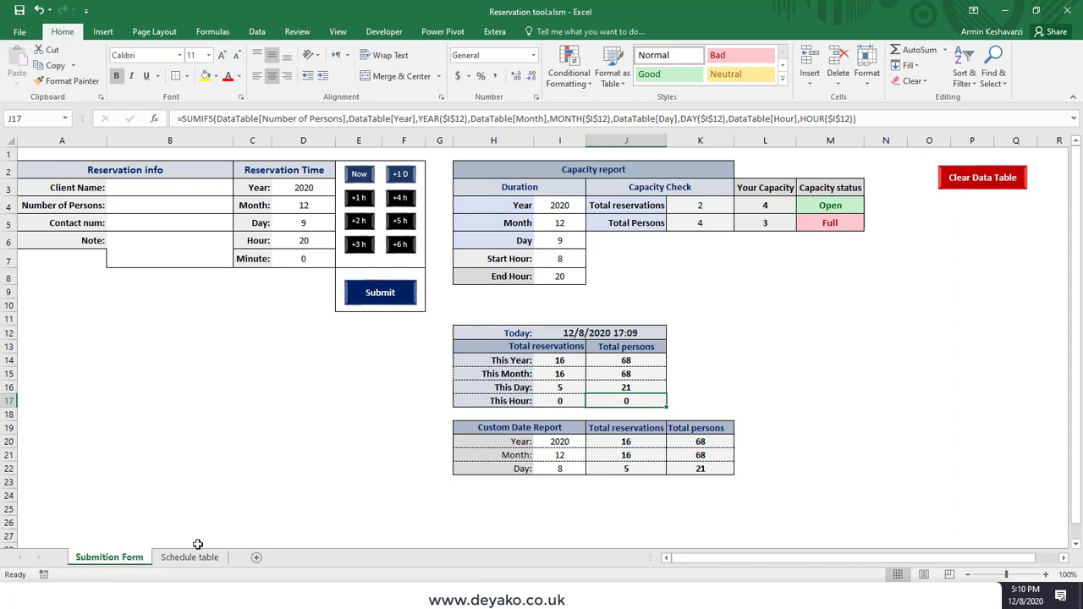
click(189, 557)
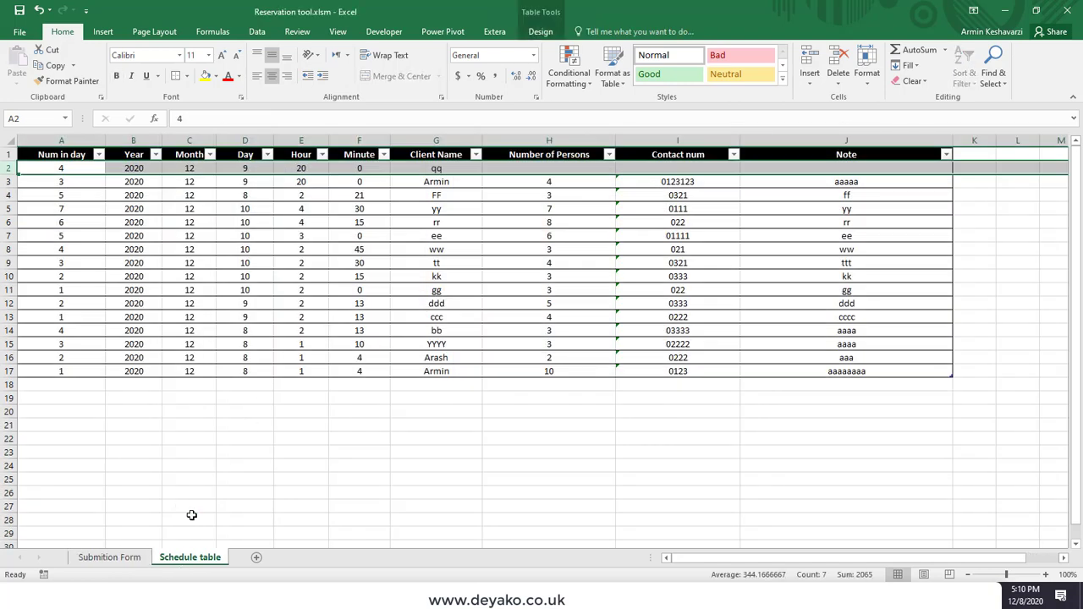
click(109, 557)
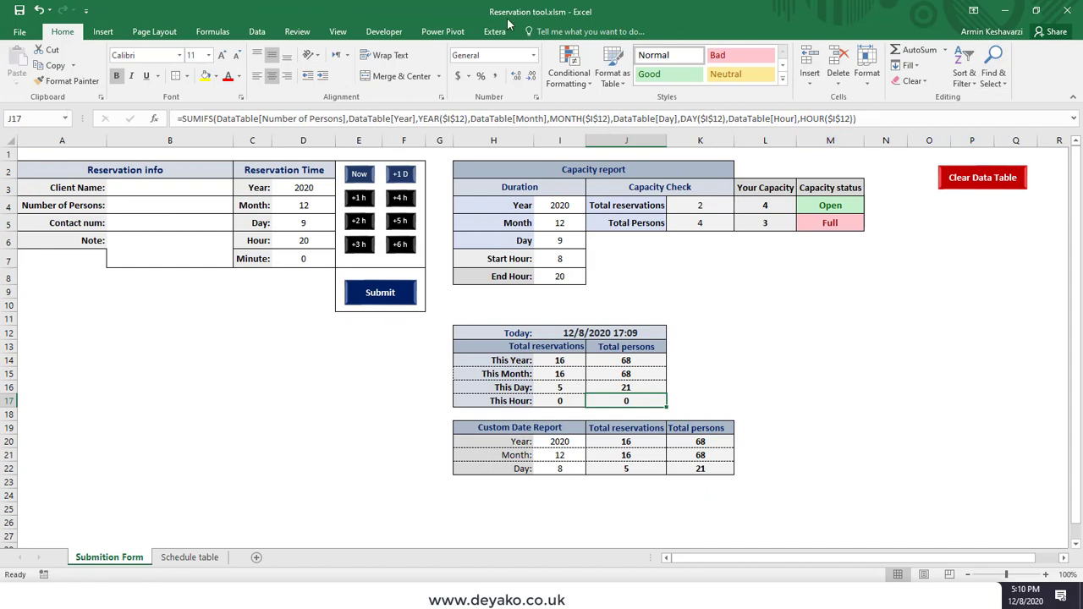
mouse_move(25, 123)
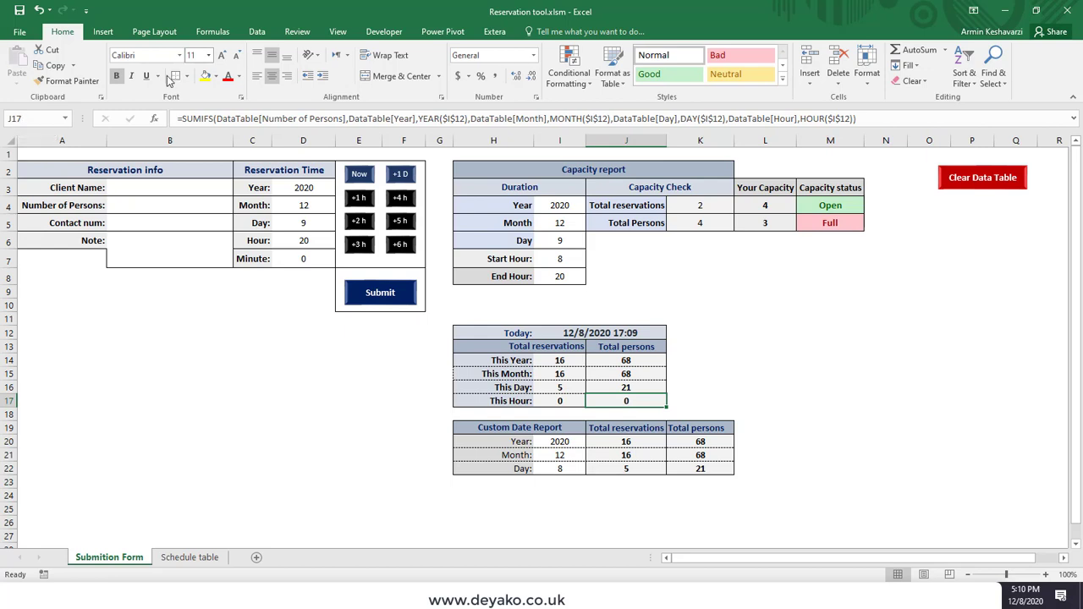
mouse_move(150, 96)
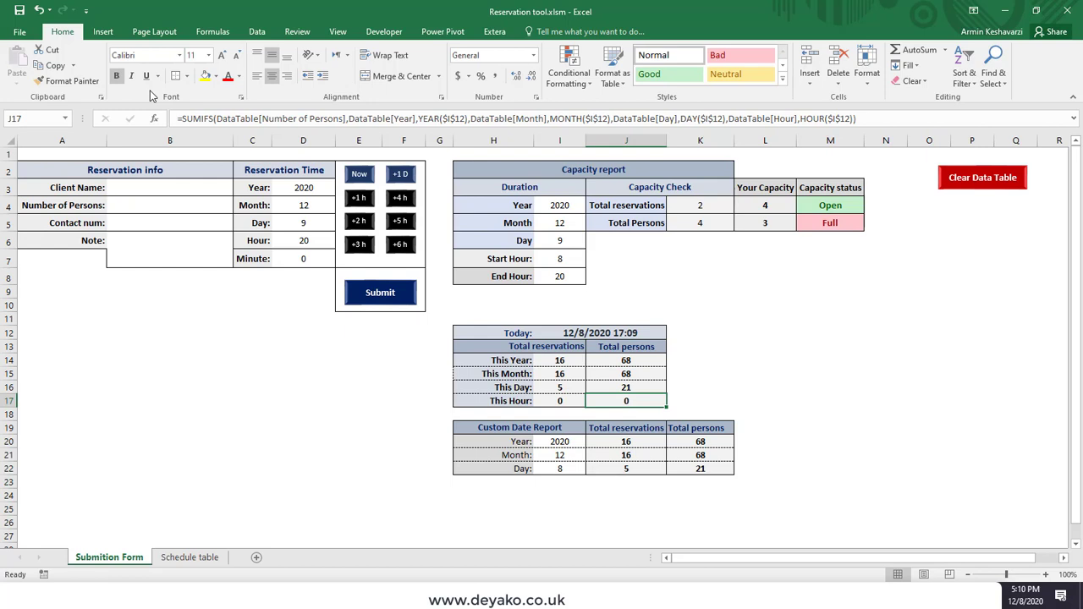
mouse_move(1065, 124)
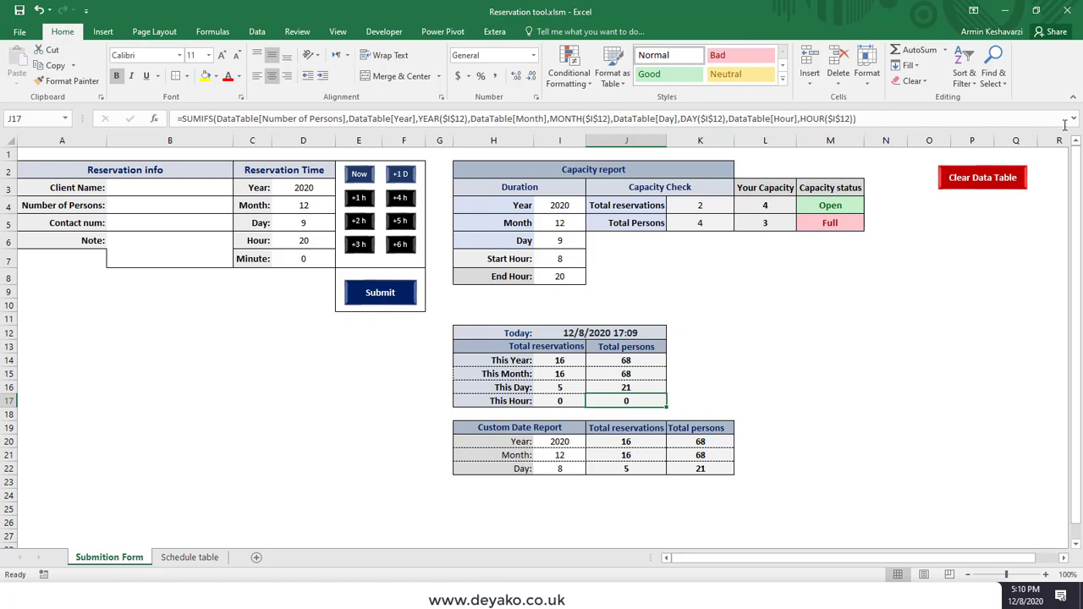
mouse_move(1007, 180)
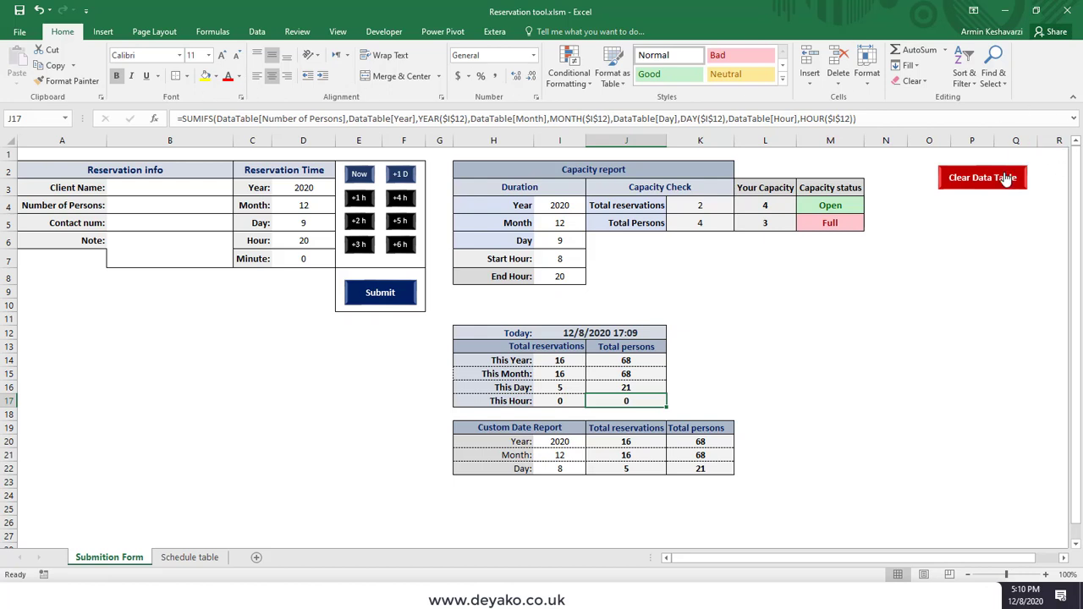
click(189, 557)
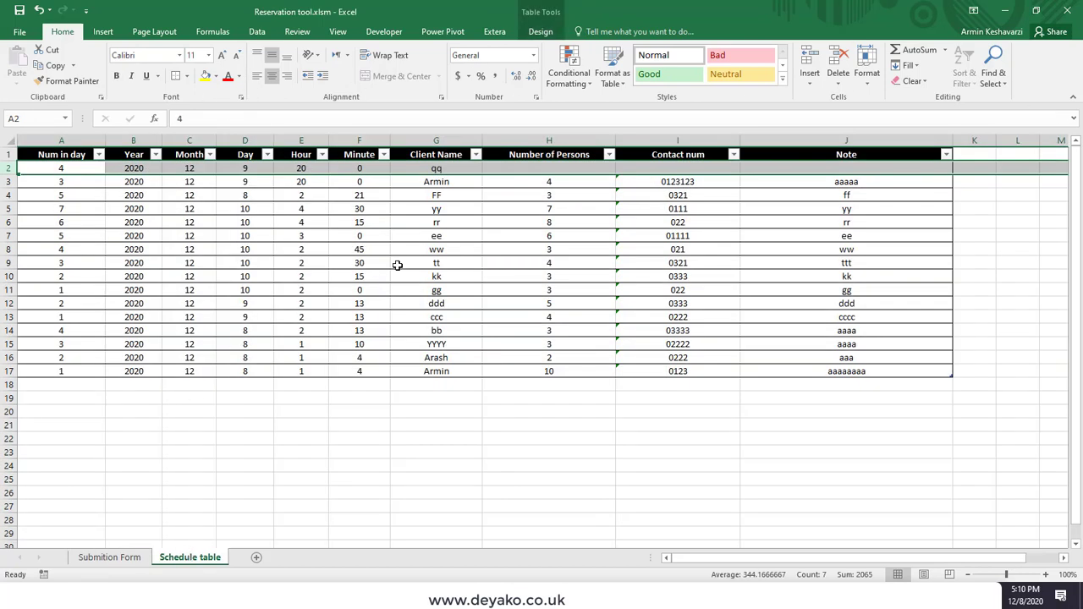
click(108, 557)
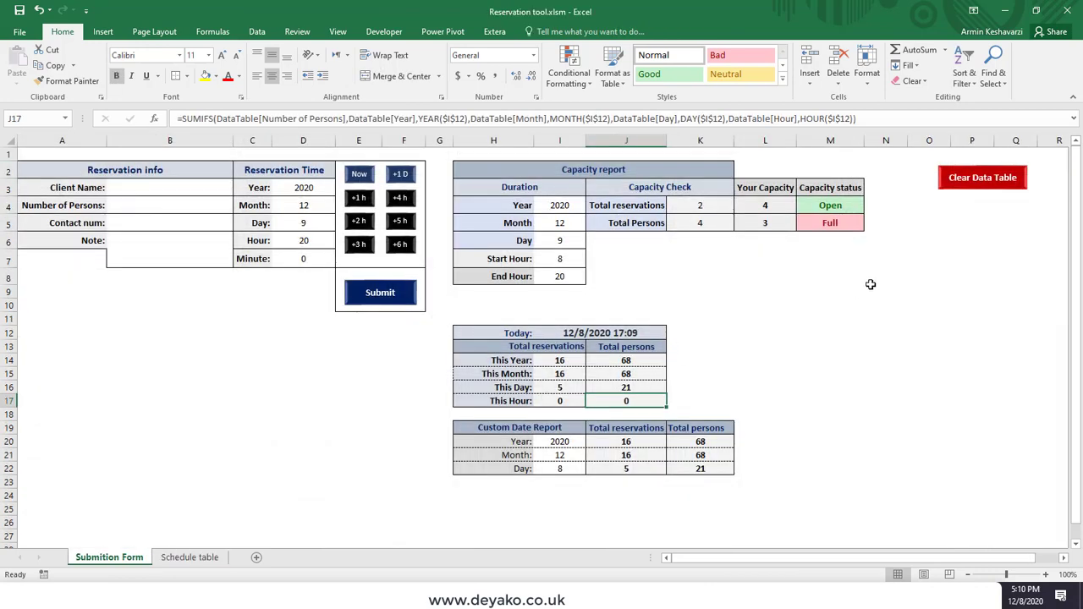
click(983, 177)
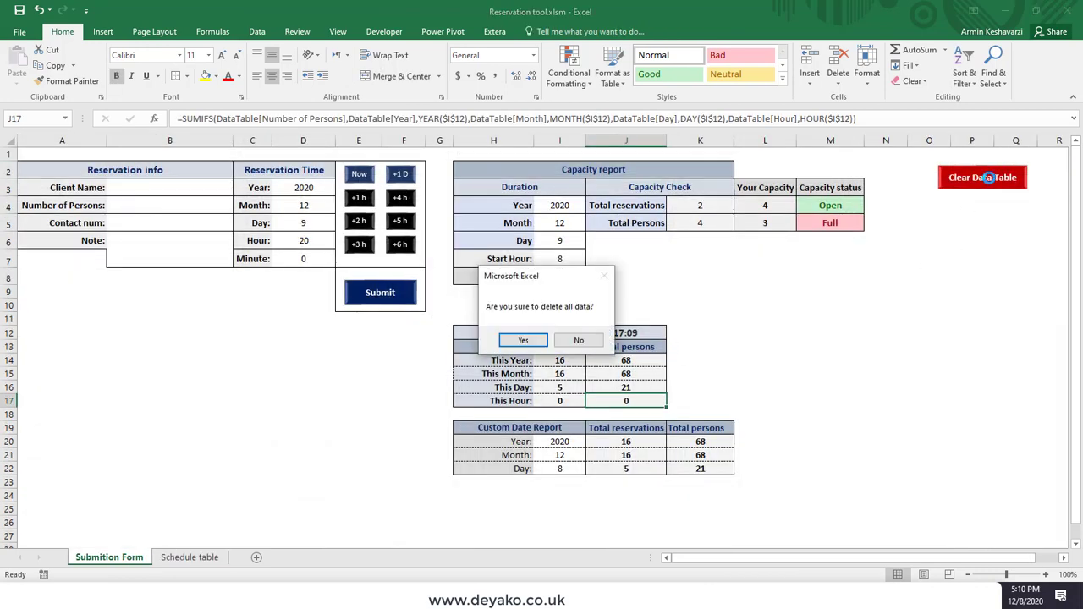
mouse_move(515, 321)
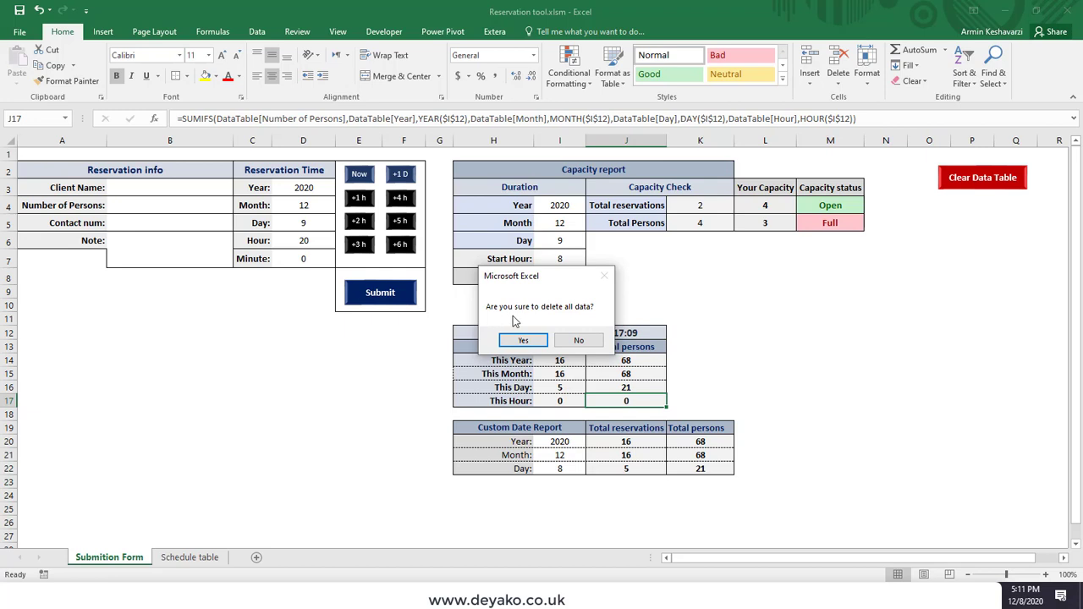
mouse_move(600, 315)
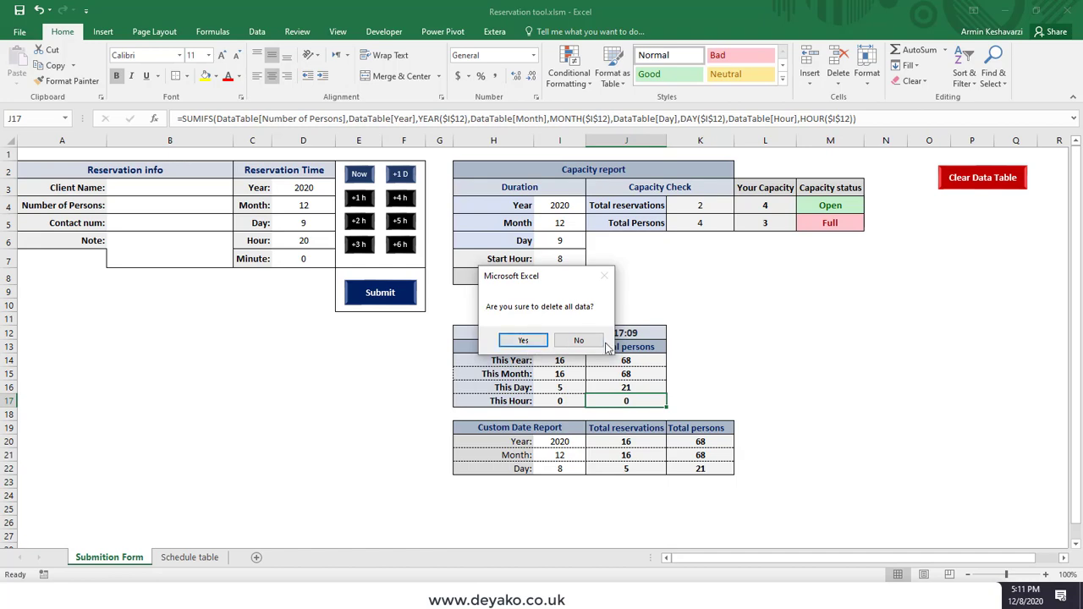
click(579, 340)
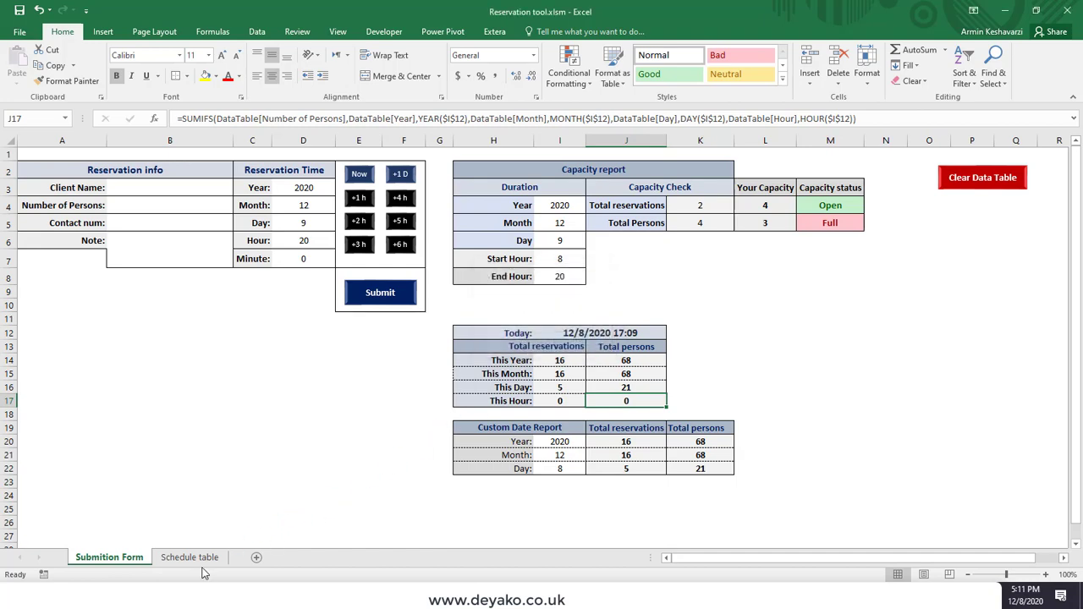
mouse_move(143, 572)
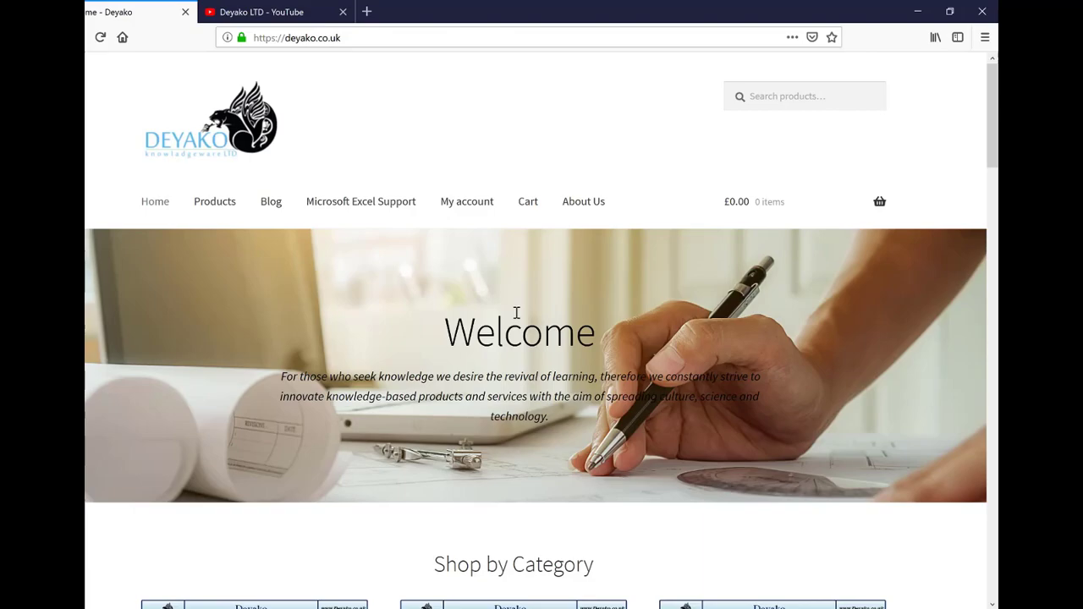
Scroll the Deyako home page down to its Shop by Category and New In sections.
scroll(down, 3)
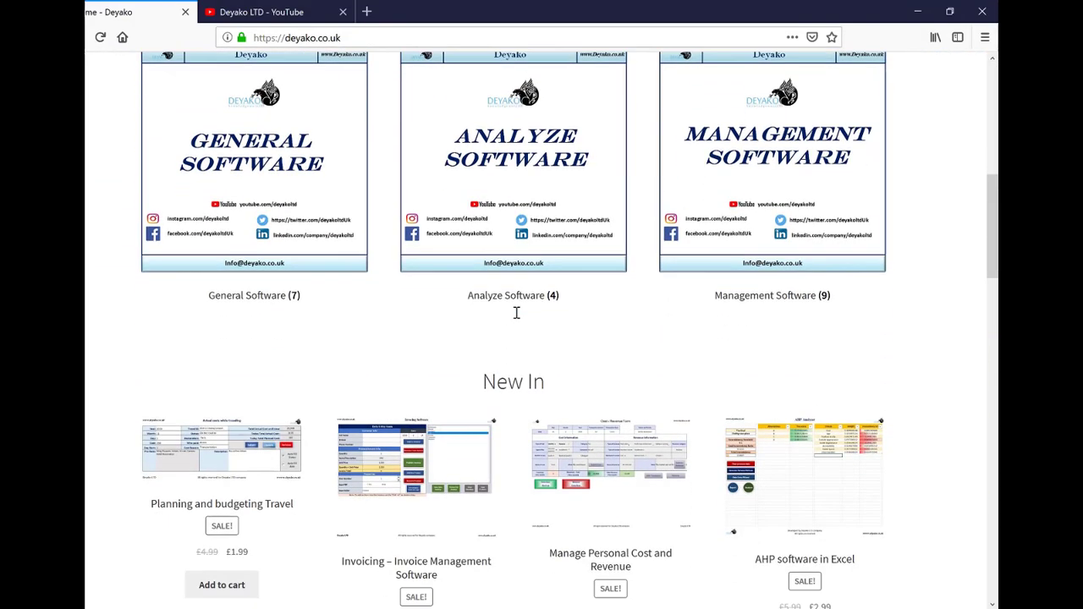